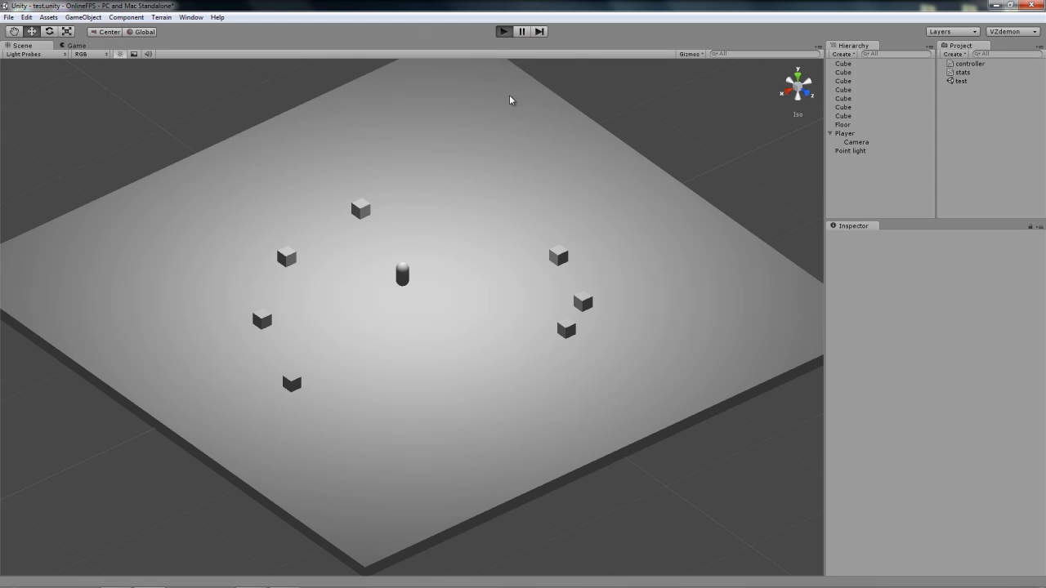
Step: Orbit the Scene view and frame the Player capsule to inspect its components
click(504, 31)
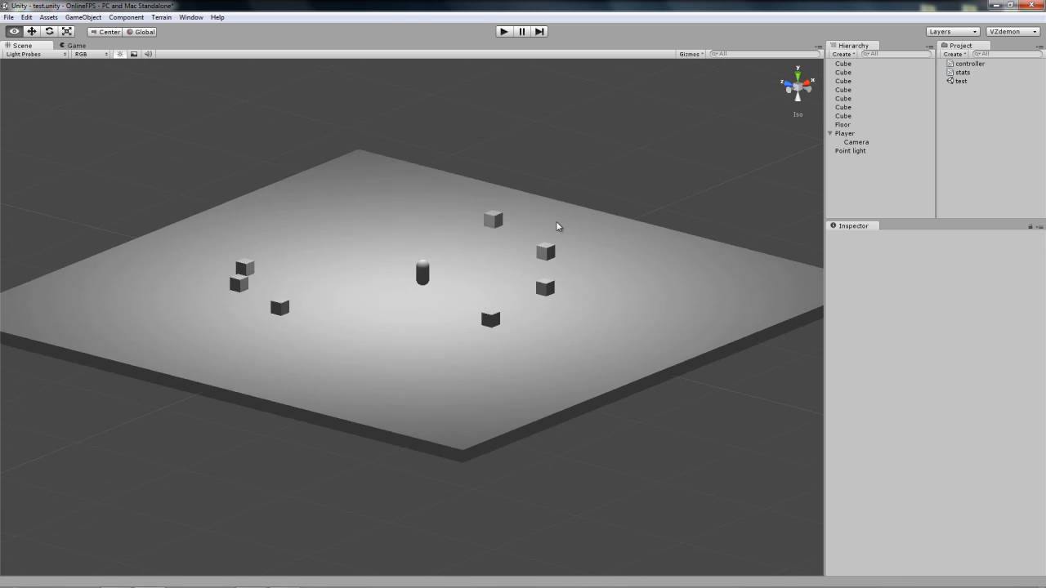
click(845, 133)
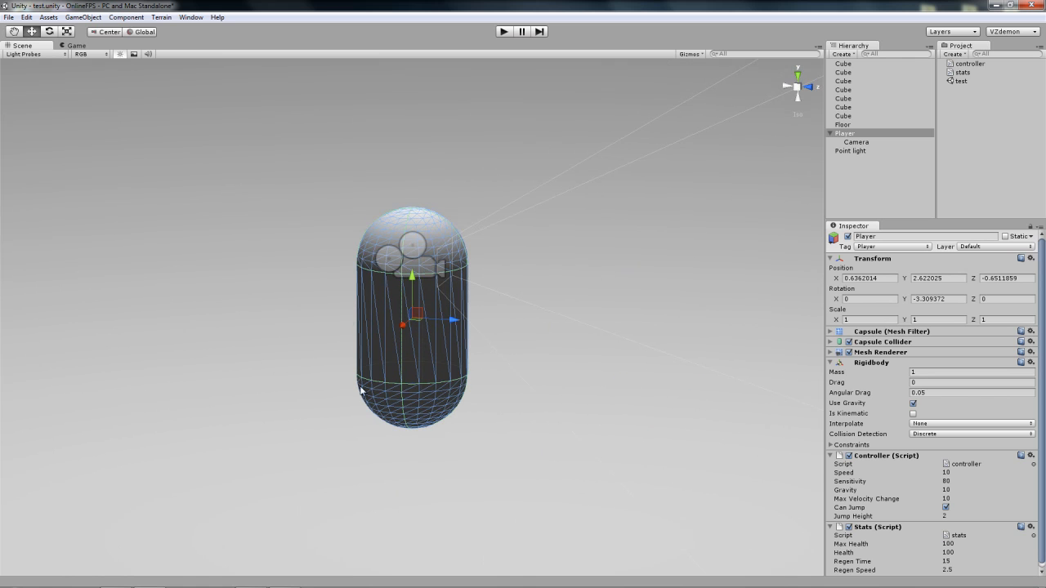
mouse_move(619, 349)
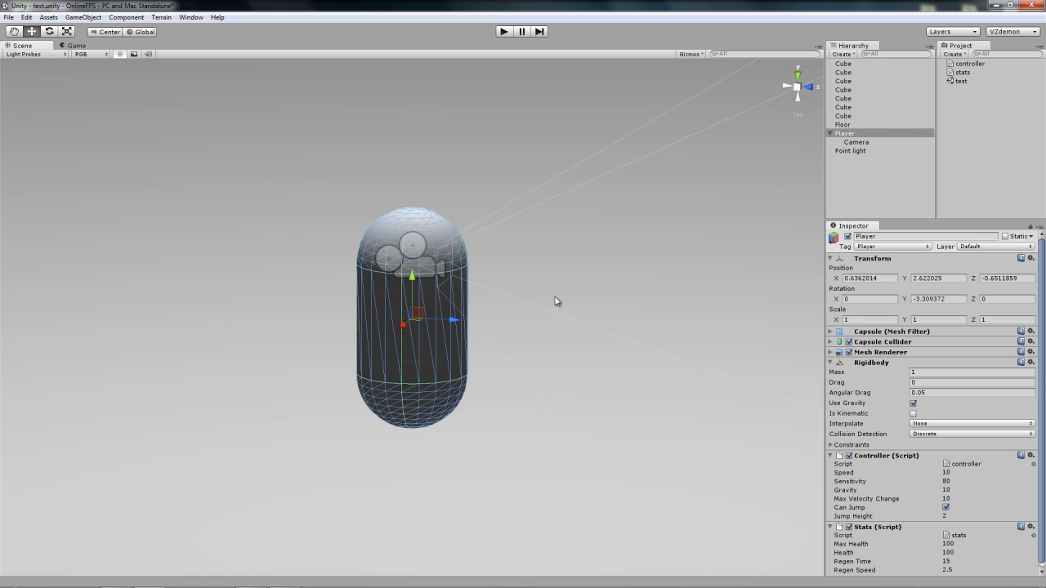
mouse_move(995, 164)
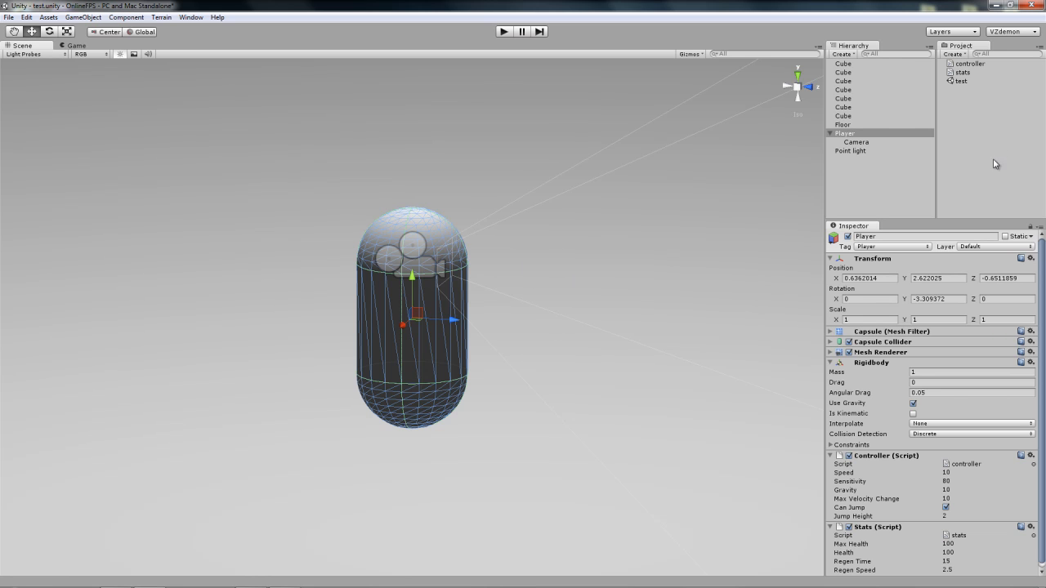
Step: Create a JavaScript asset named gun and open it in MonoDevelop
click(953, 54)
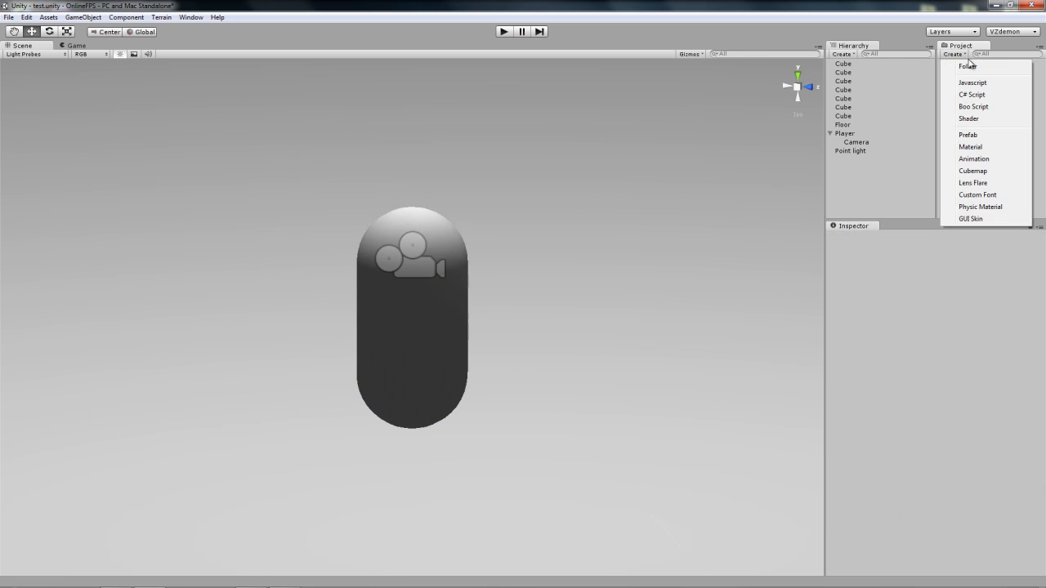
click(969, 65)
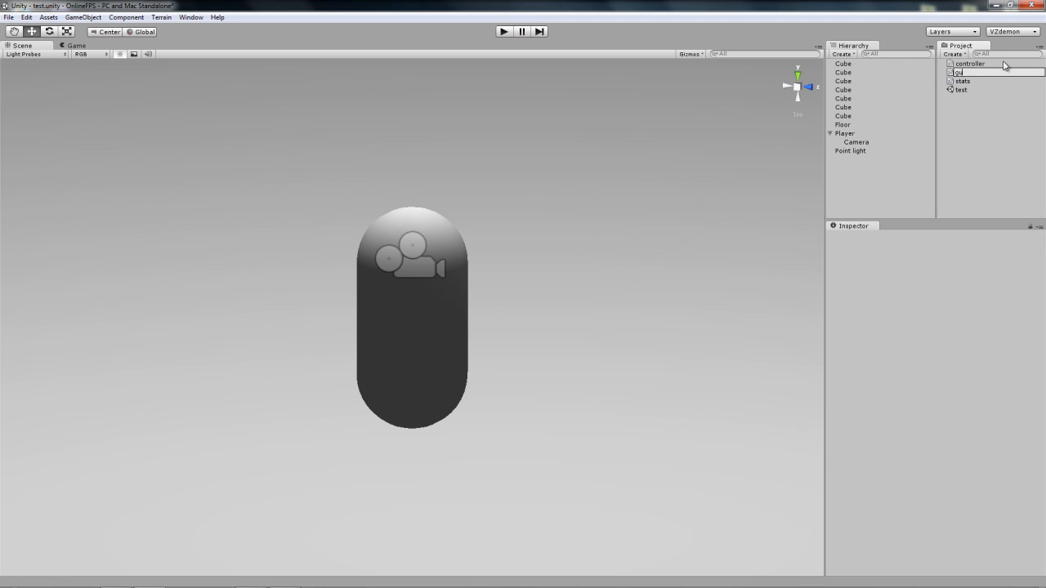
click(962, 72)
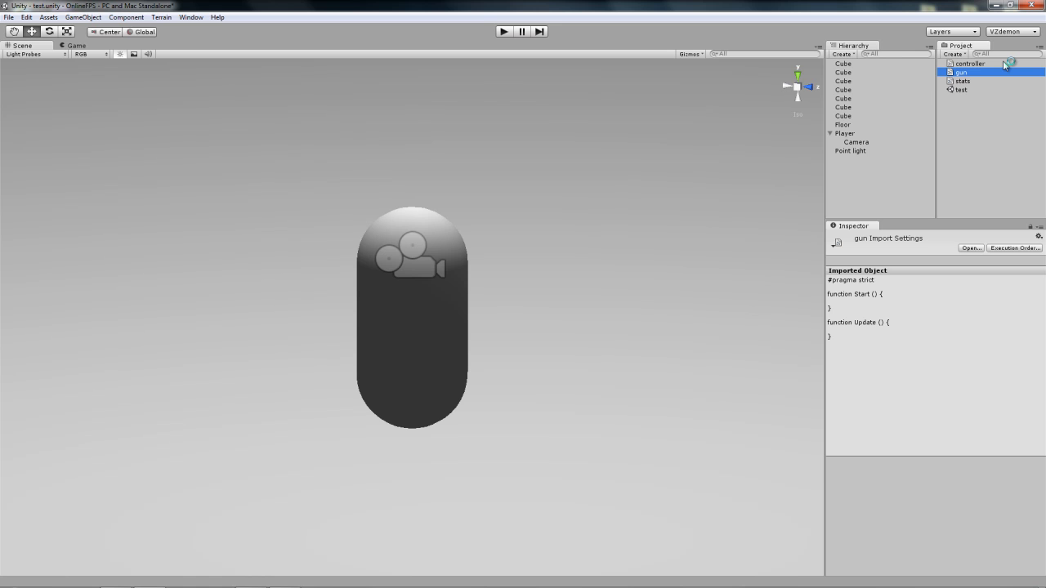
double_click(962, 72)
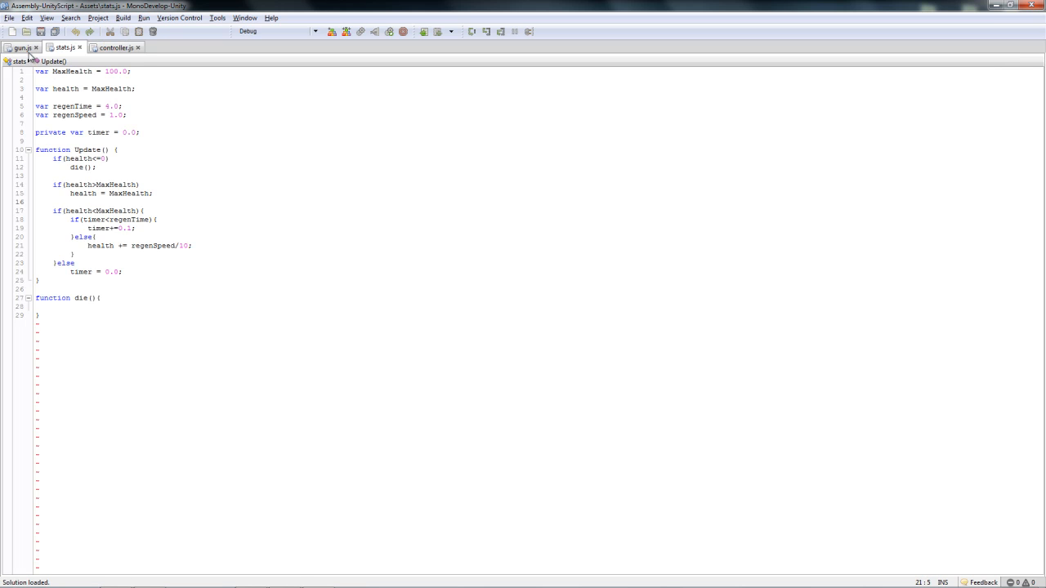
Step: Switch to gun.js and resolve the line-ending conversion prompt
click(22, 47)
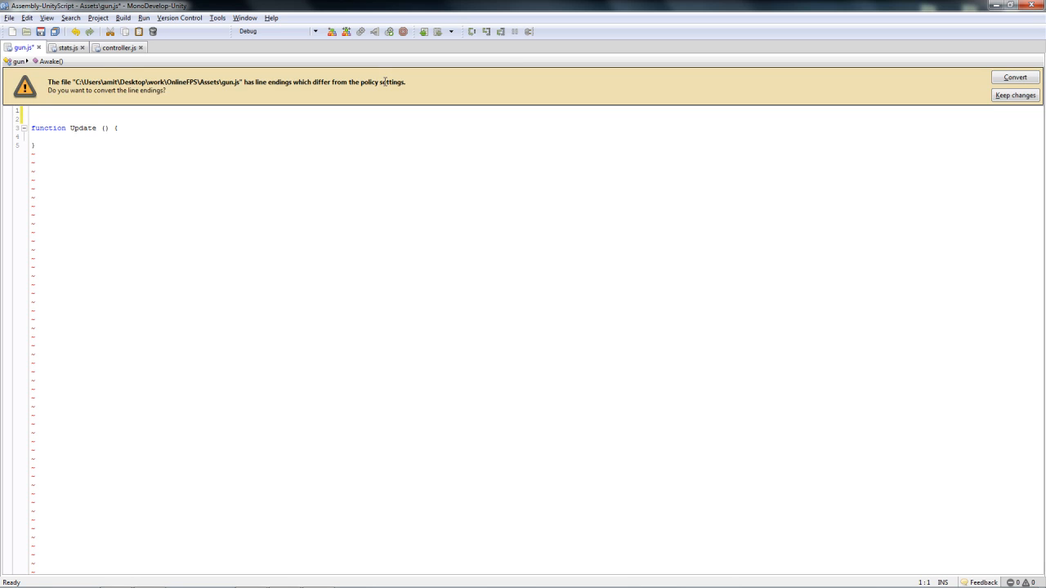
click(1015, 95)
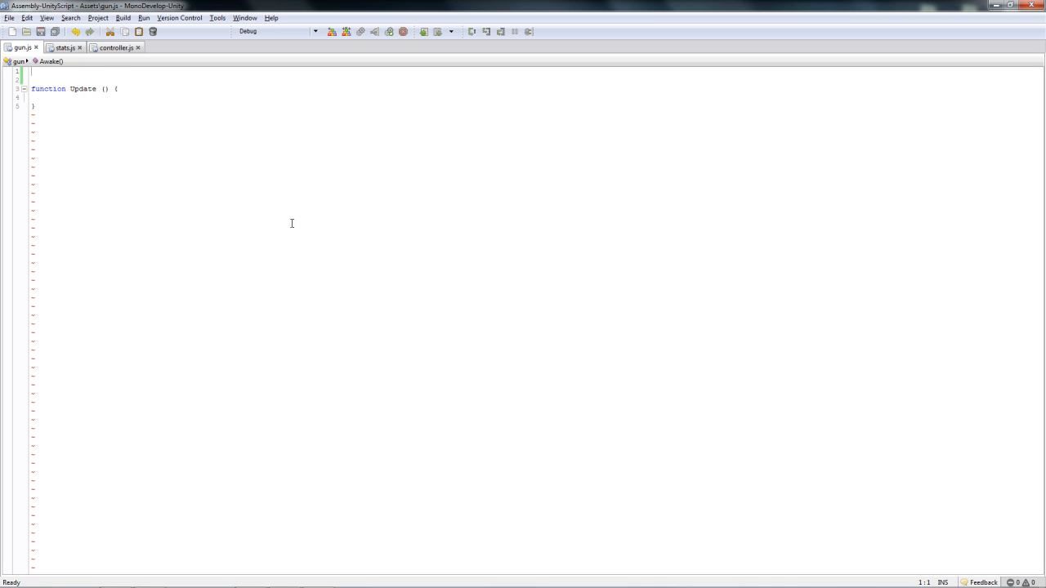
mouse_move(607, 293)
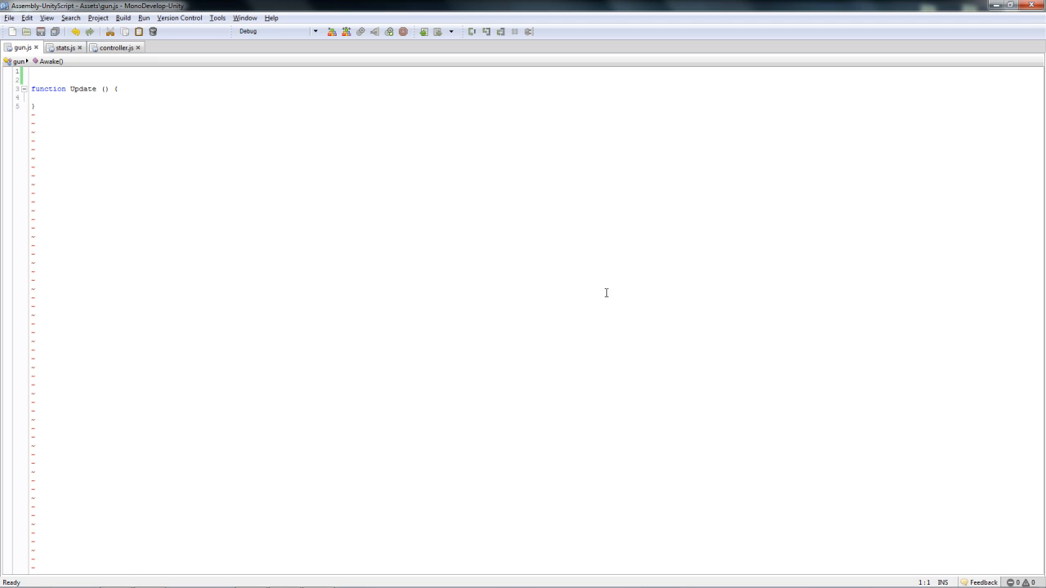
mouse_move(405, 198)
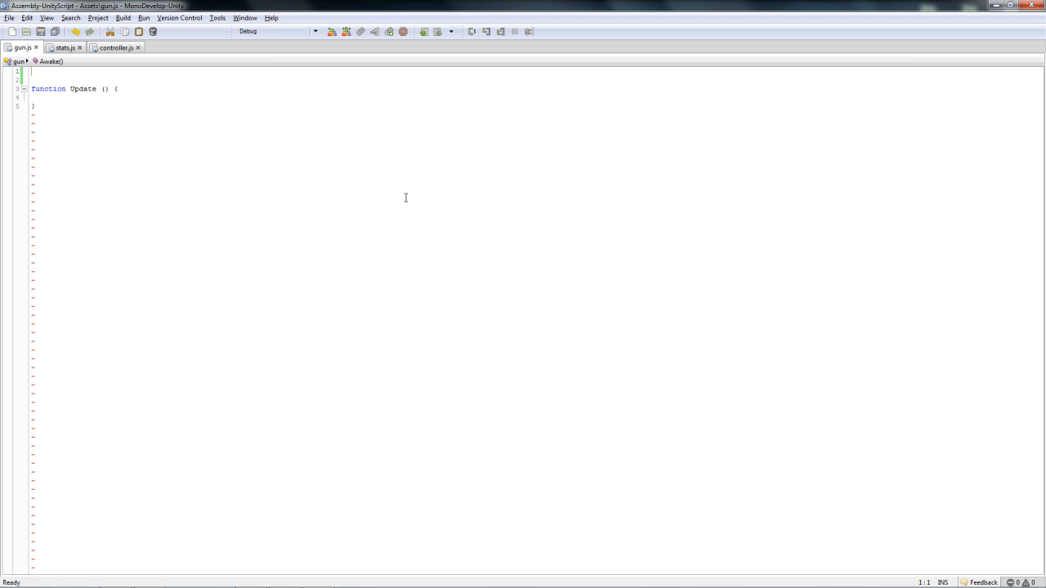
mouse_move(251, 69)
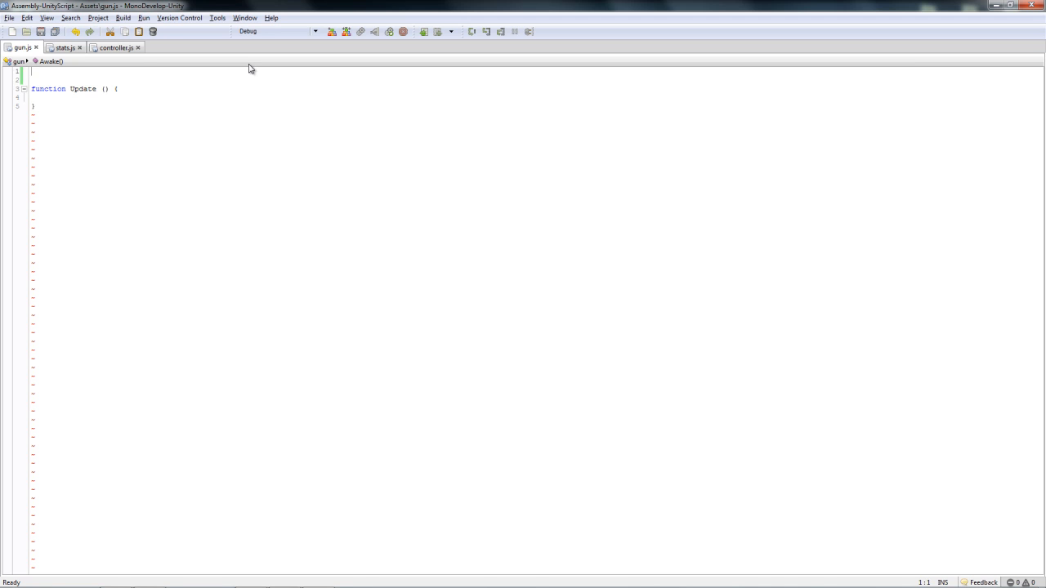
Step: Write an empty 'public enum GunType { }' declaration at the top of gun.js
text(pul)
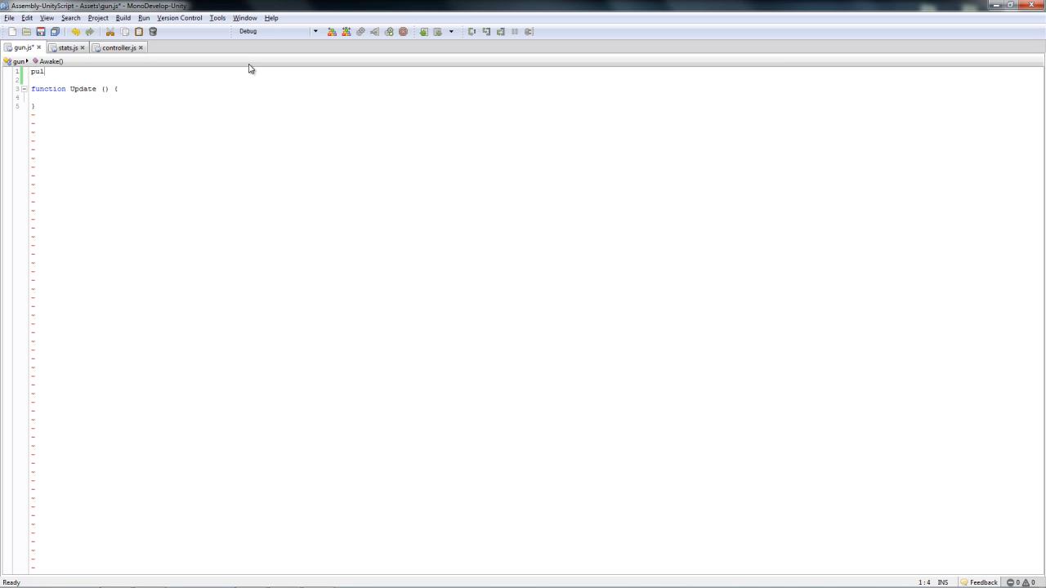
text(public)
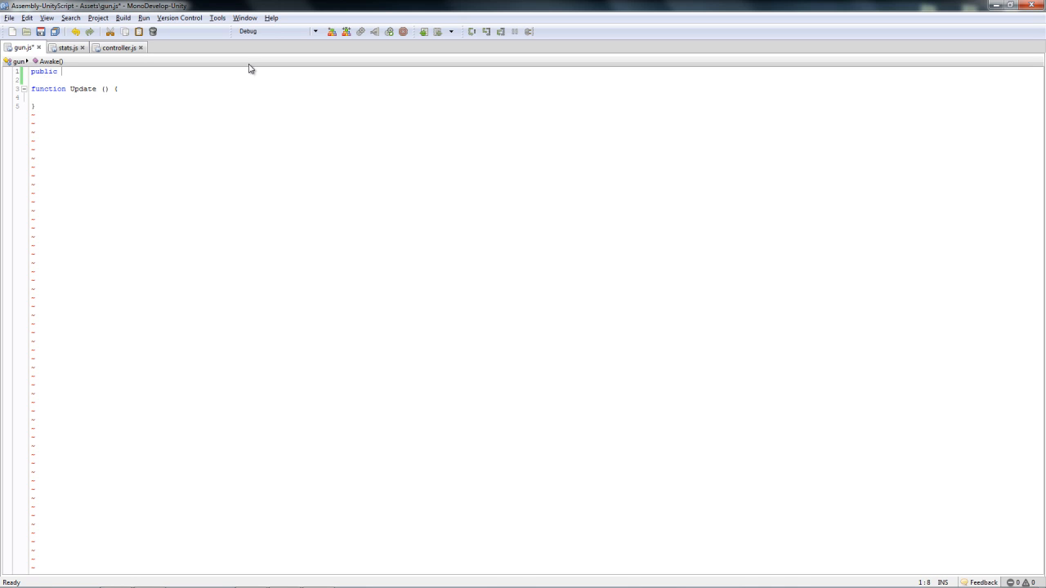
text(enum)
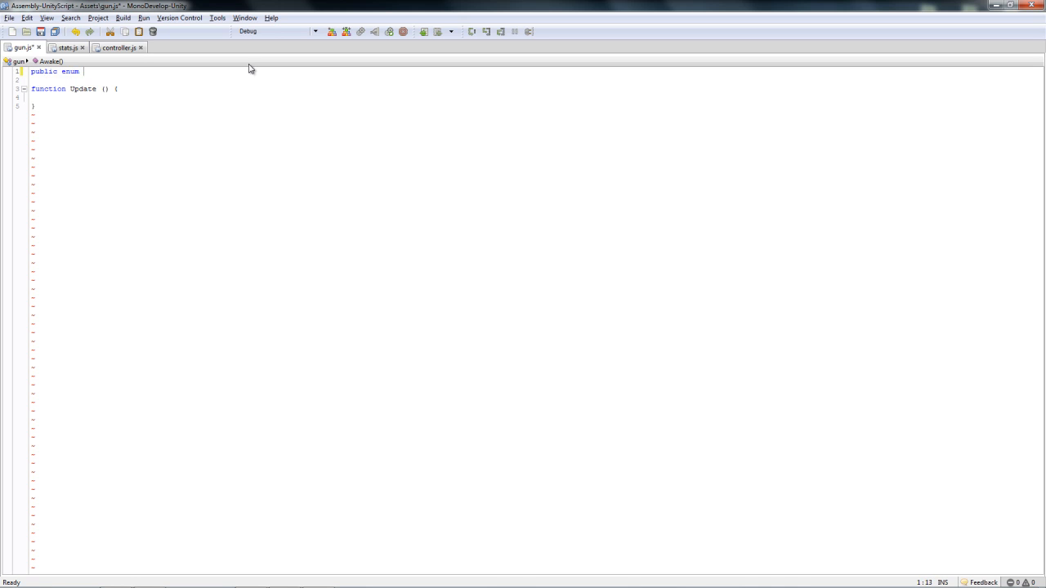
text(Gun)
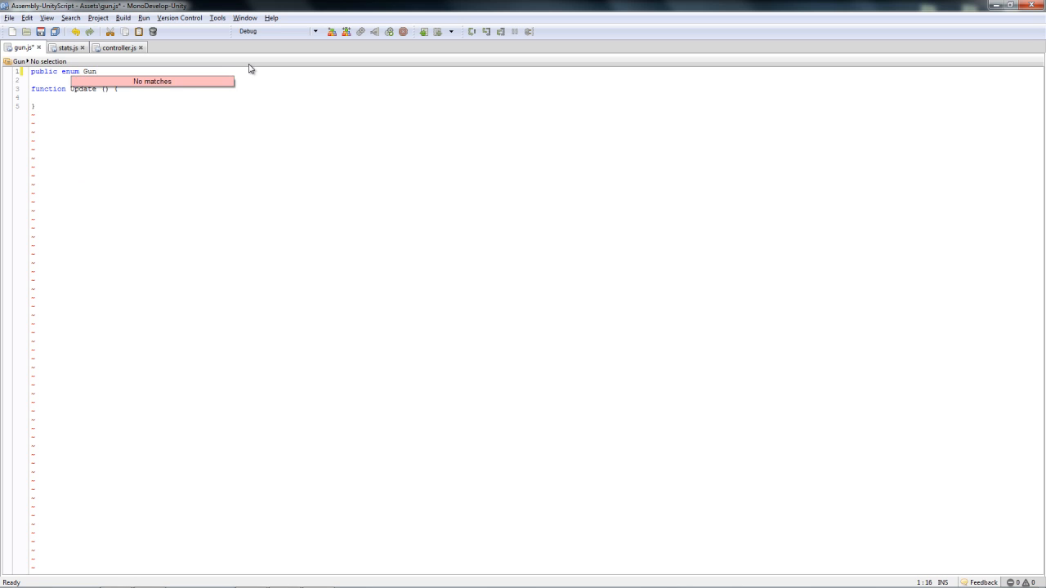
text(Tp)
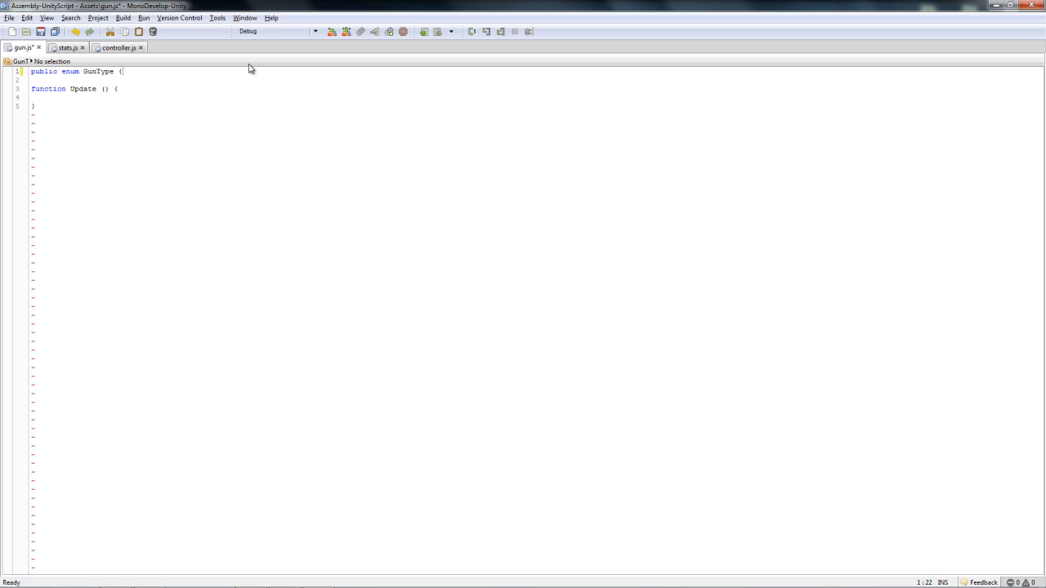
text(})
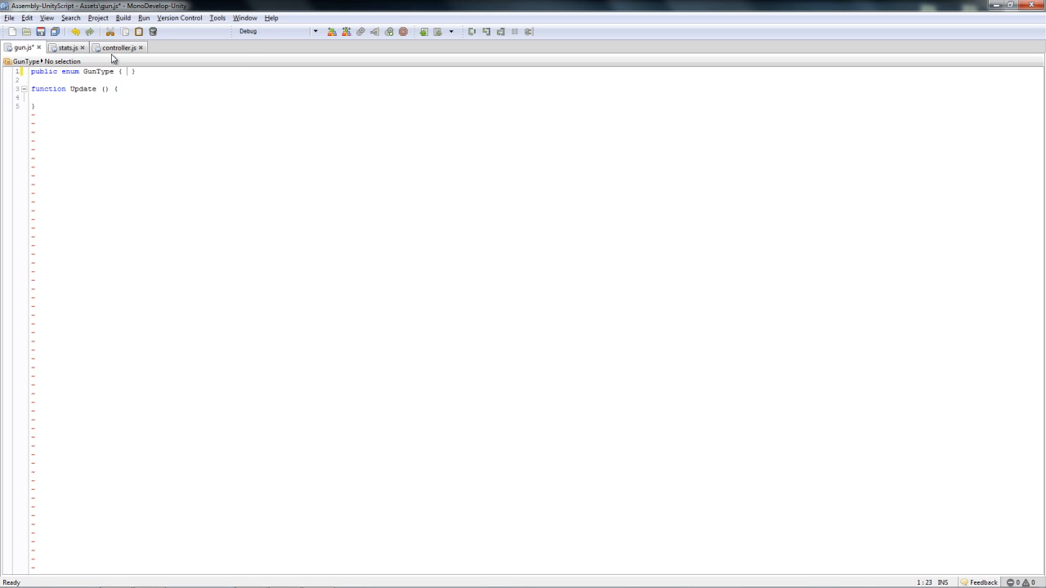
drag(39, 71, 129, 71)
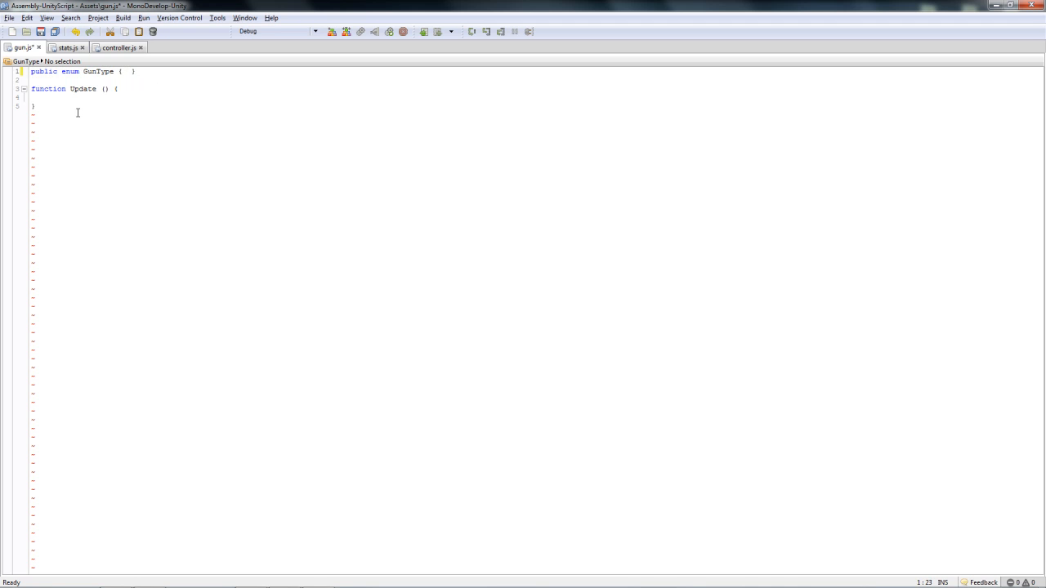
Step: List Automatic, SemiAutomatic, ShotGun and BurstFire inside the GunType braces
click(125, 71)
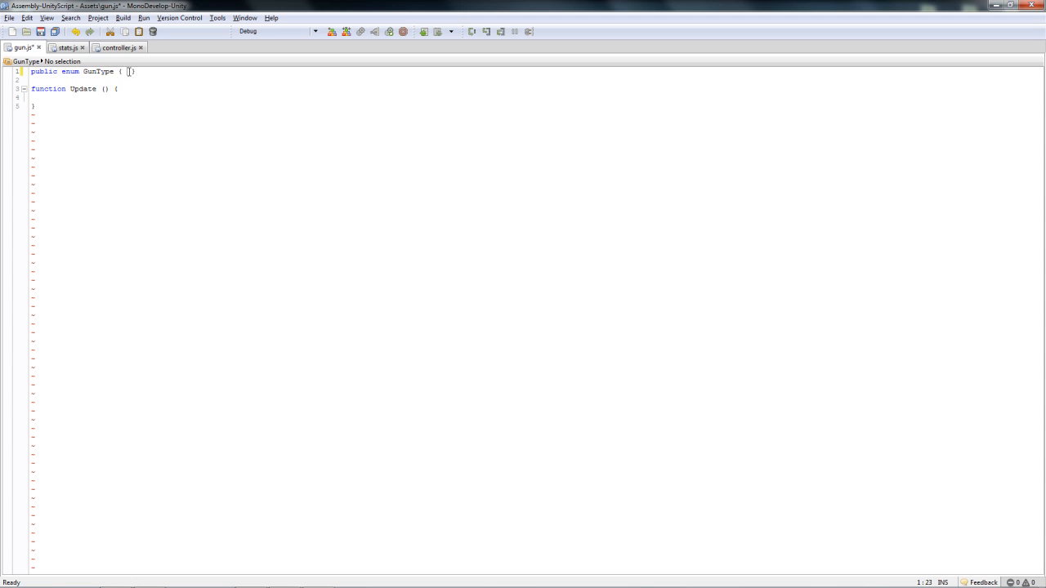
mouse_move(204, 78)
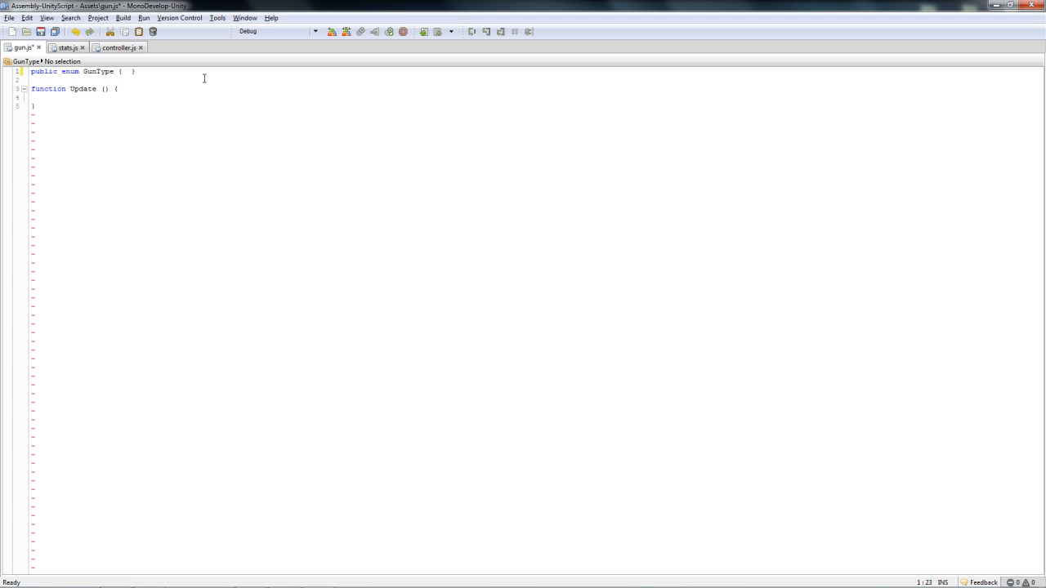
text(A)
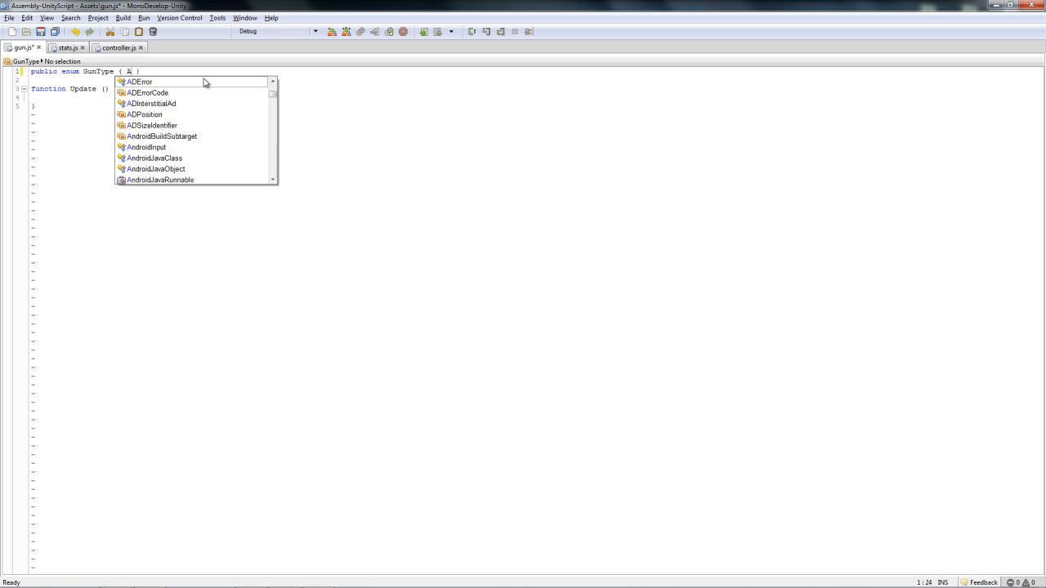
text(utomatic)
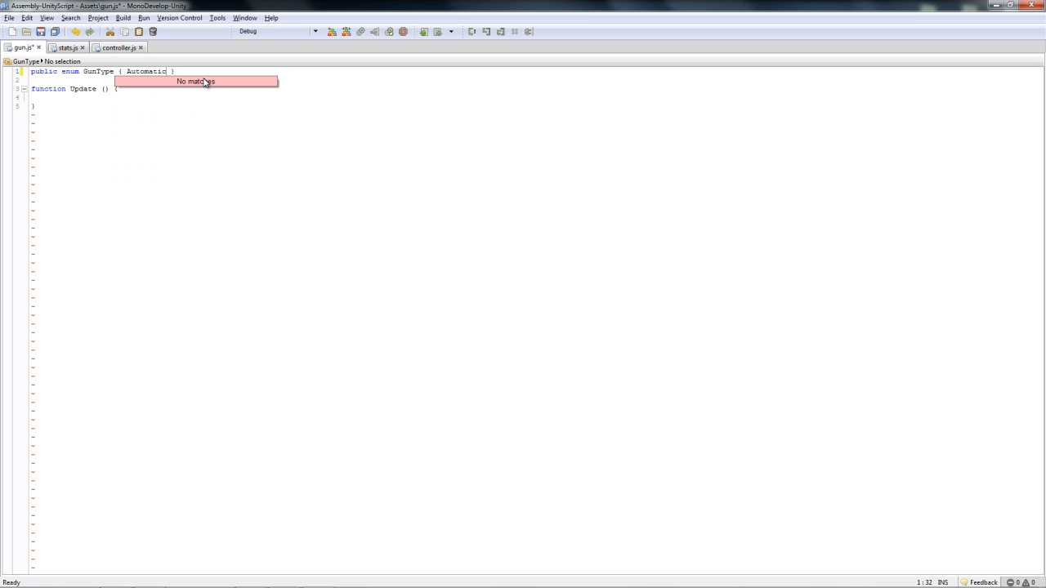
text(,)
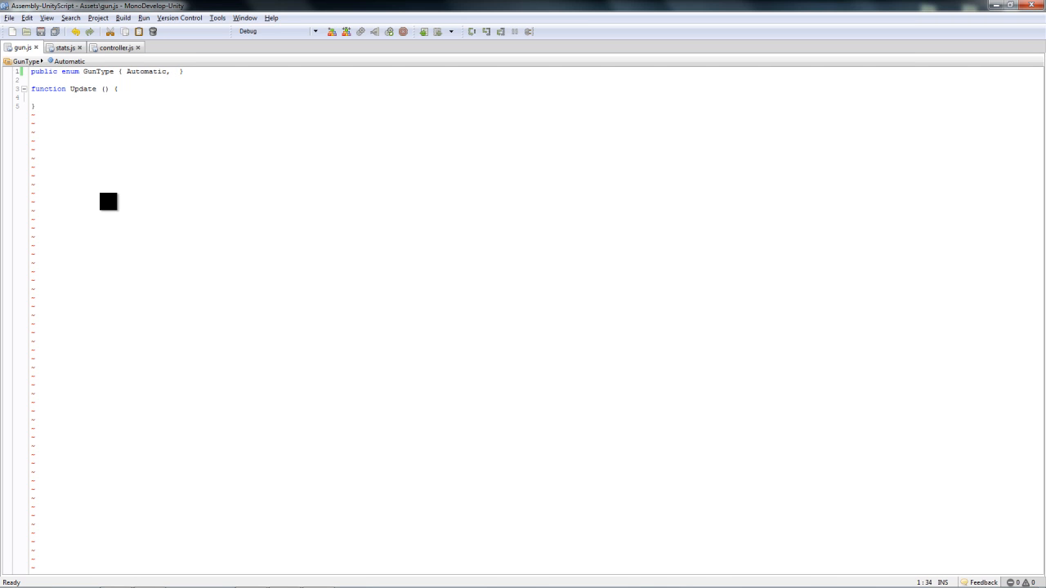
text(SemiAutomat)
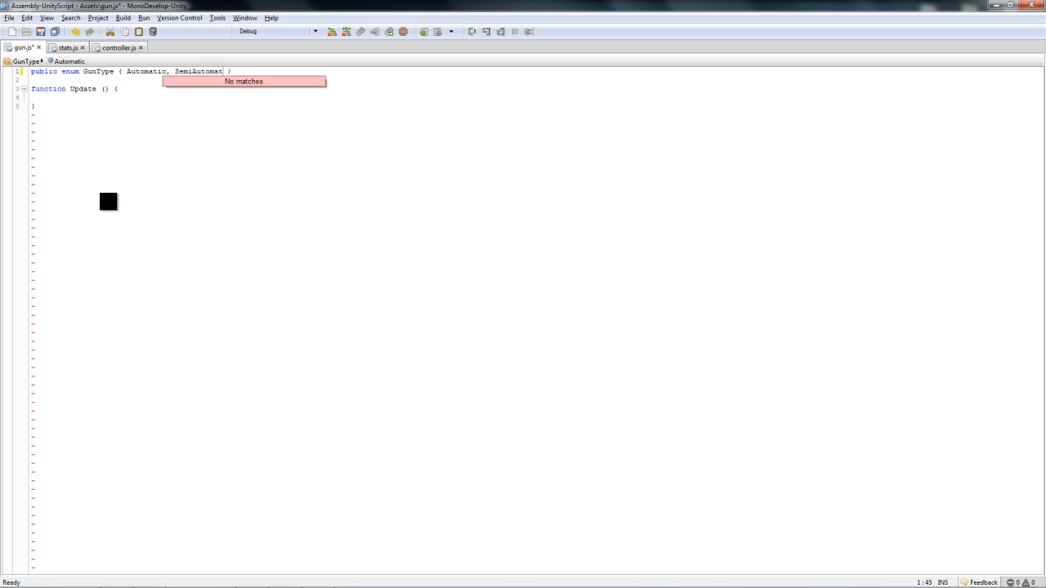
text(ic,)
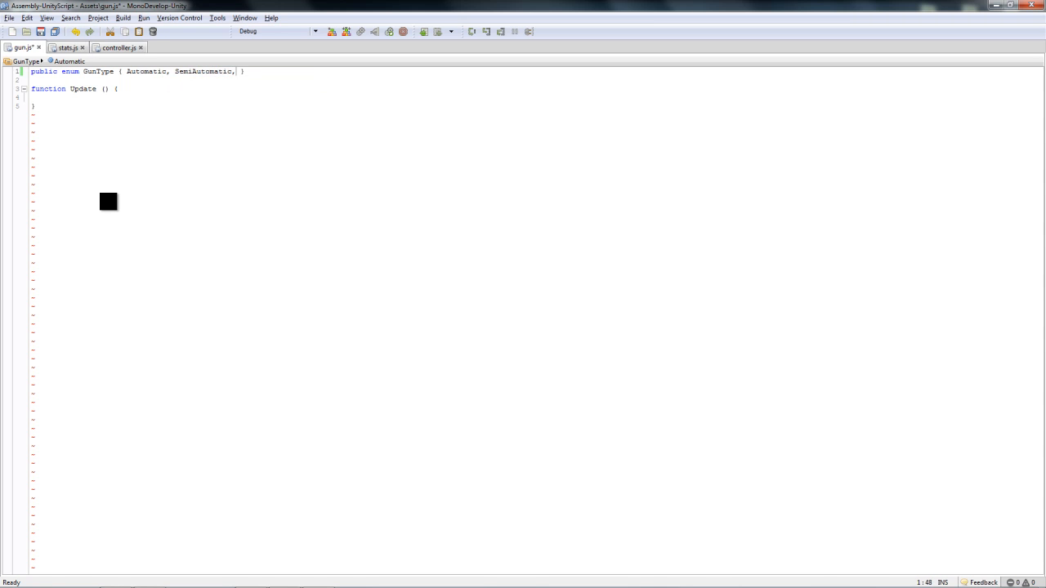
text(ShotGun, B)
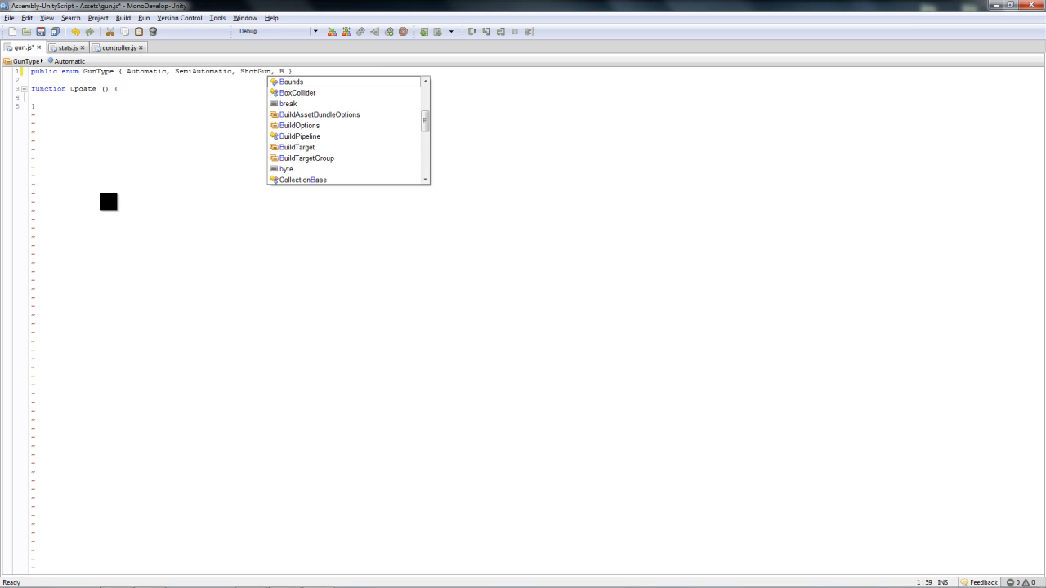
text(urstFire)
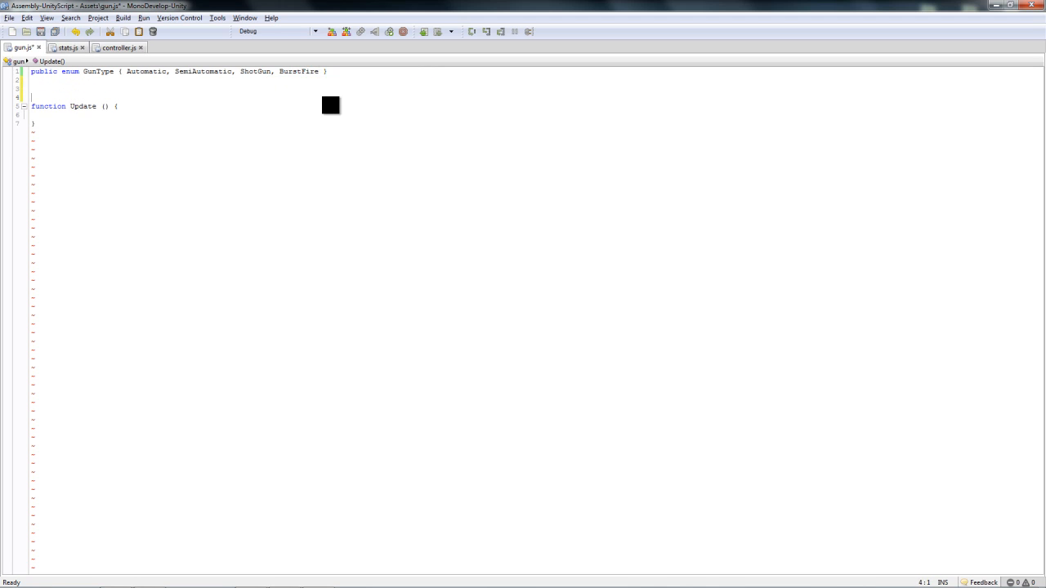
Step: Declare float variables damage, spread and recoil below the enum
text(var)
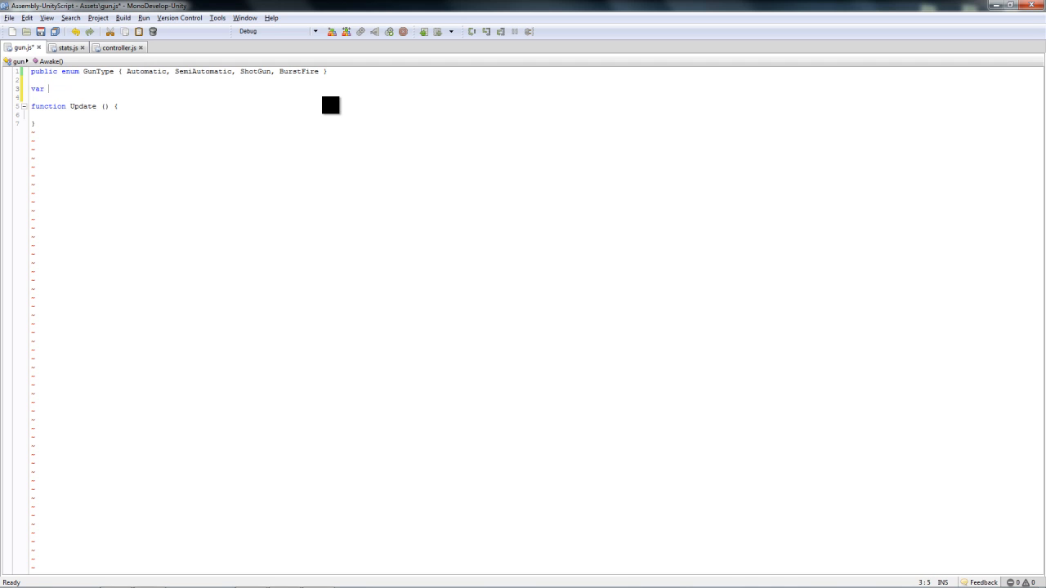
text(damage : float;)
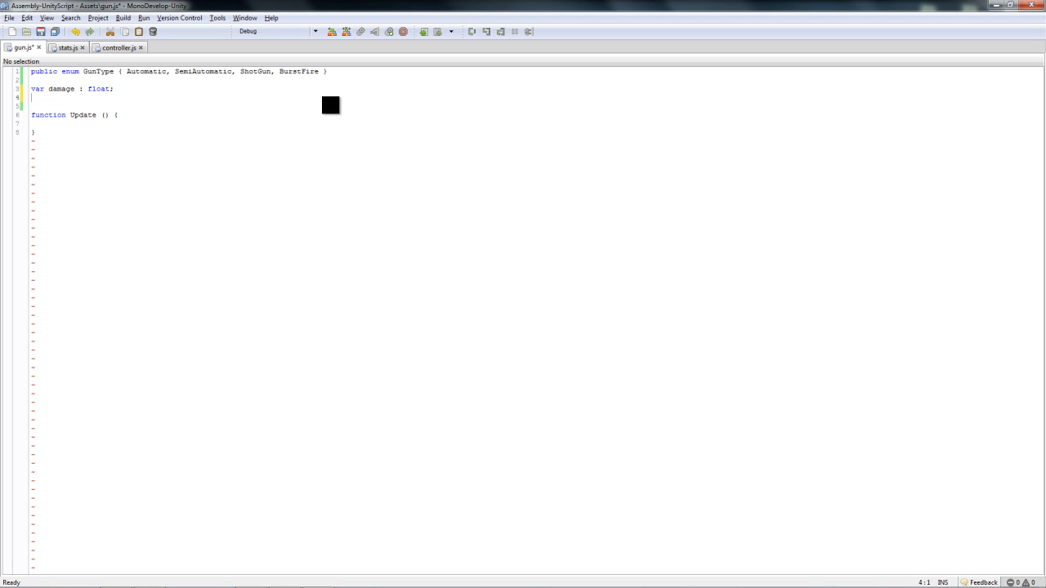
text(var)
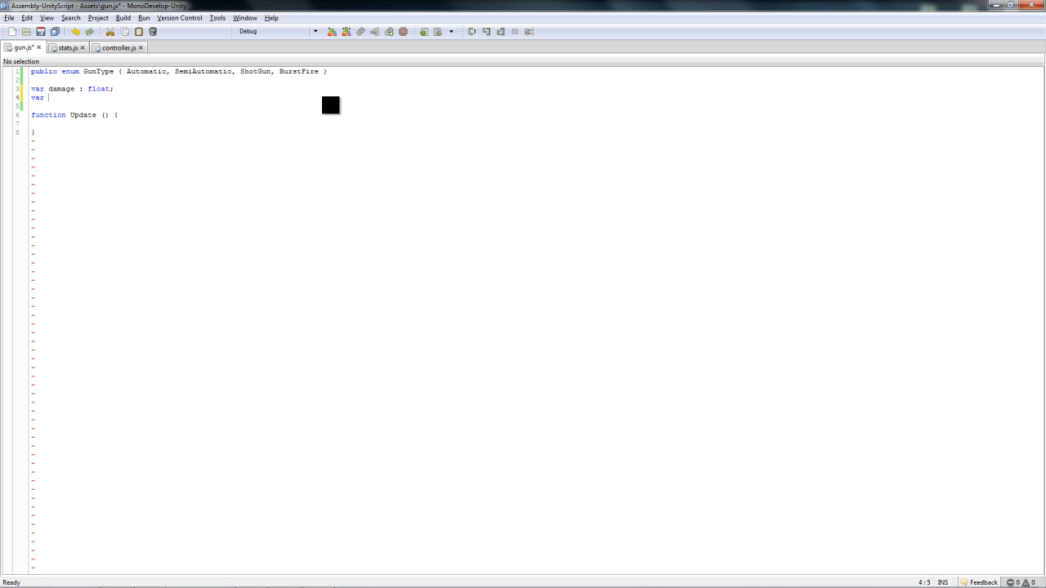
text(spread)
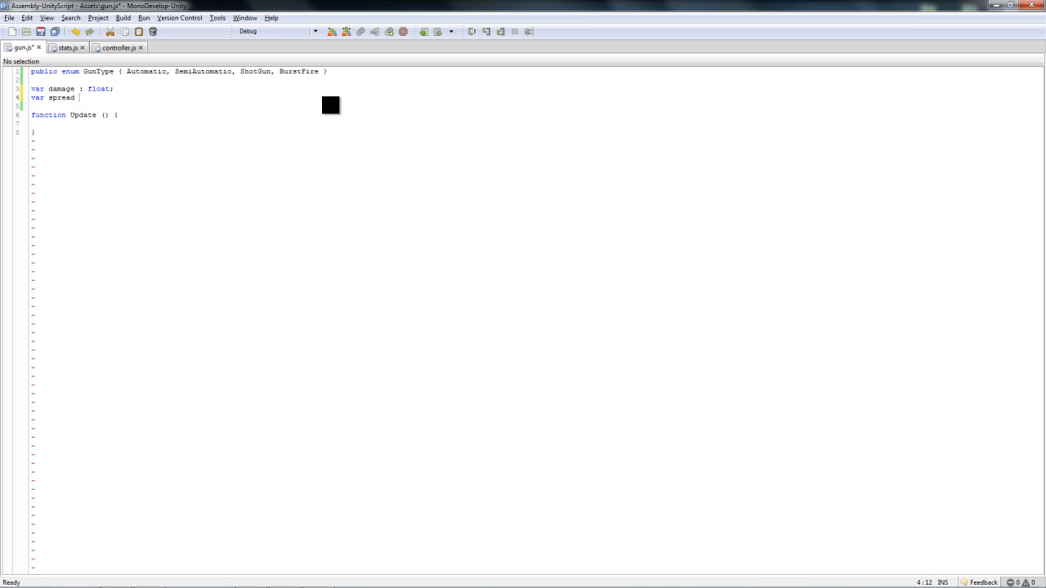
text(: float;)
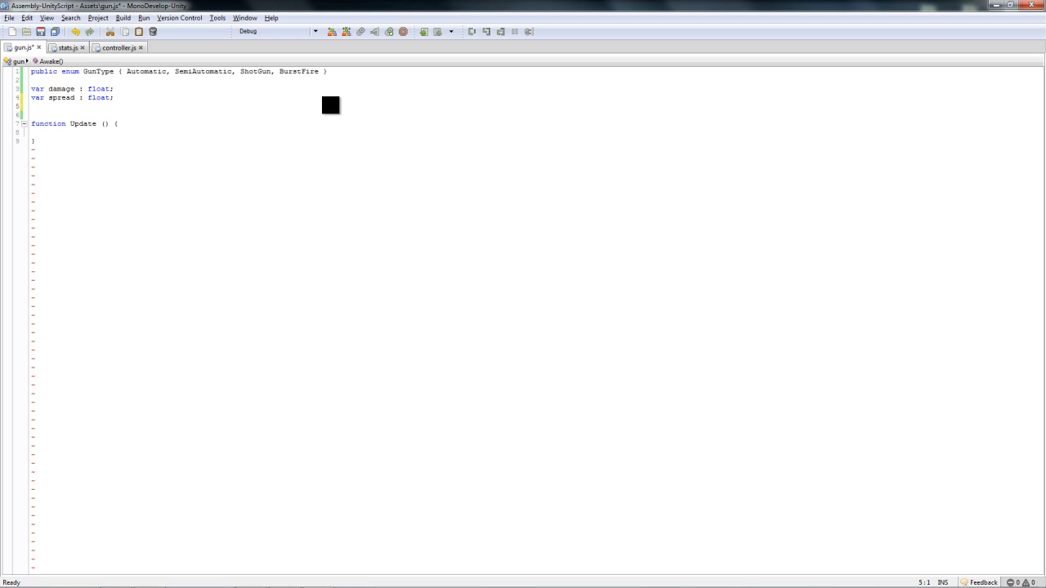
text(var recoil : float;)
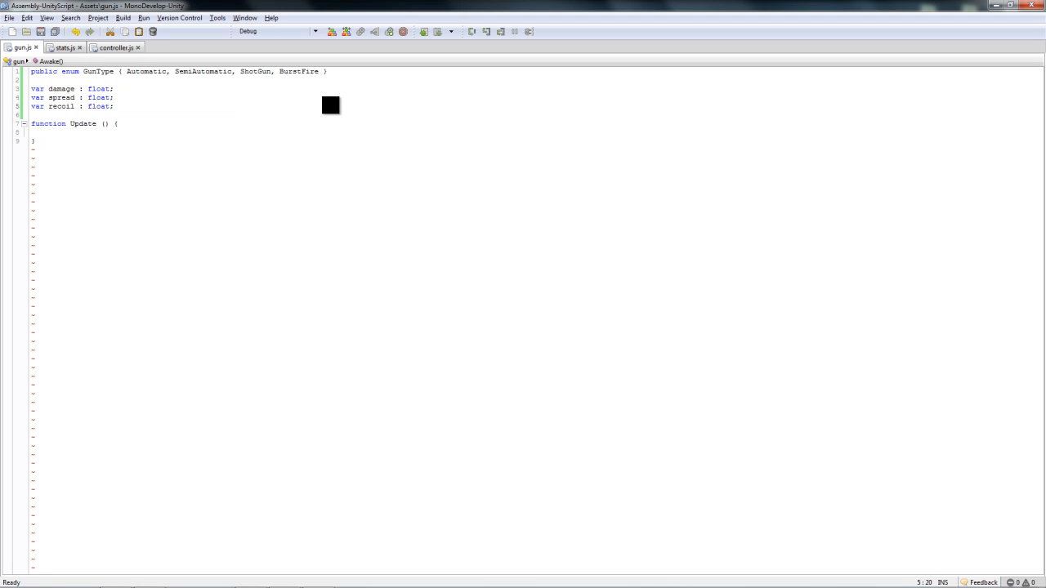
key(Return)
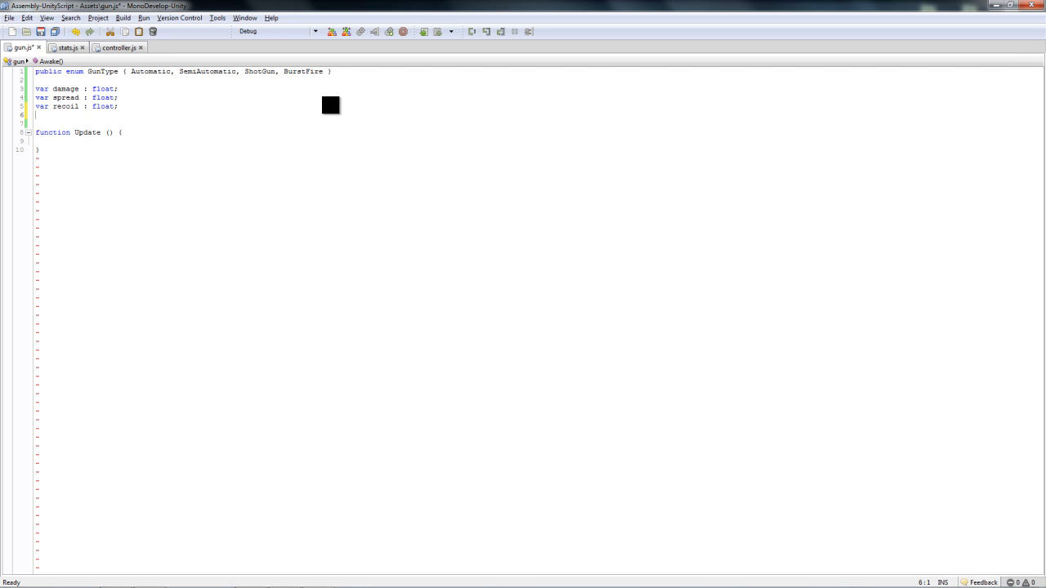
Step: Add a float weight and a GunType variable named type, then save
text(var)
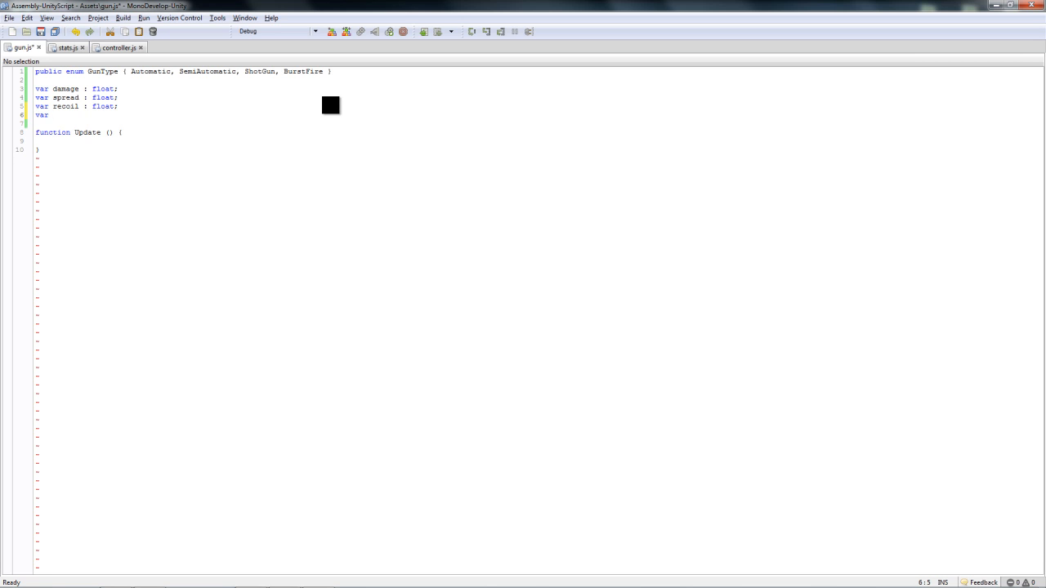
mouse_move(476, 299)
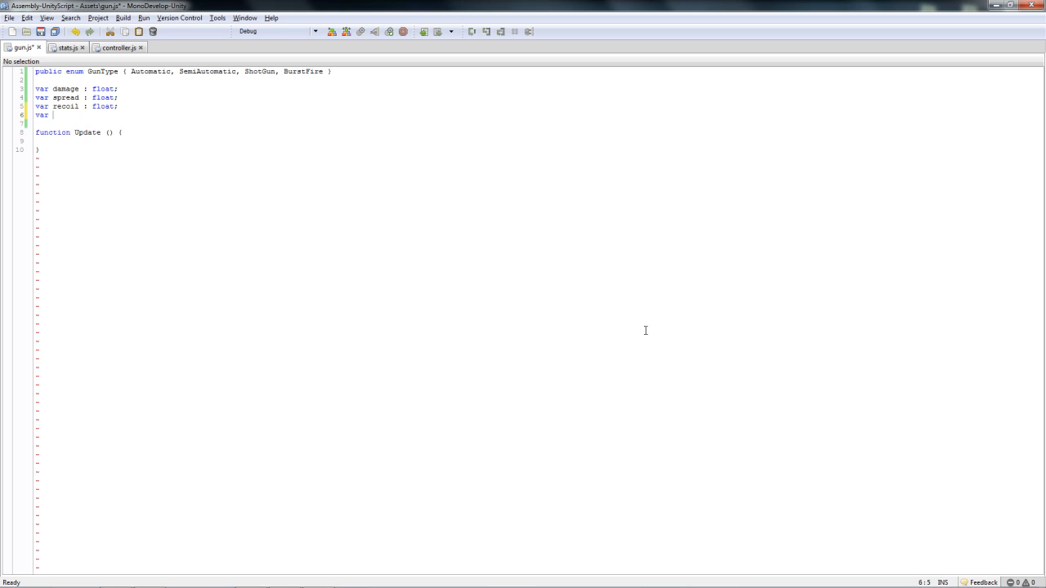
mouse_move(271, 217)
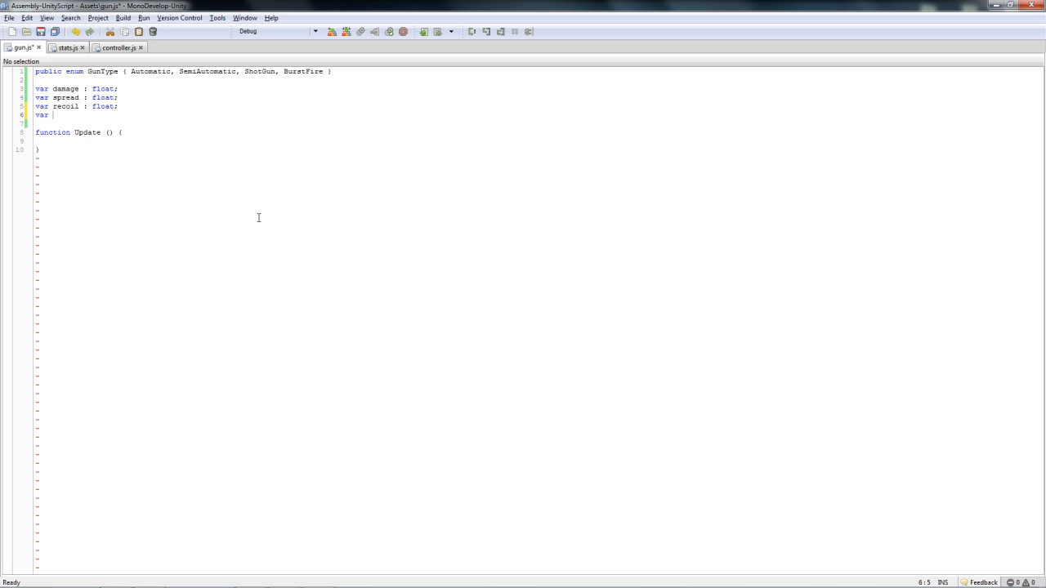
text(weight : float;)
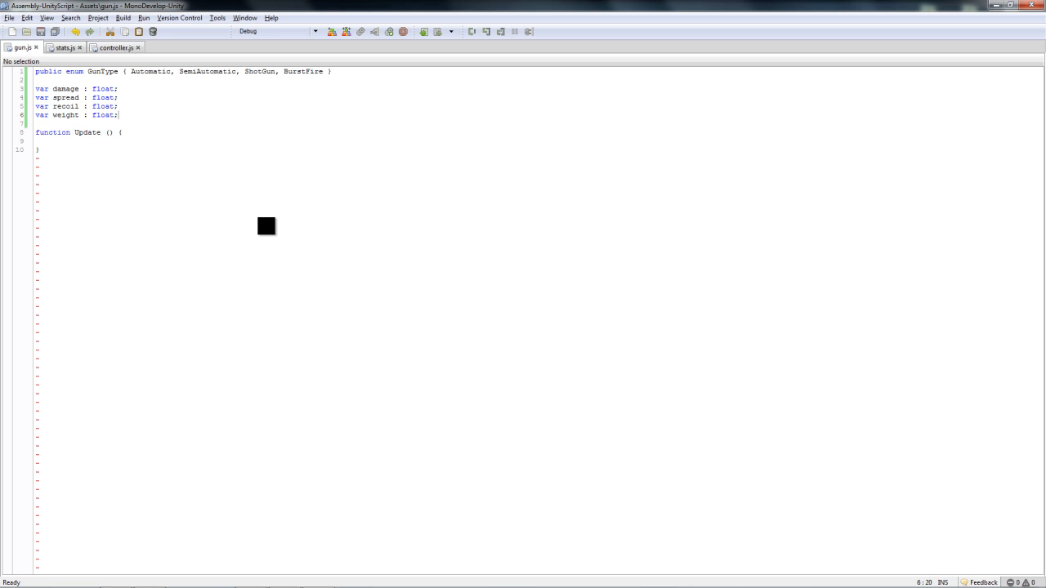
text(var)
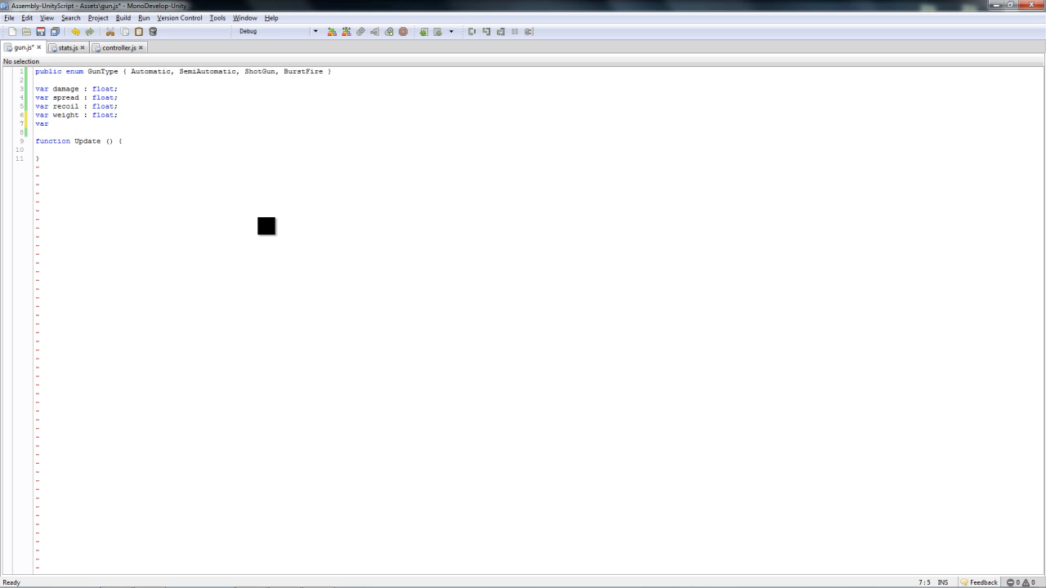
text(type : GunType;)
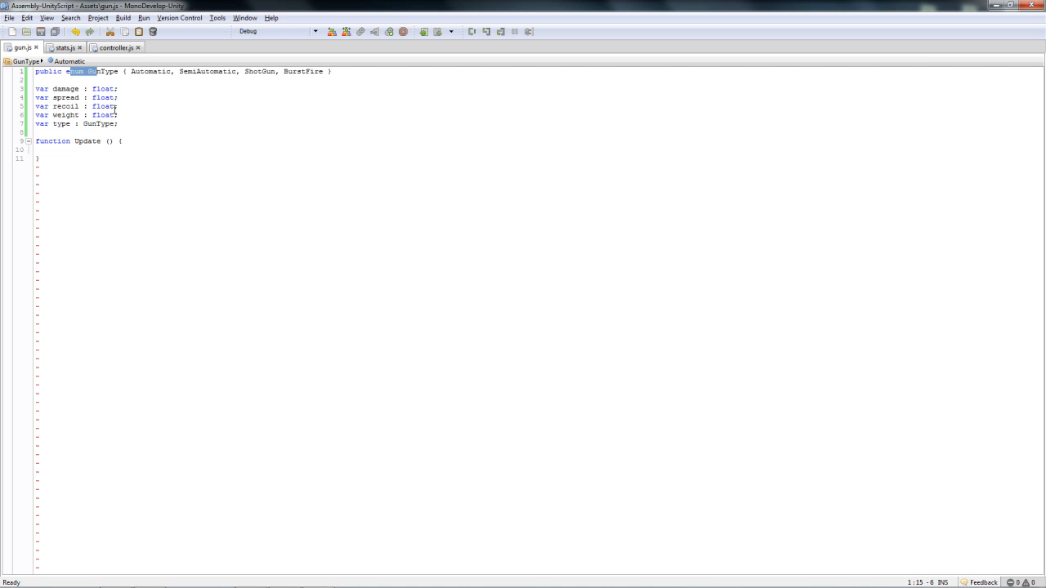
text(tpye)
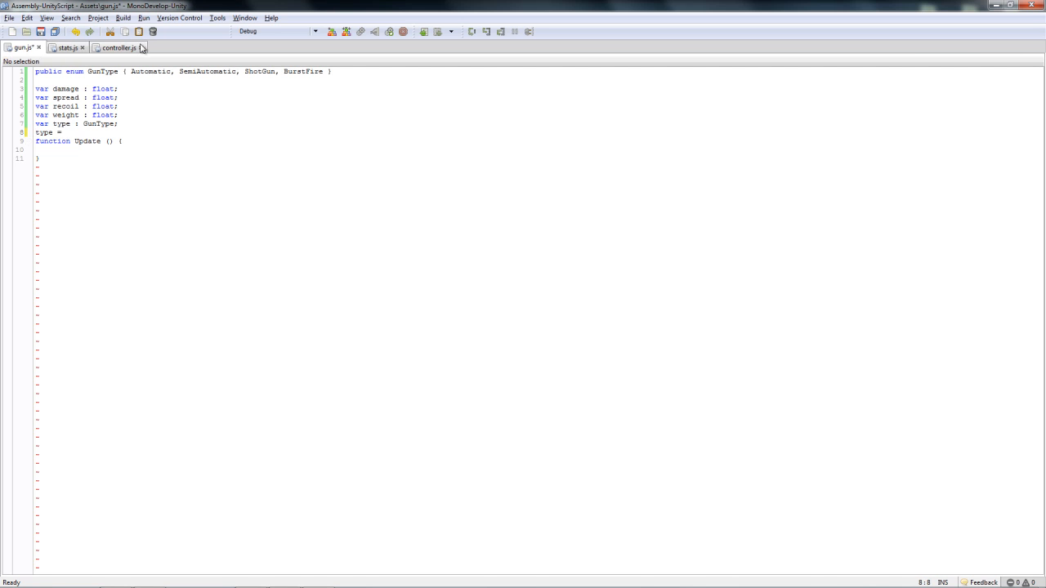
text(GUn)
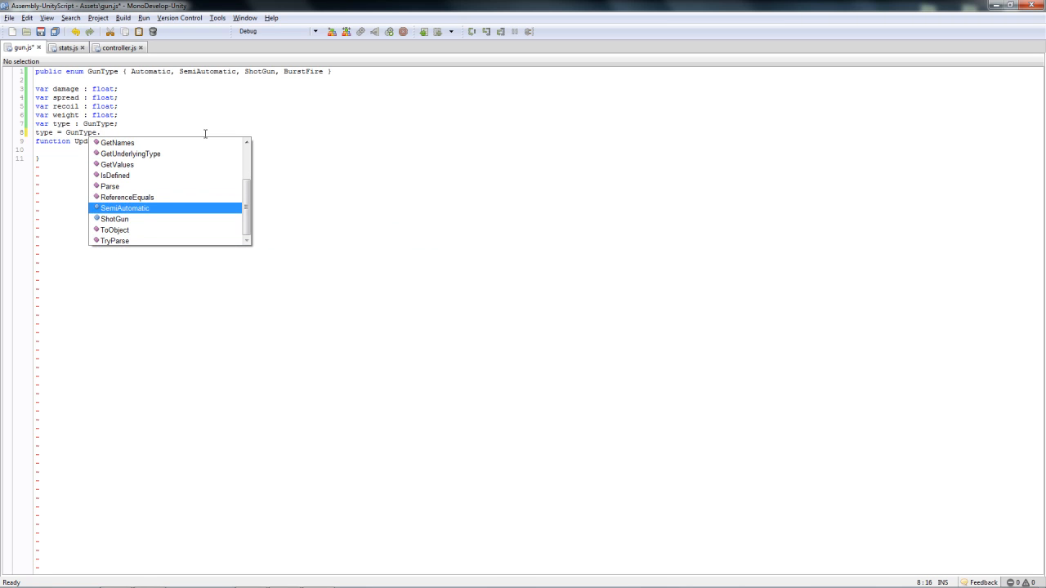
scroll(up, 3)
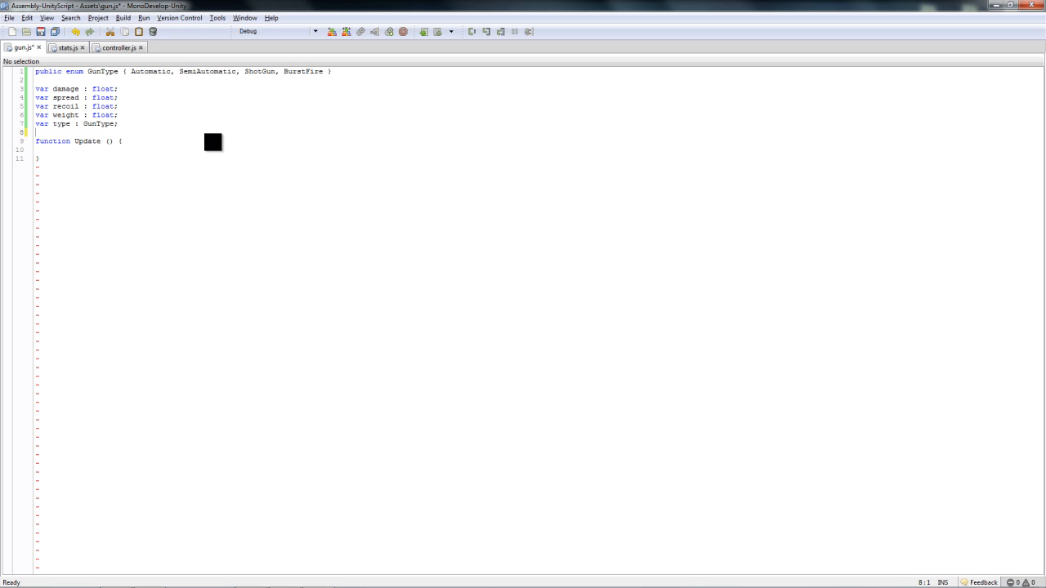
click(104, 71)
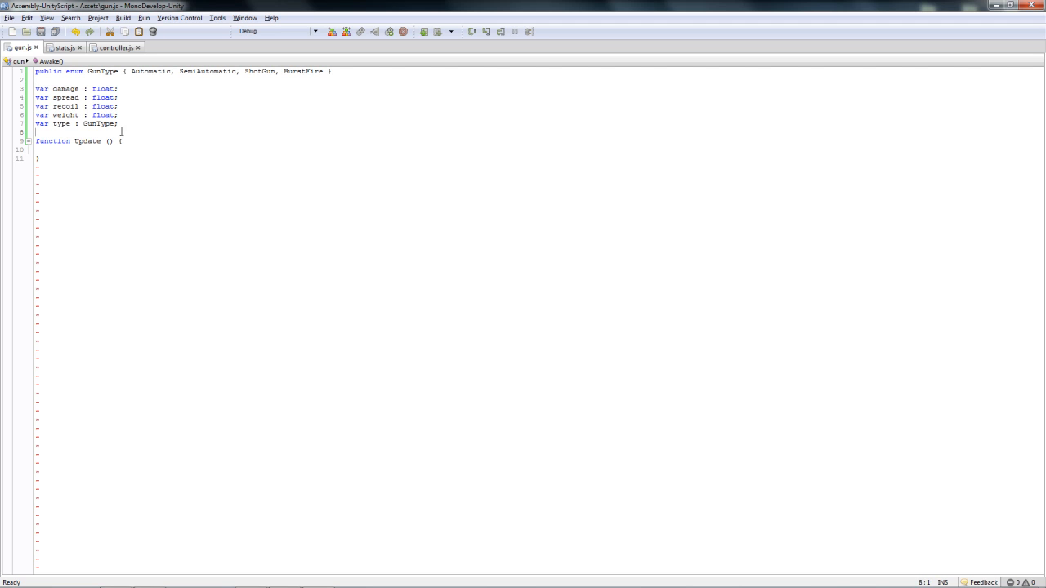
Step: Declare an int variable magSize below the type declaration
key(Return)
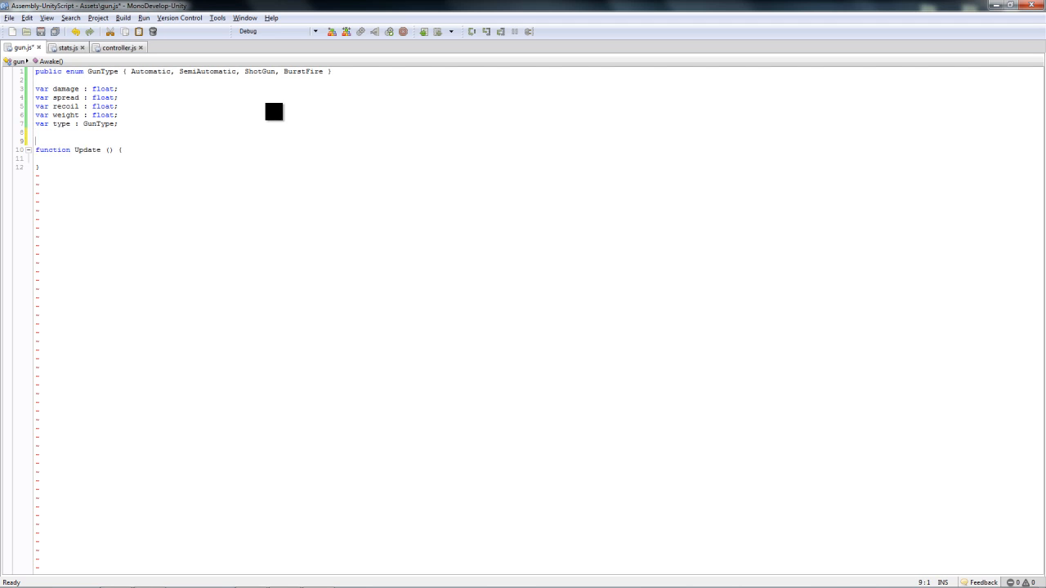
text(var)
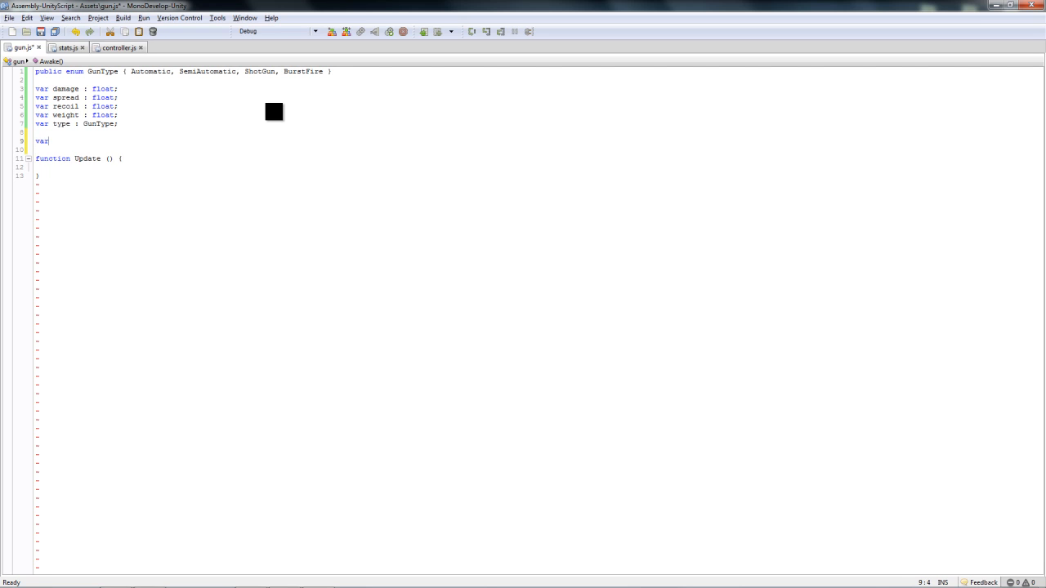
text(clip)
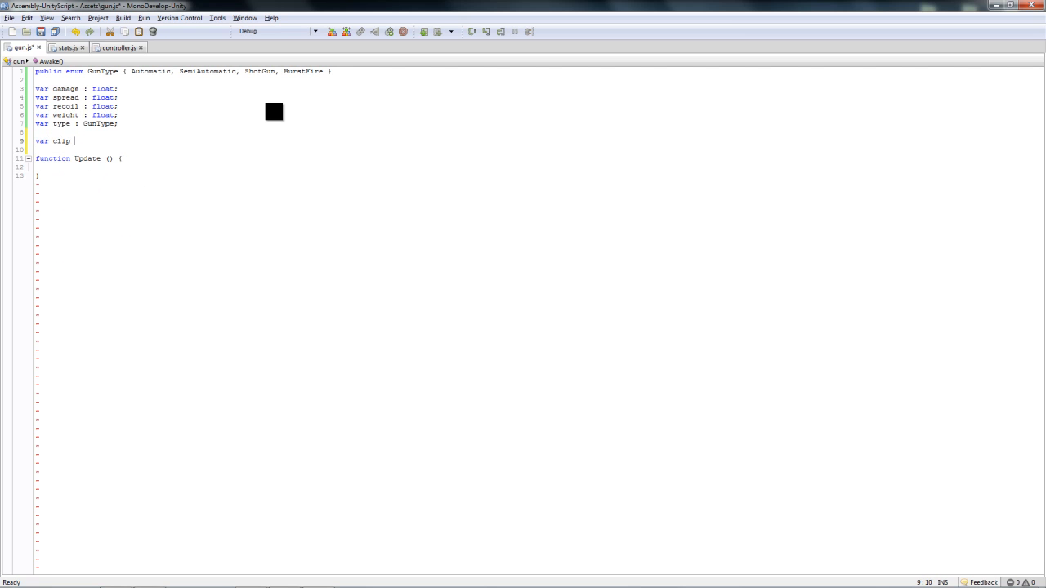
key(BackSpace)
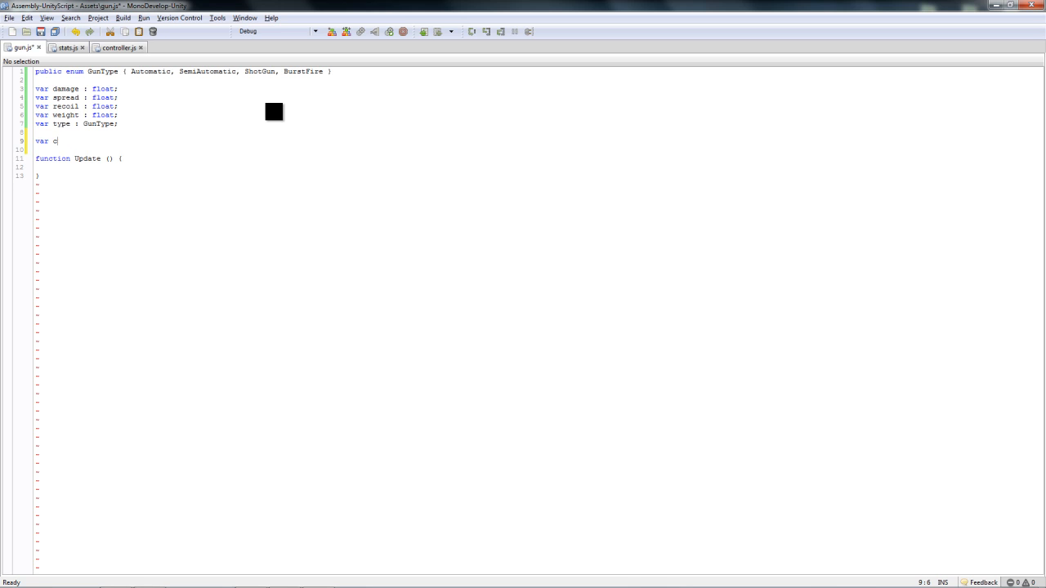
text(MagS)
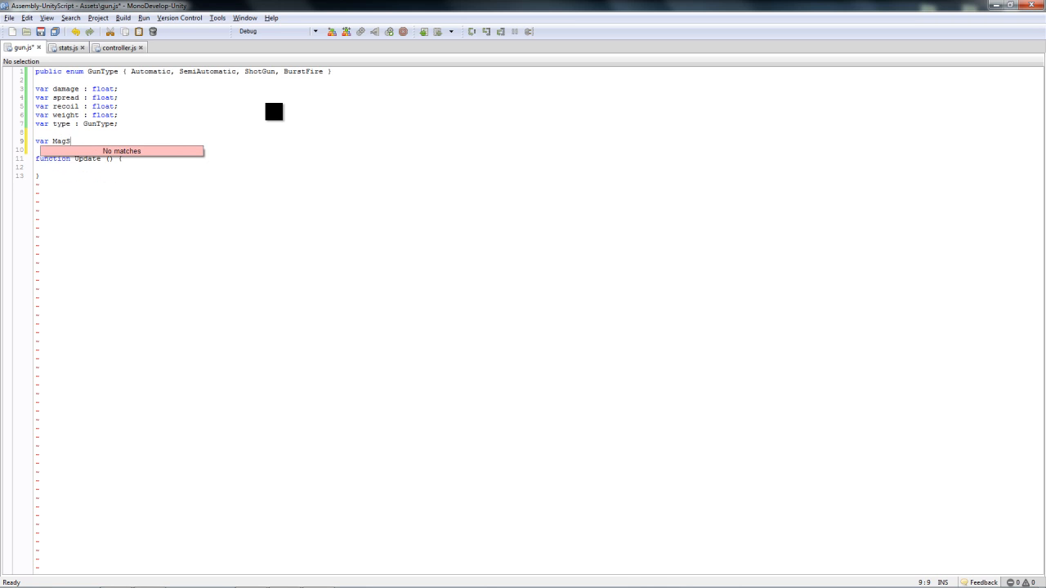
text(ize : int;)
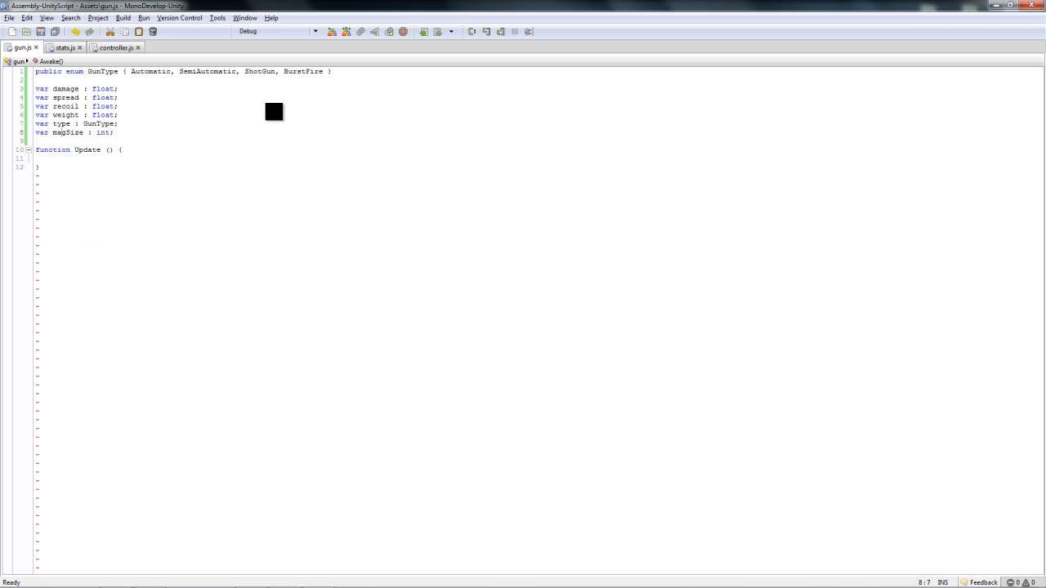
key(Return)
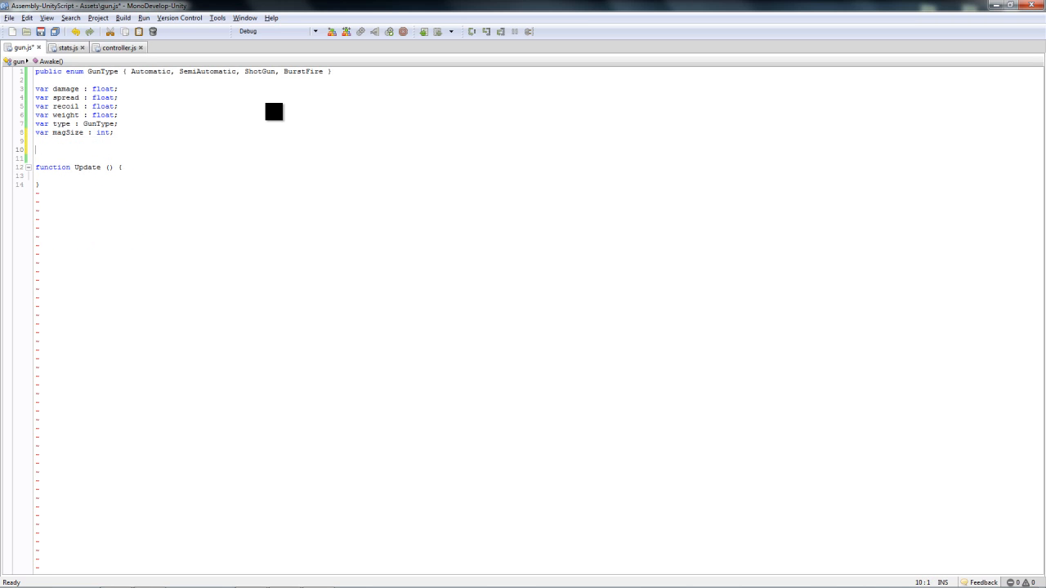
Step: Add private int variables ammo and mag, and begin a private nextFire declaration
text(private)
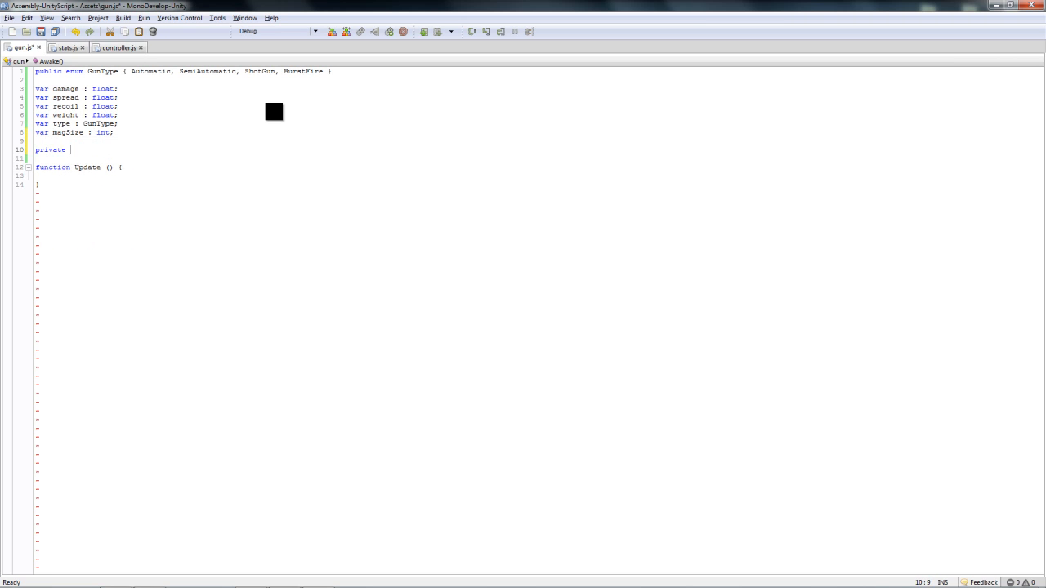
text(var)
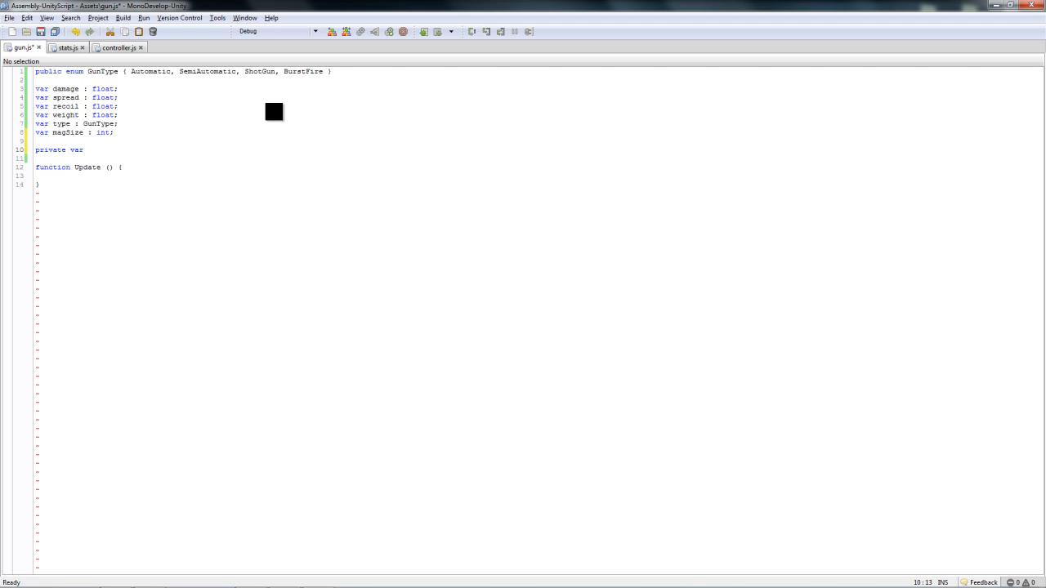
text(A)
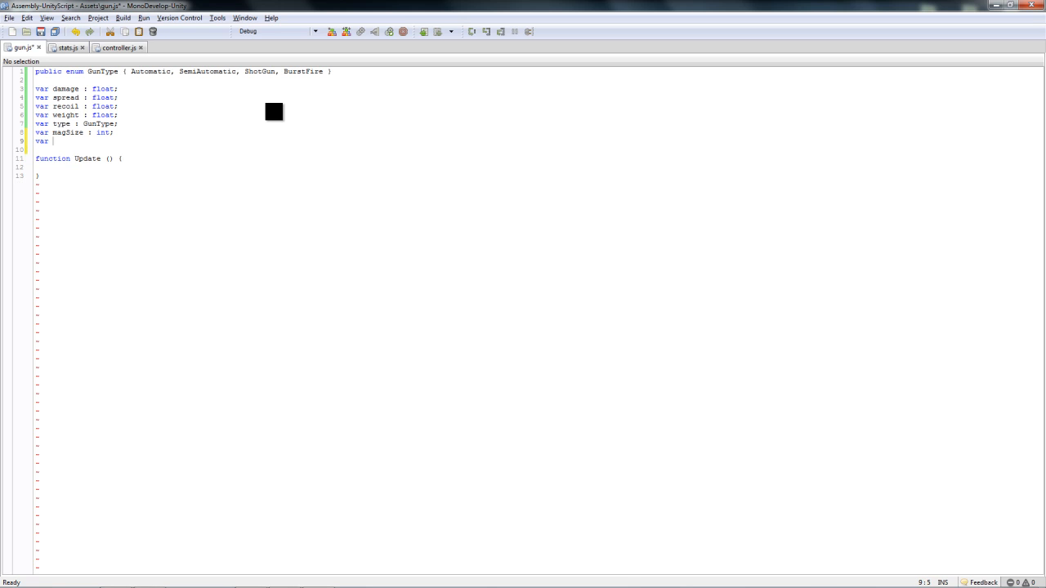
text(ammo :)
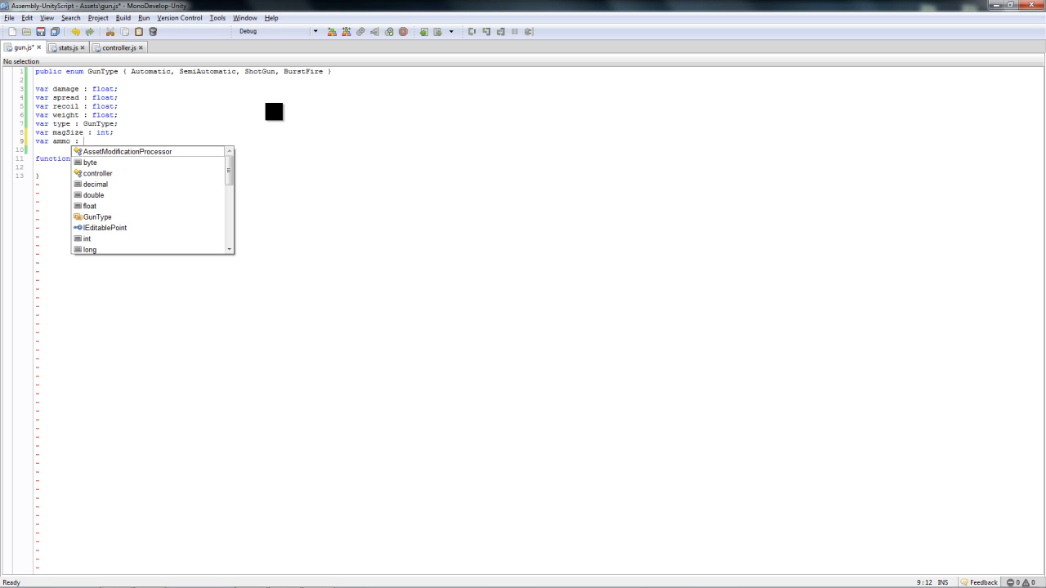
text(int;)
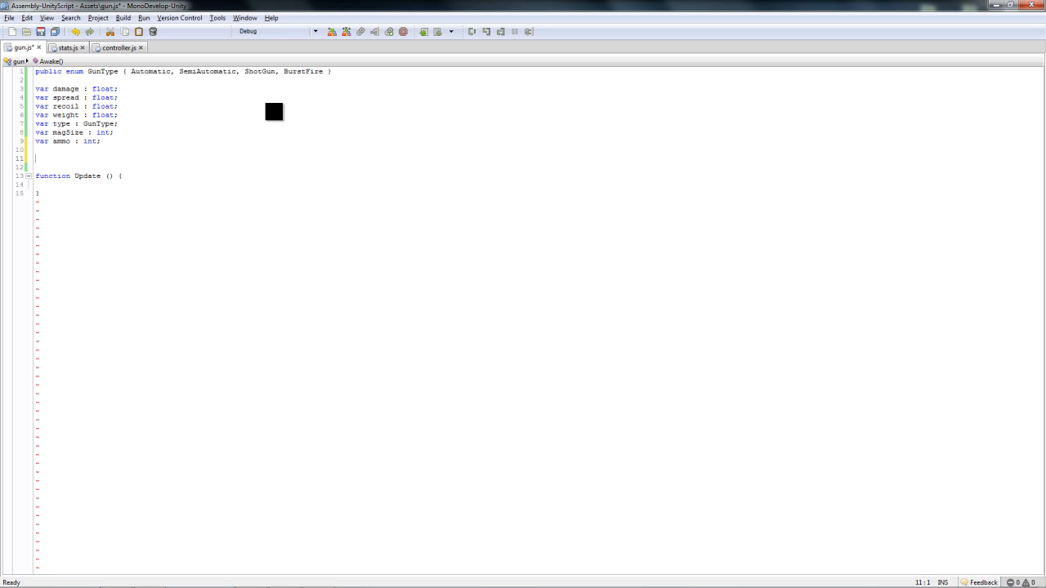
text(var)
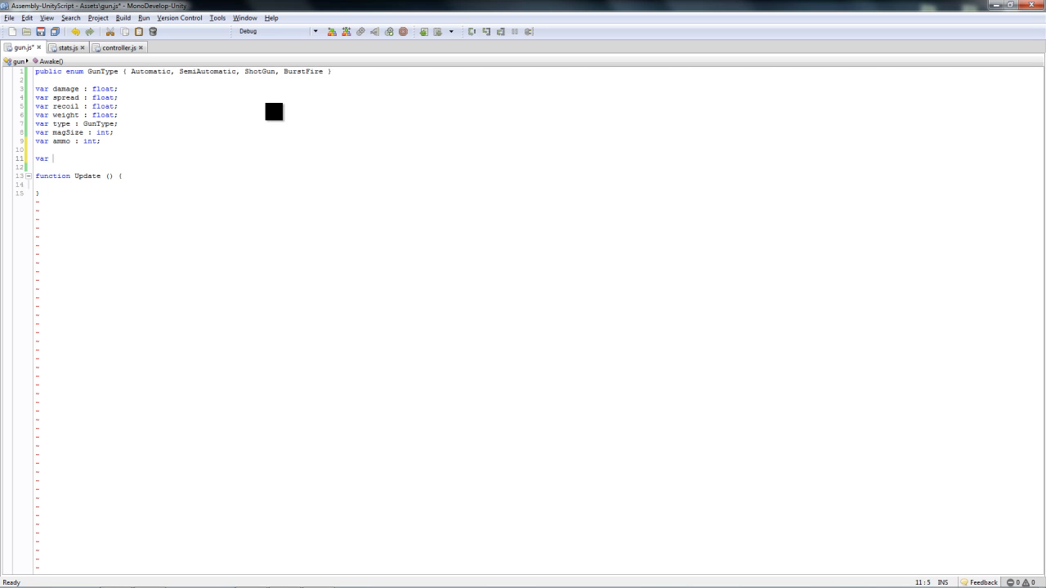
text(privat)
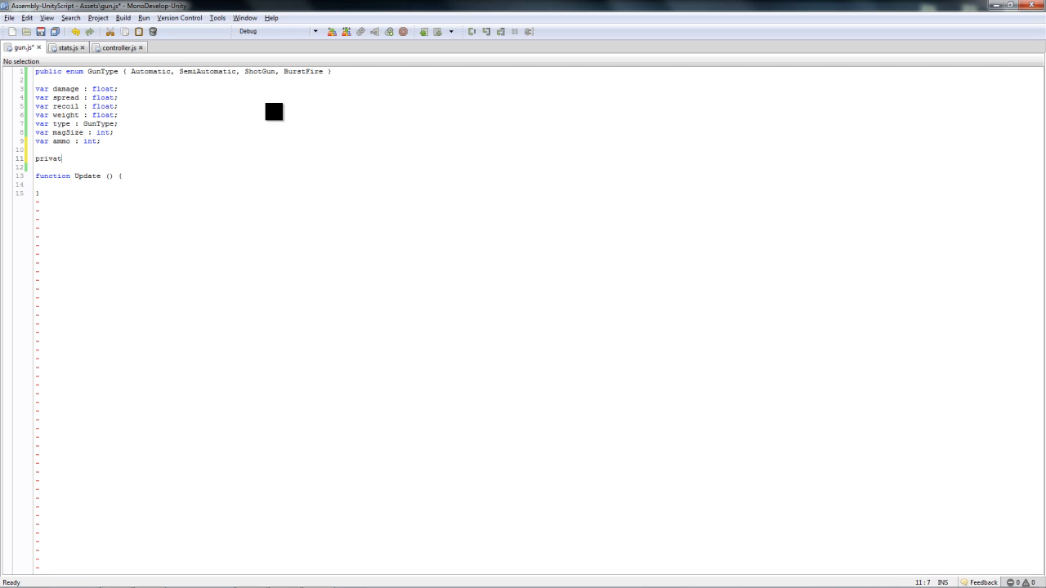
text(e var)
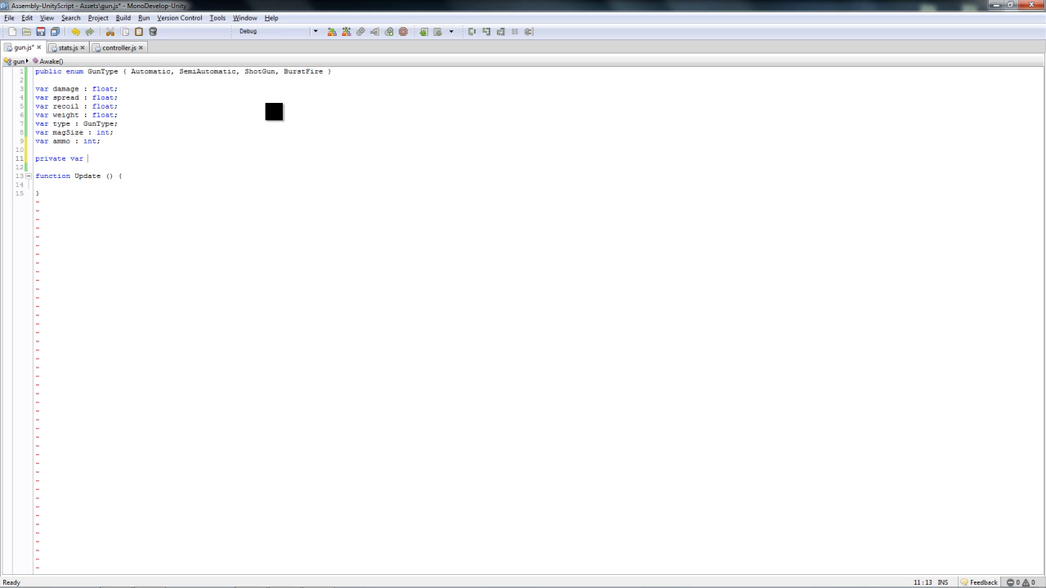
text(mag)
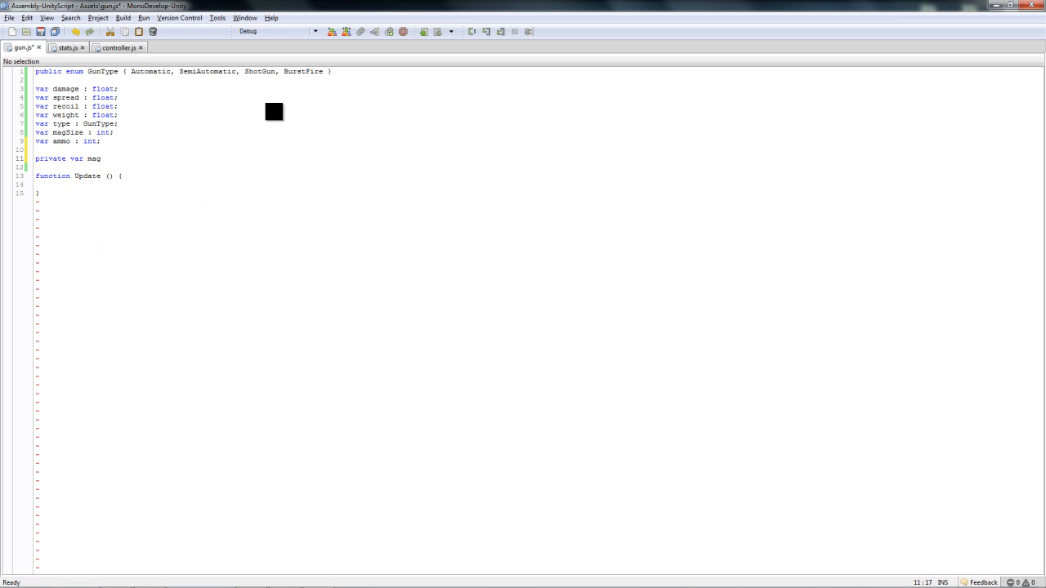
text(: int;)
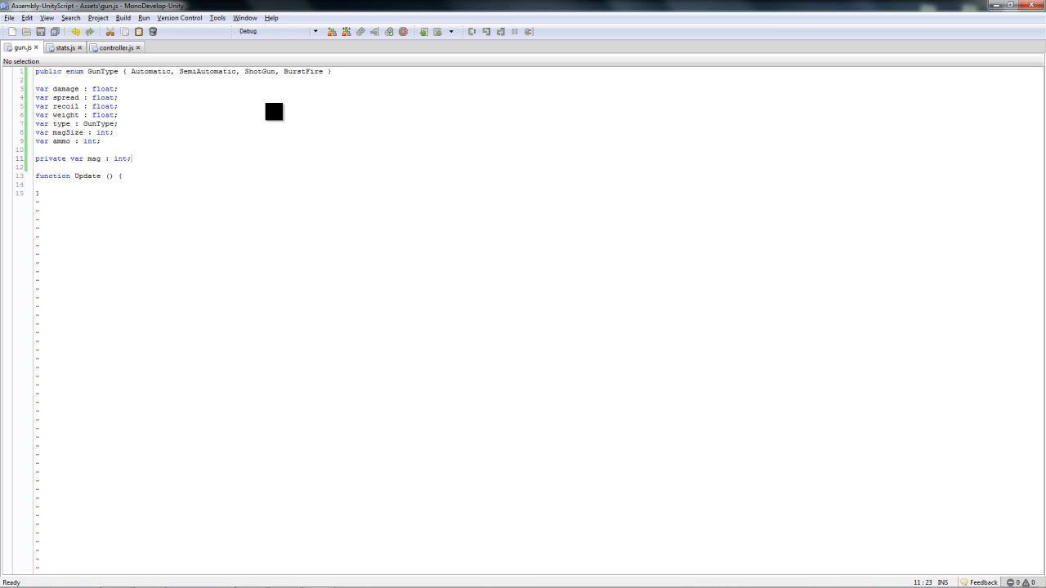
text(private var nextFire : float)
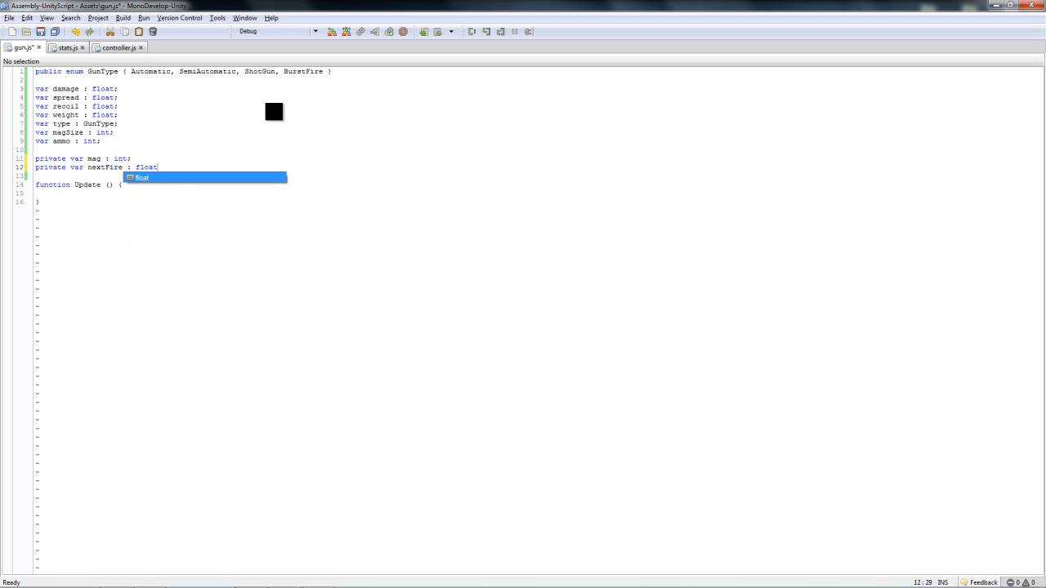
Step: Initialise nextFire to 0.0, save, and add a blank line below Update
text(= 0.0;)
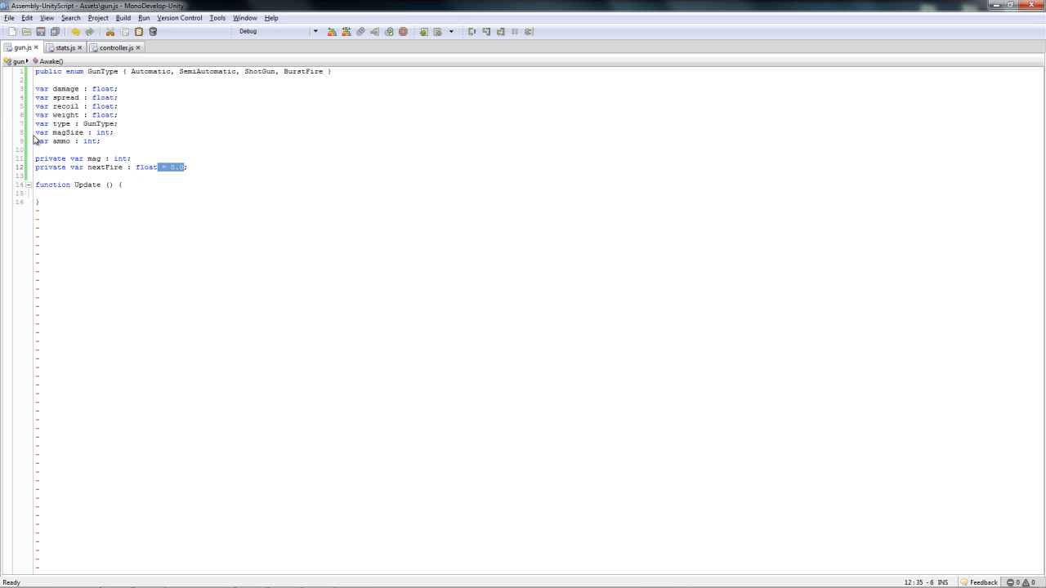
click(157, 75)
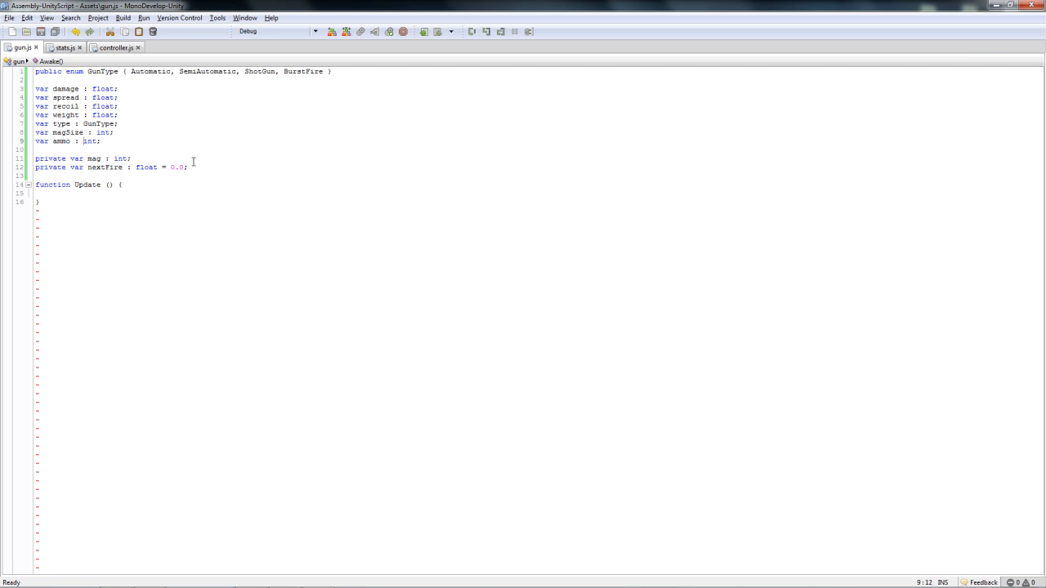
click(188, 166)
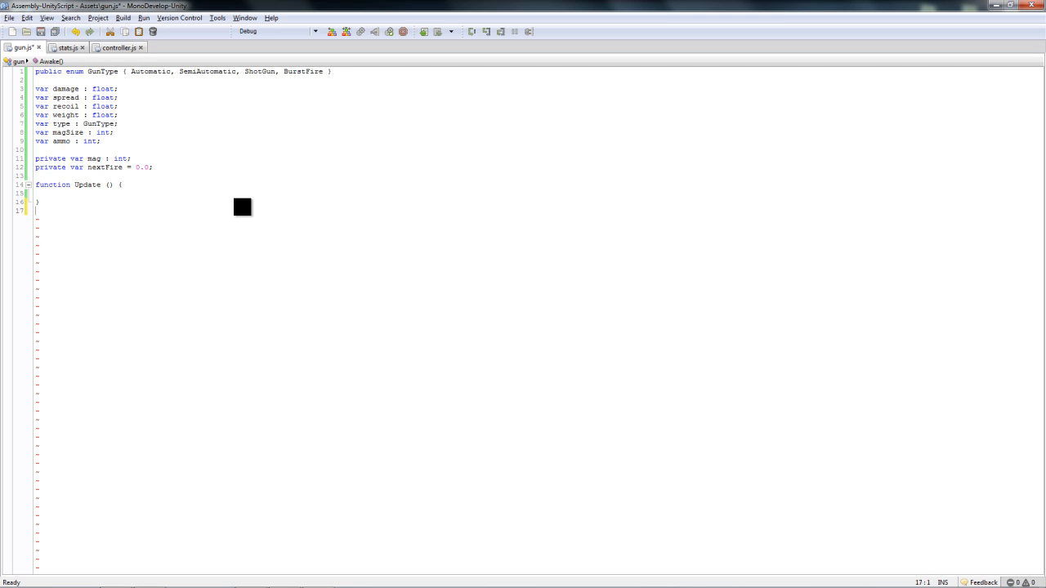
Step: Write an empty FireA function below Update, reviewing the enum type names
text(function)
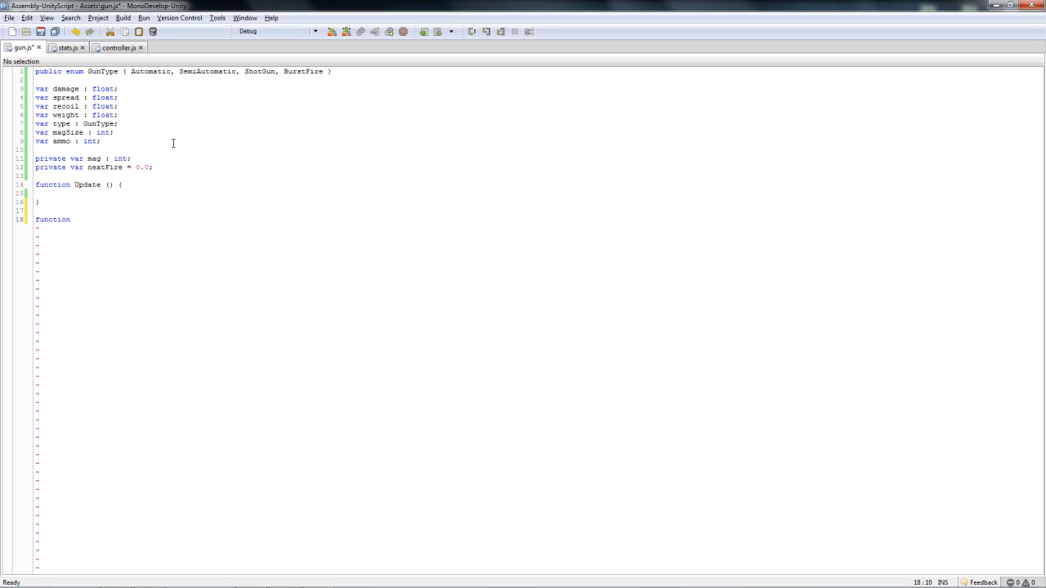
click(74, 219)
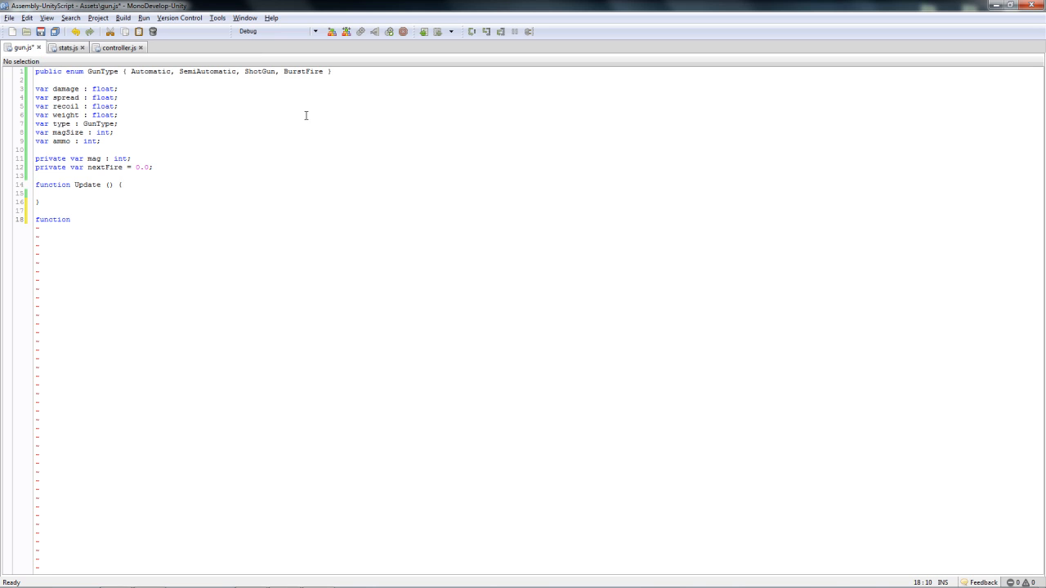
text(Fire(){)
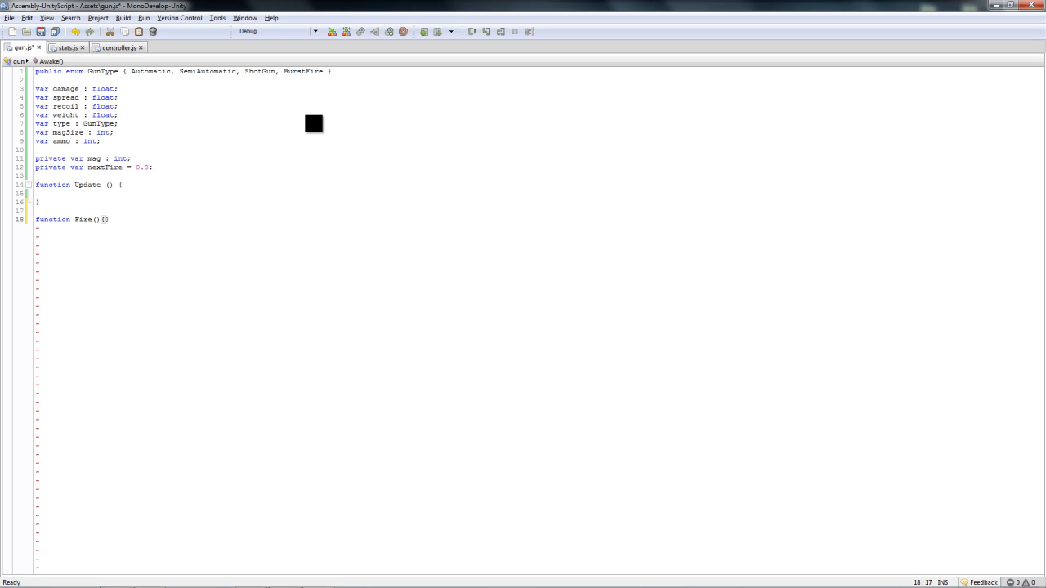
key(Return)
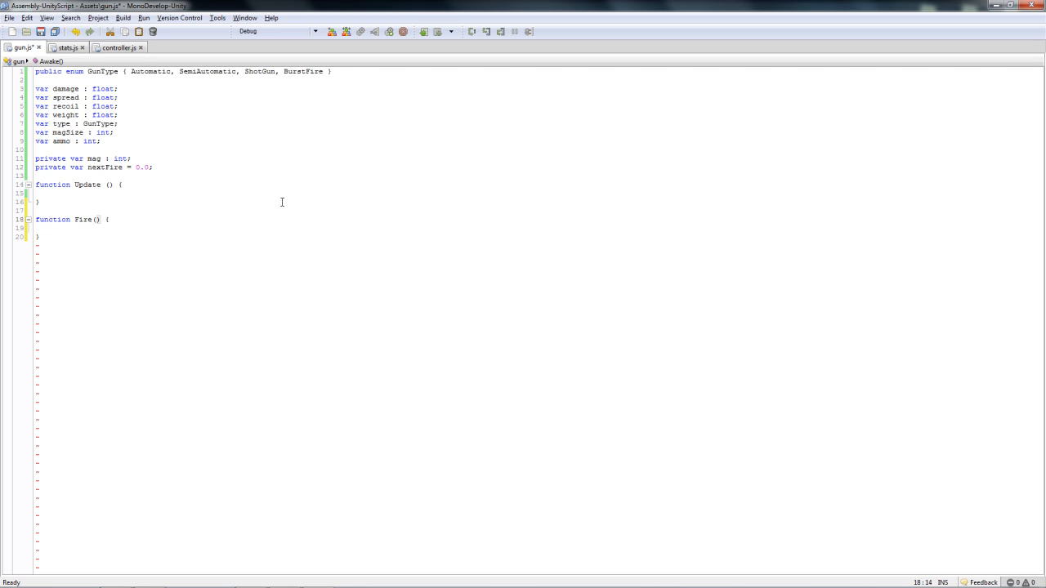
text(A)
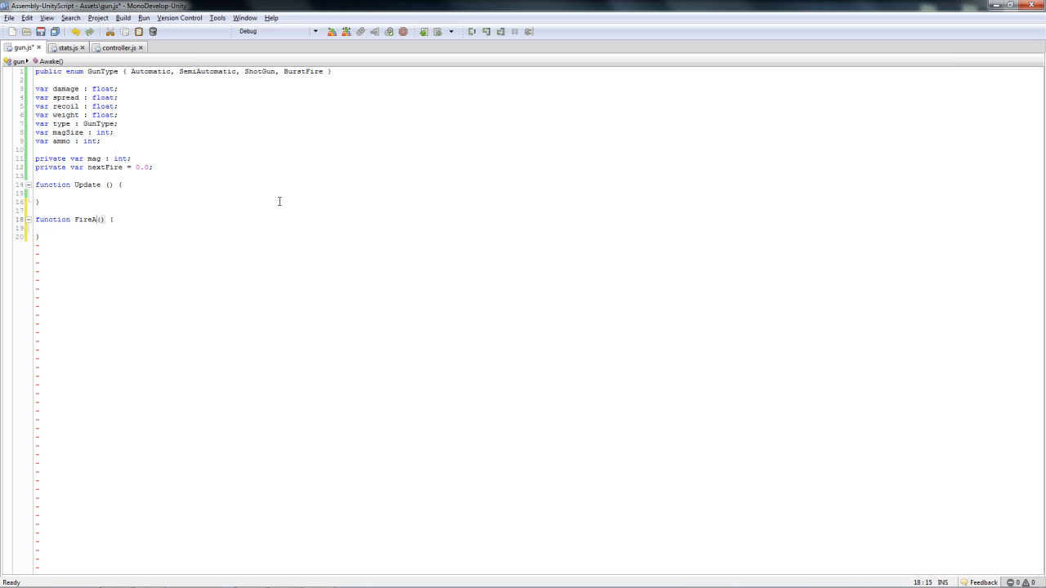
double_click(152, 71)
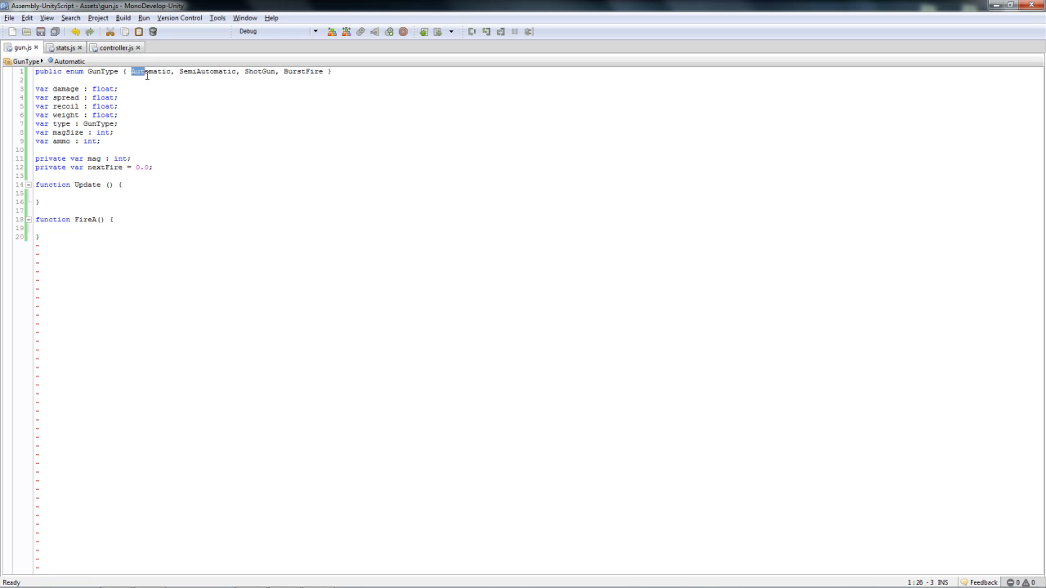
double_click(206, 72)
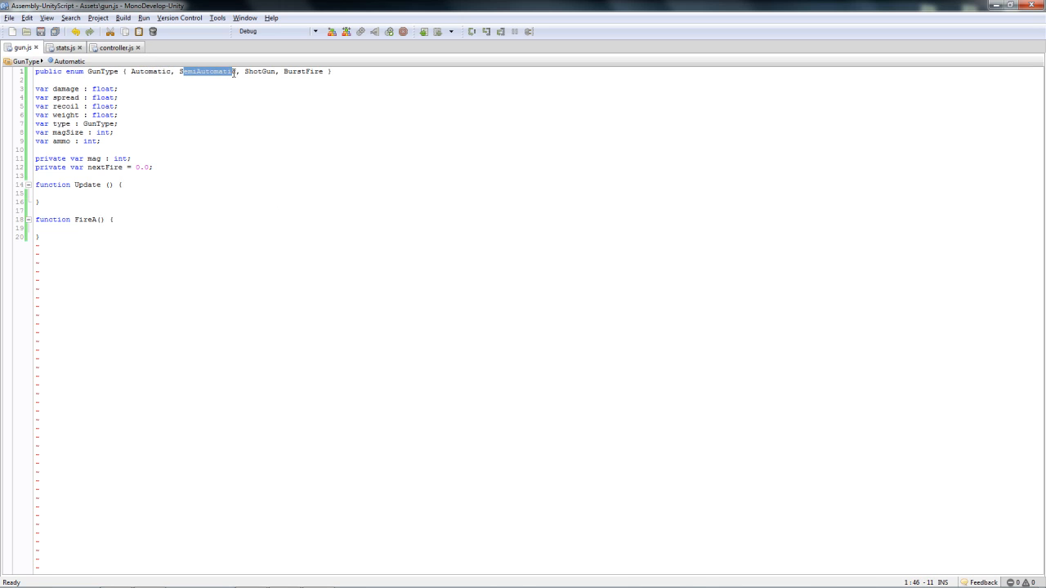
double_click(309, 71)
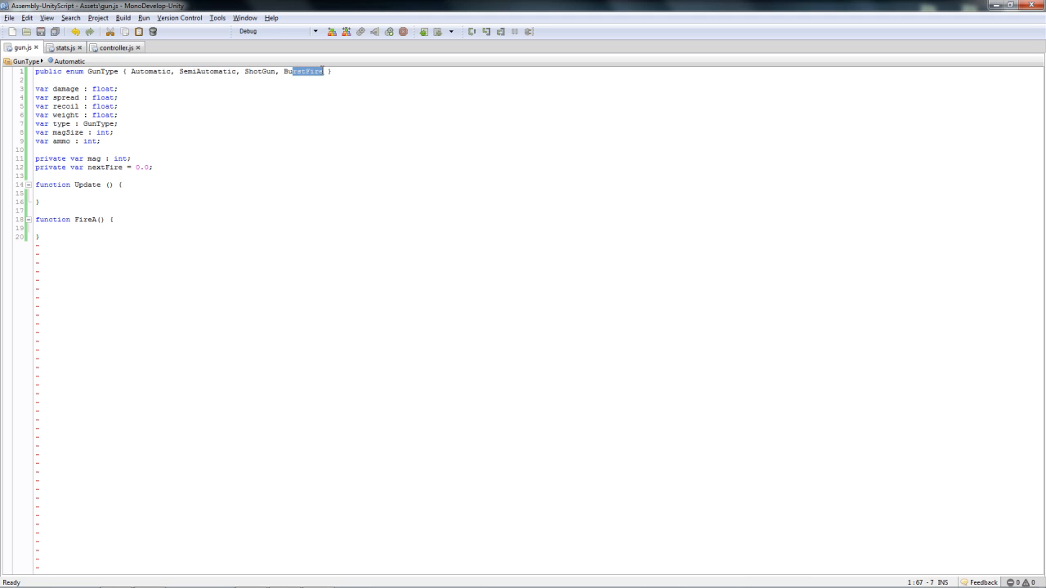
click(279, 203)
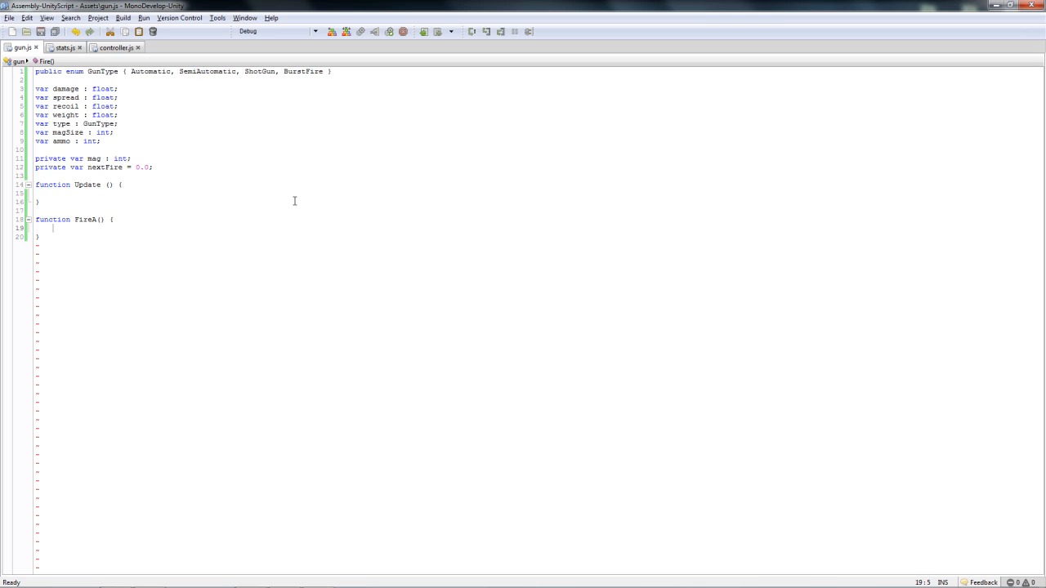
Step: Inside FireA declare 'var hit : RaycastHit;' and begin 'if(Physics.Raycast('
text(var hit : Ray)
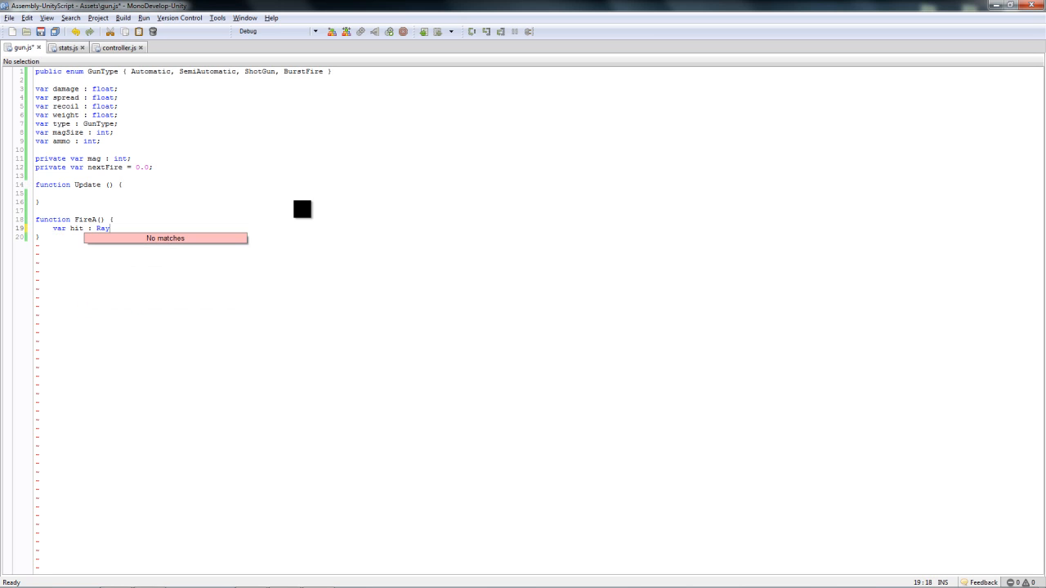
text(cat)
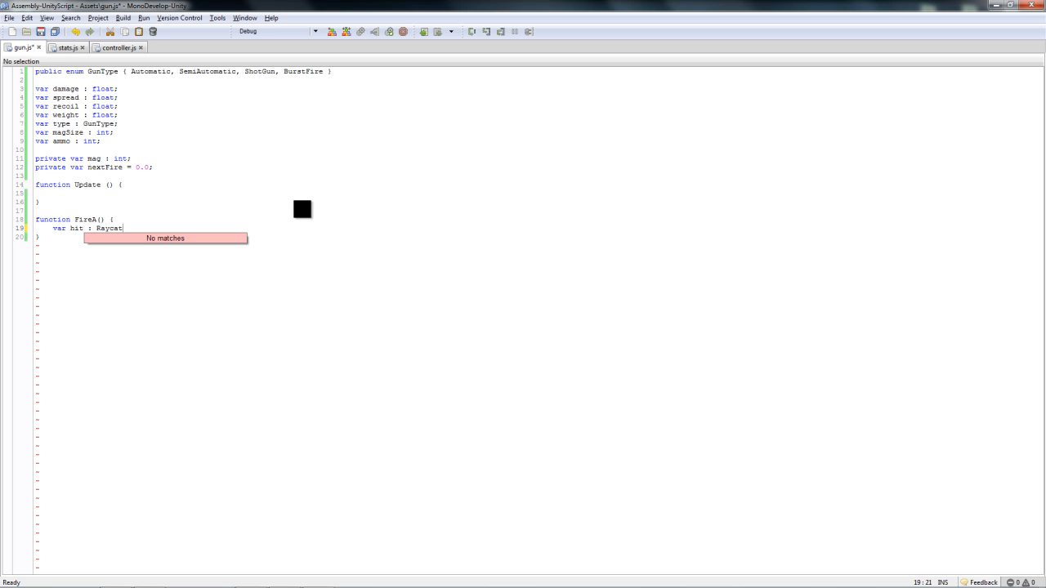
text(tHit;)
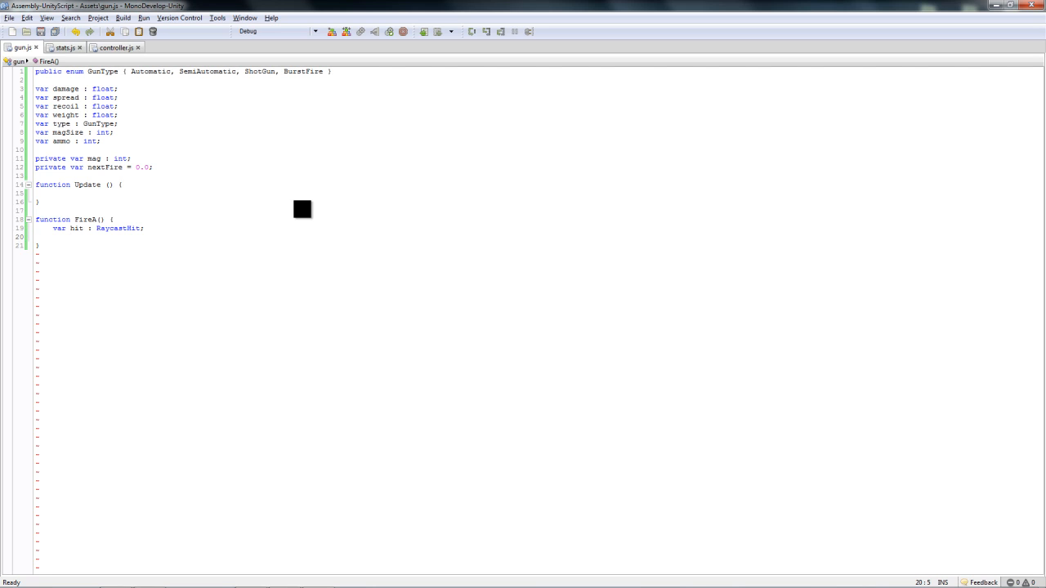
key(Return)
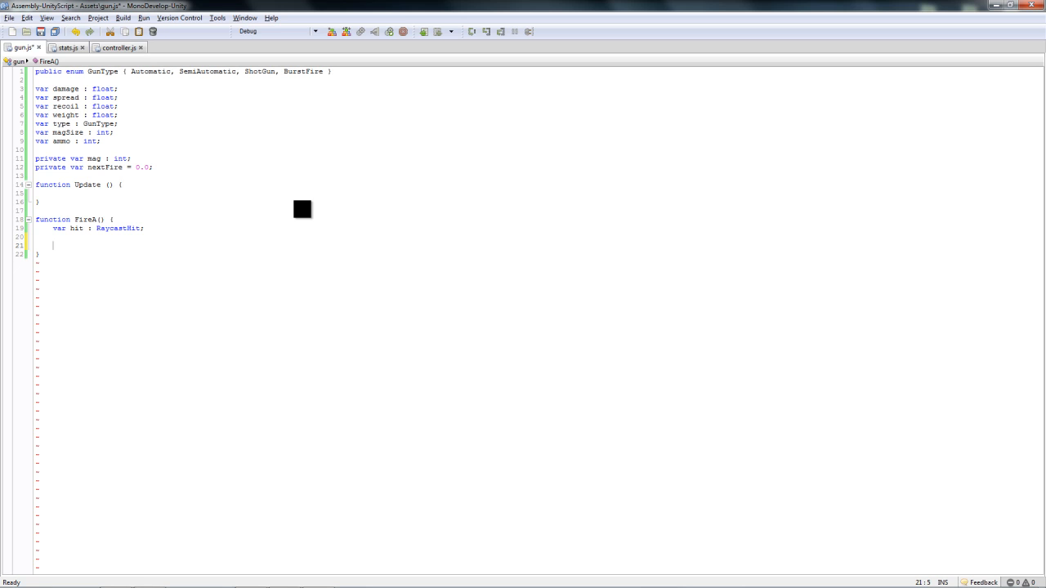
text(if(Physics)
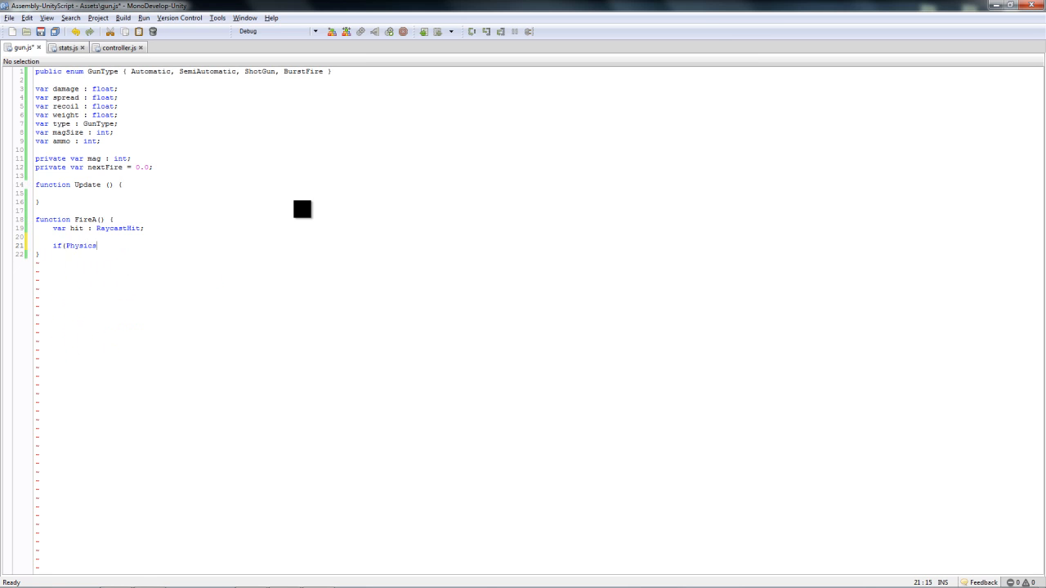
text(.Raycast()
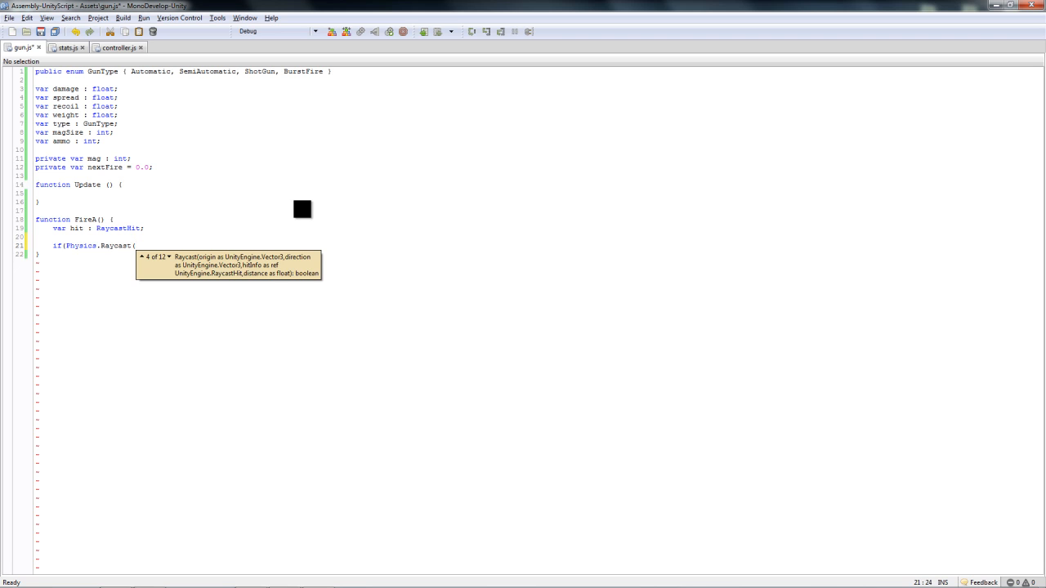
text(t)
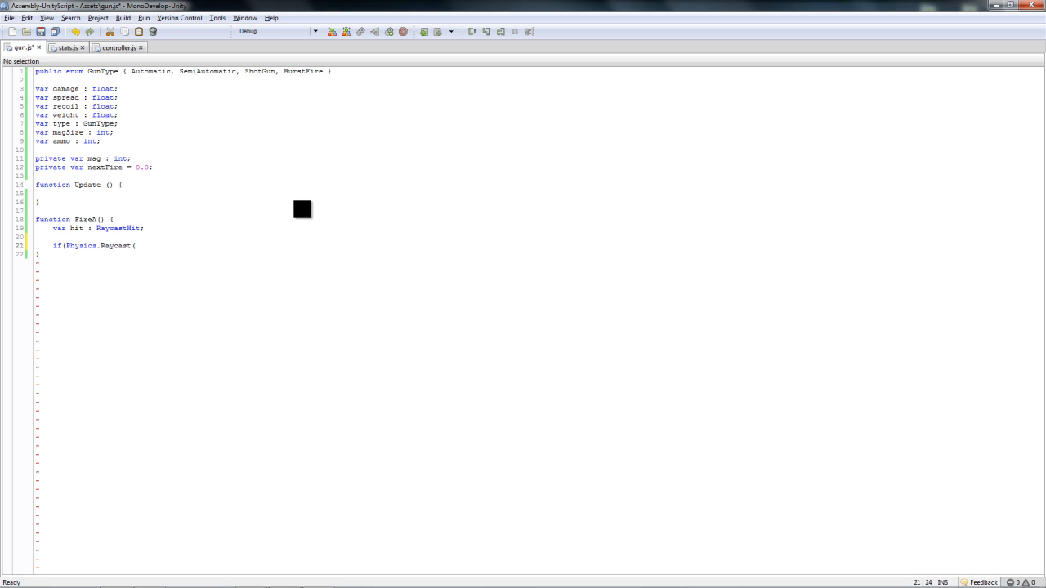
Step: Complete Physics.Raycast(transform.position, transform.forward, hit, Mathf.Infinity) with an empty if body
text(transform)
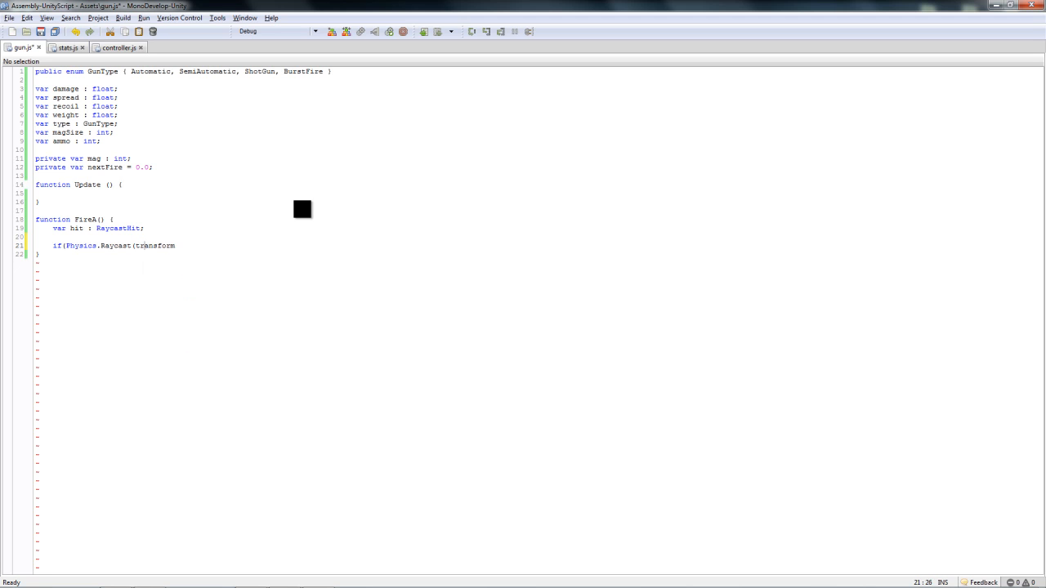
text(.position,)
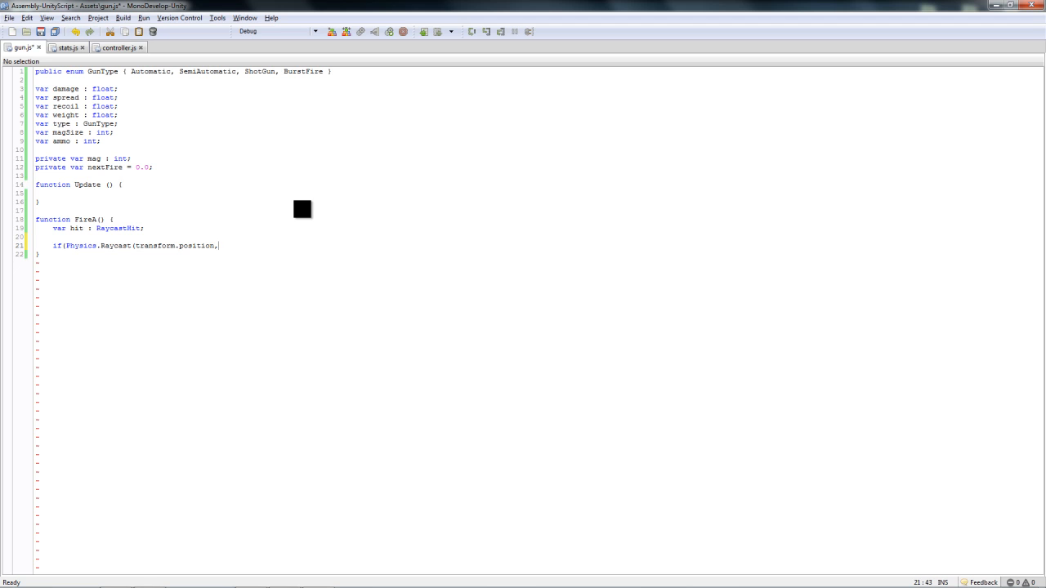
text(transform.forward,)
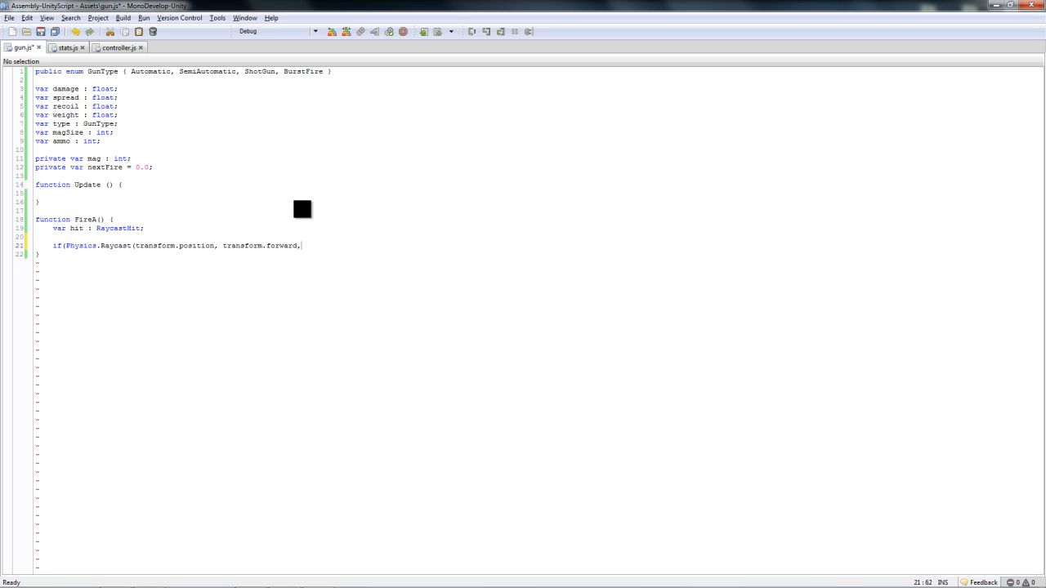
text(hit)
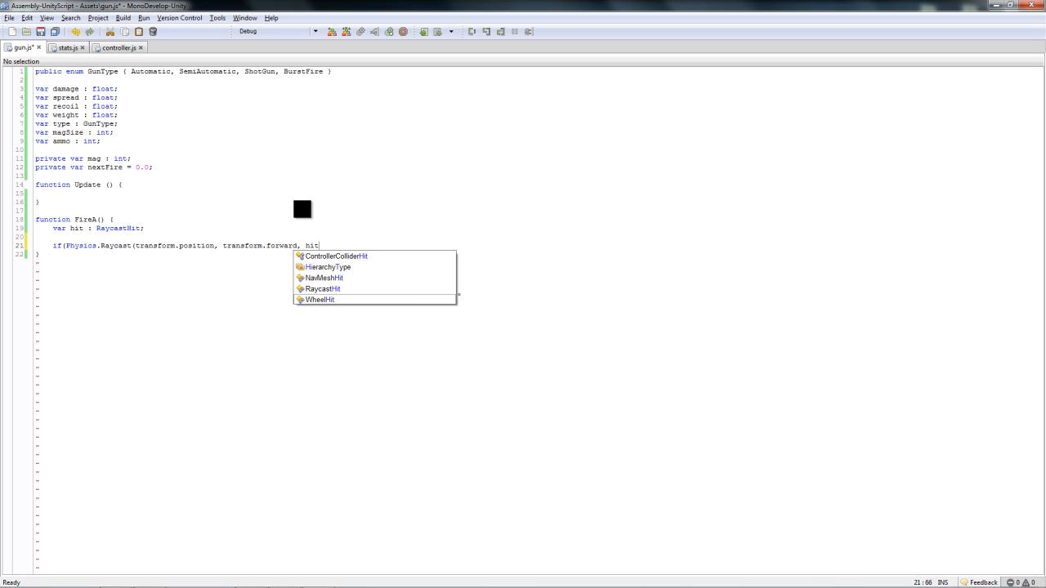
text(, Mathf.Infinity)))
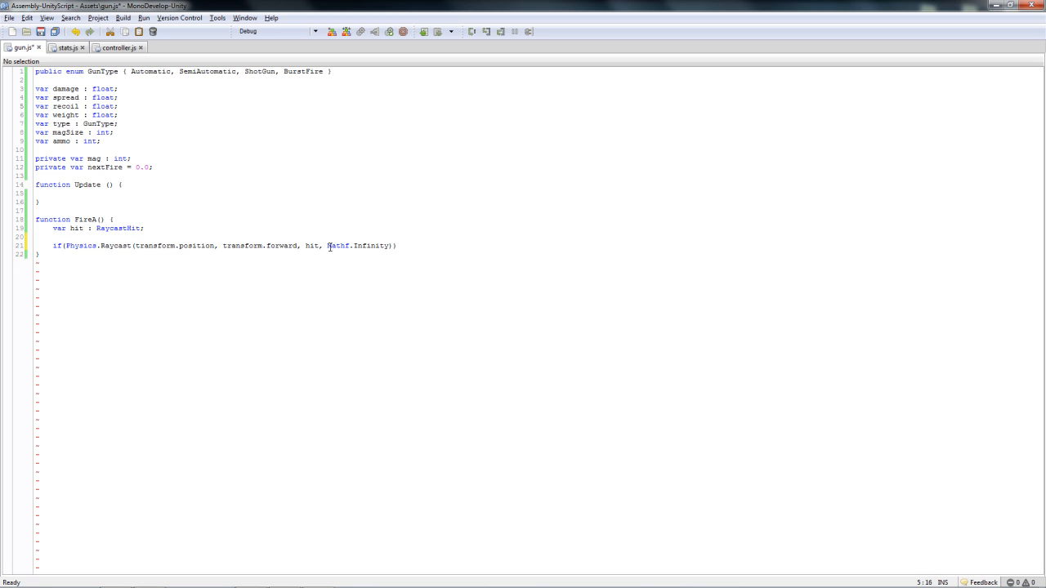
double_click(351, 245)
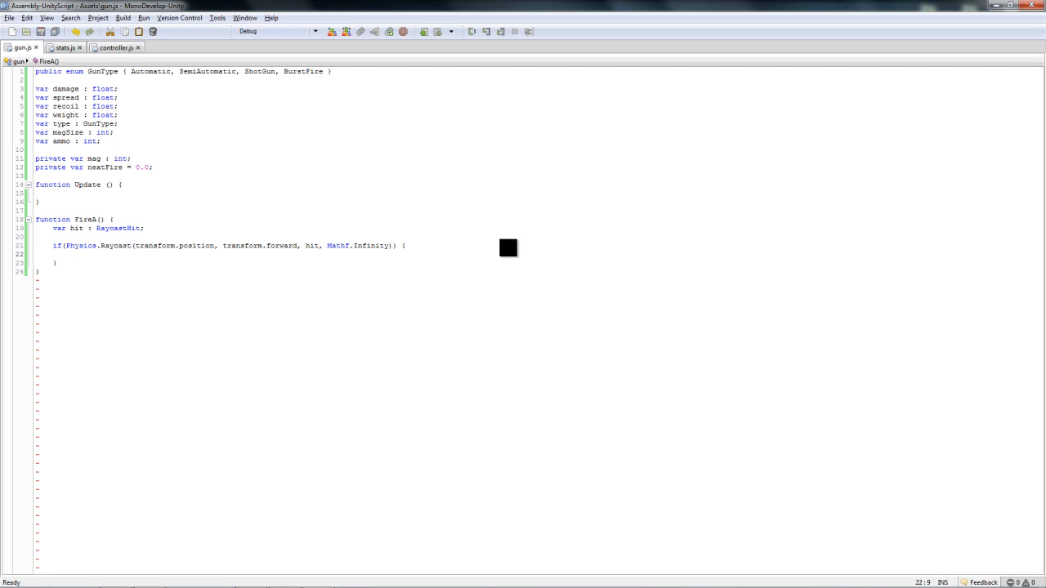
click(72, 254)
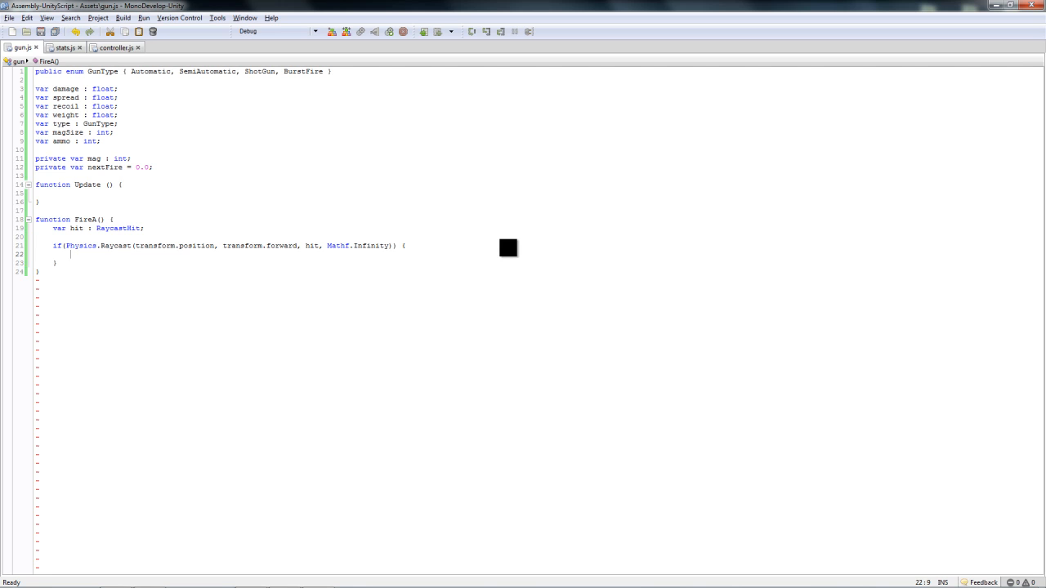
mouse_move(380, 237)
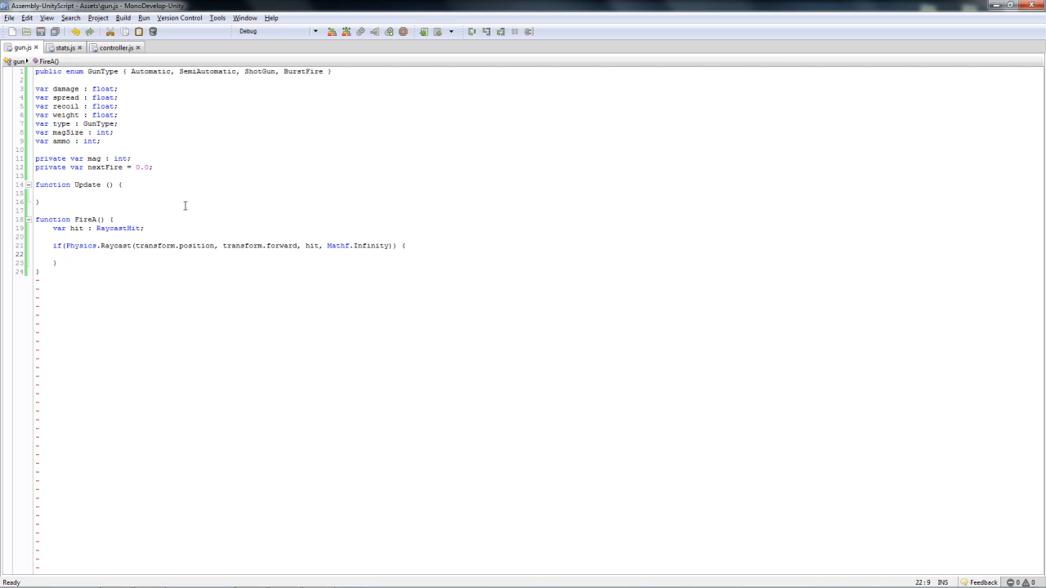
Step: In gun.js's raycast block, add a nested if checking hit.transform.gameObject.tag == "Player"
text(if()
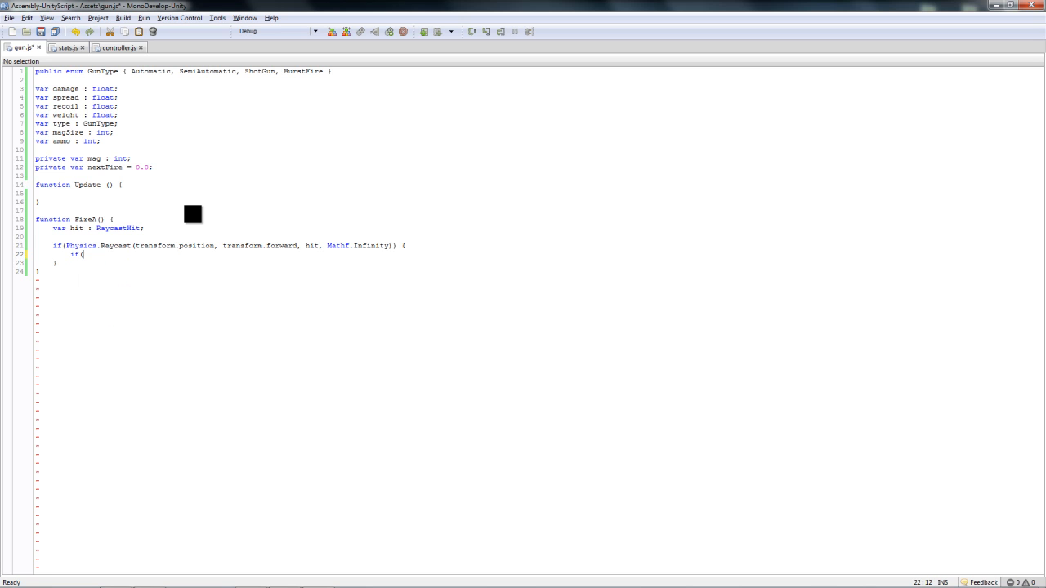
text(hit.g)
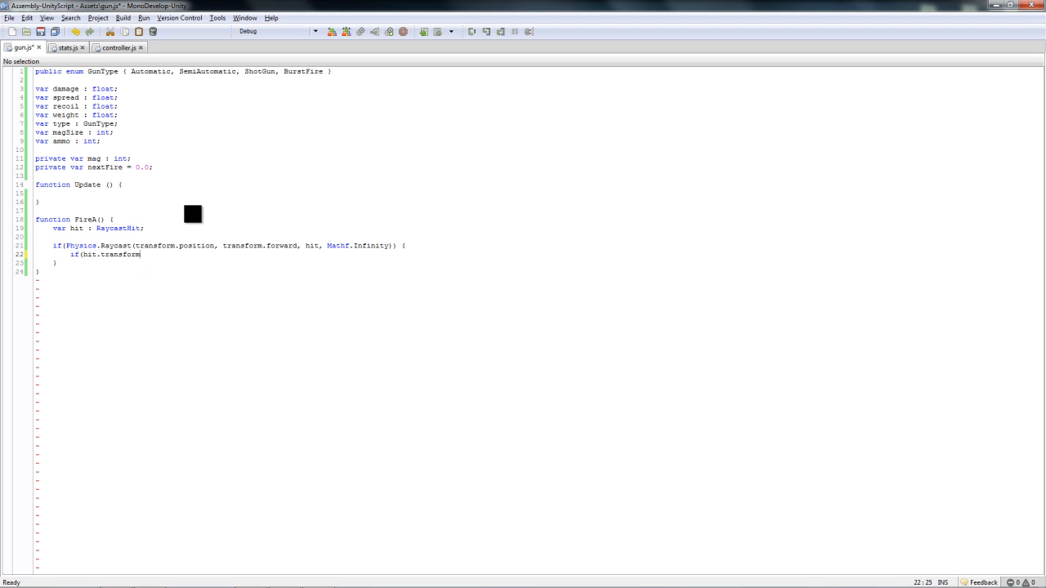
text(.gameObject.tag)
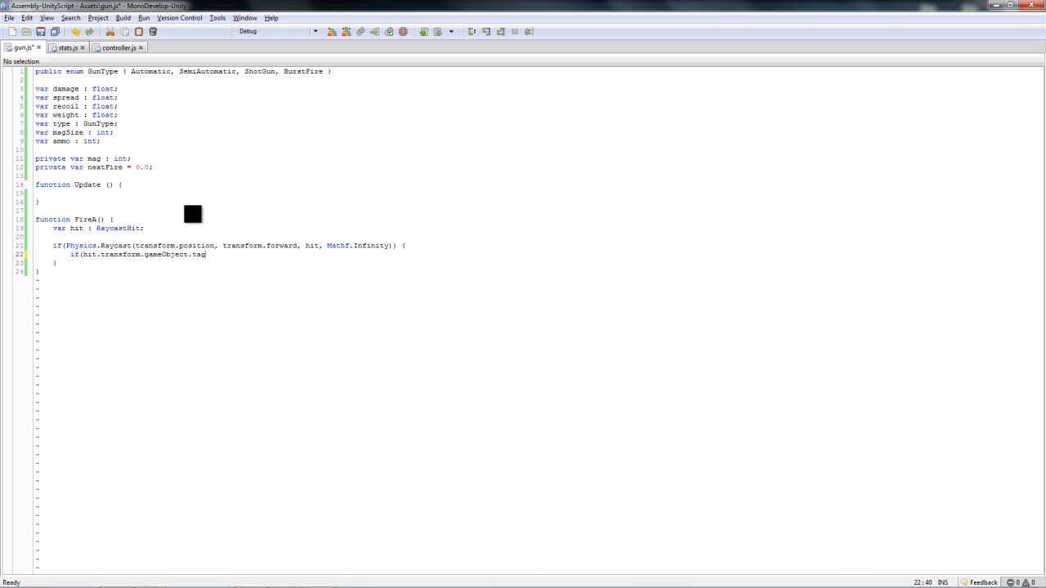
text(=="Pla)
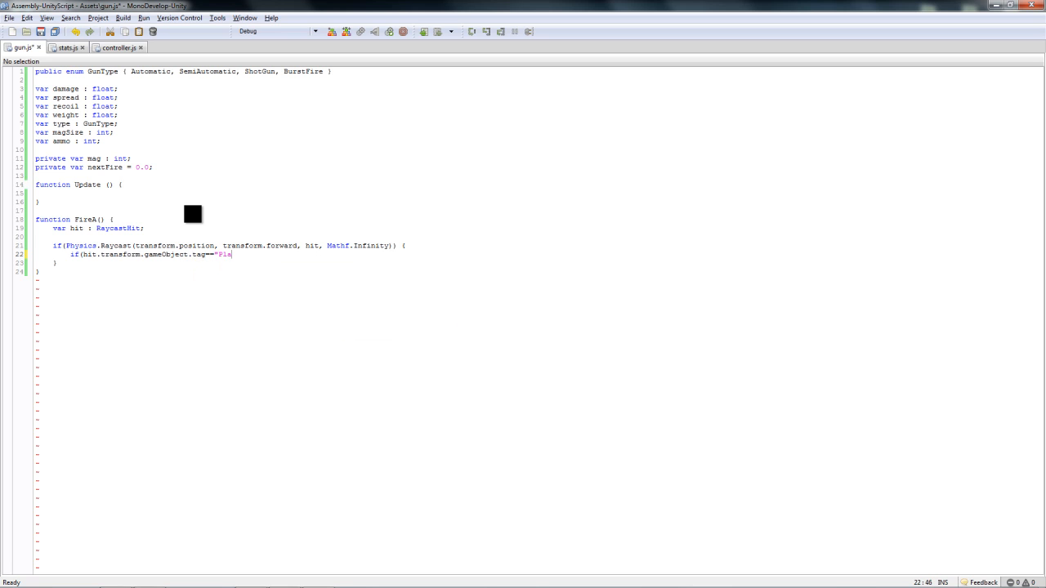
text(yer"))
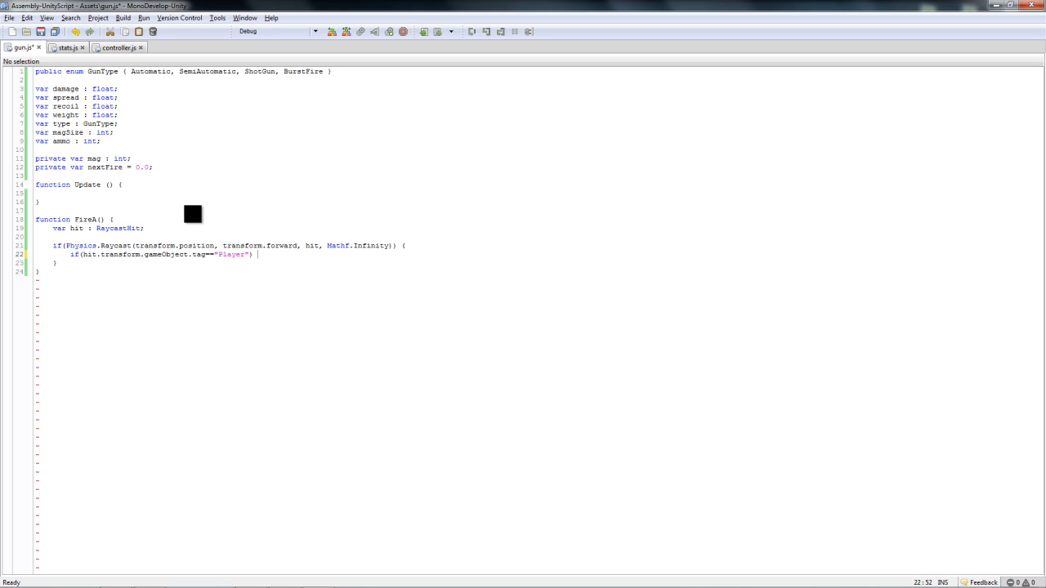
key(enter)
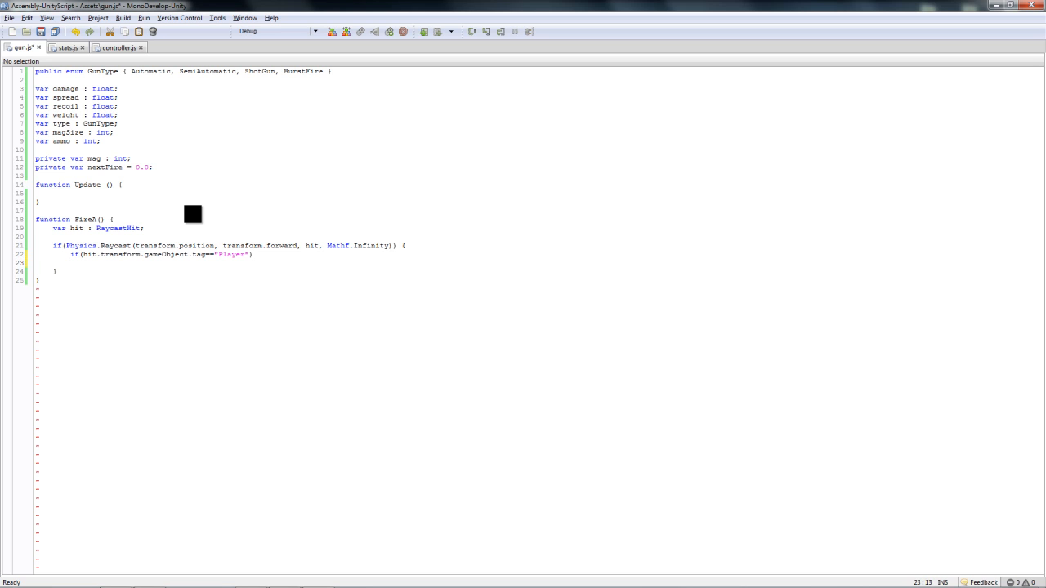
text(hit.t)
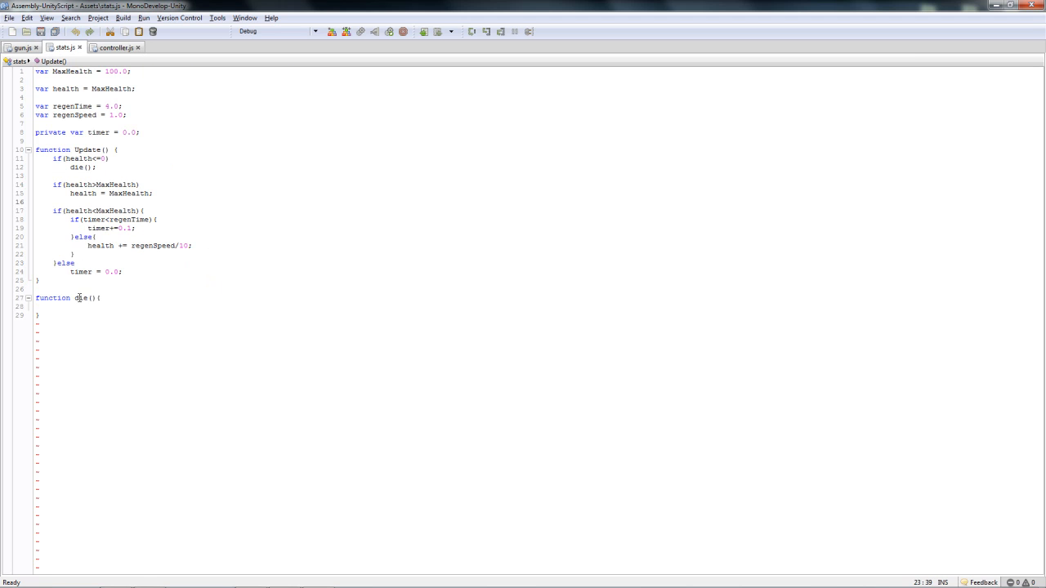
Step: Above die() in stats.js, write function M_Damage(d : float) that does health -= d
click(39, 280)
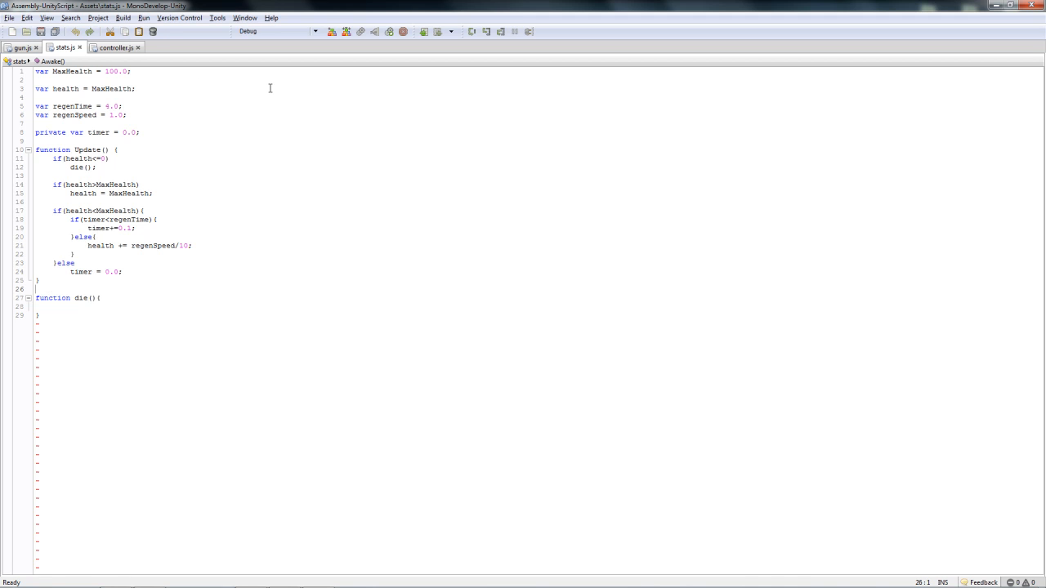
text(function M_Damage)
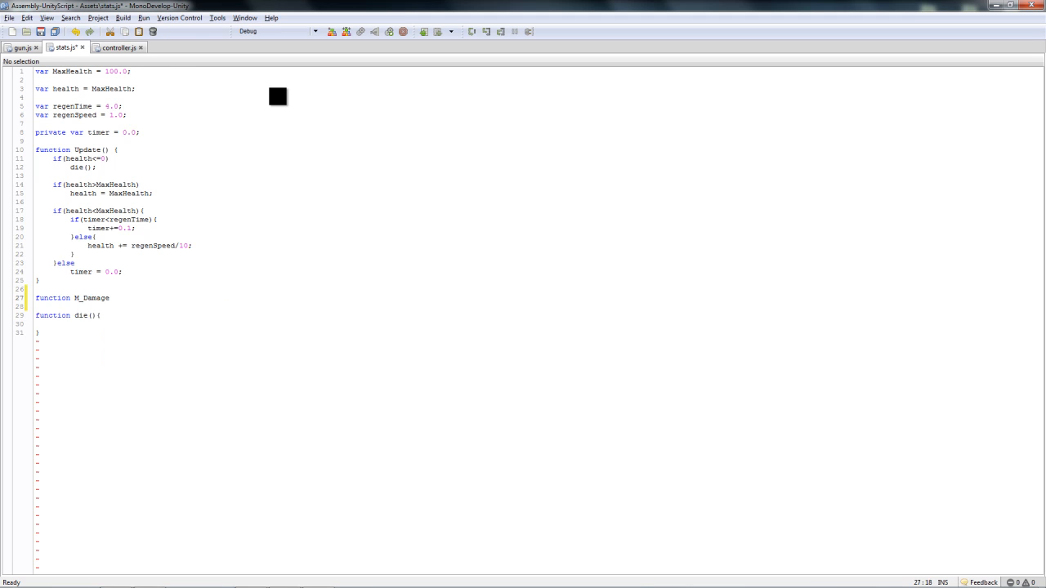
text(() {})
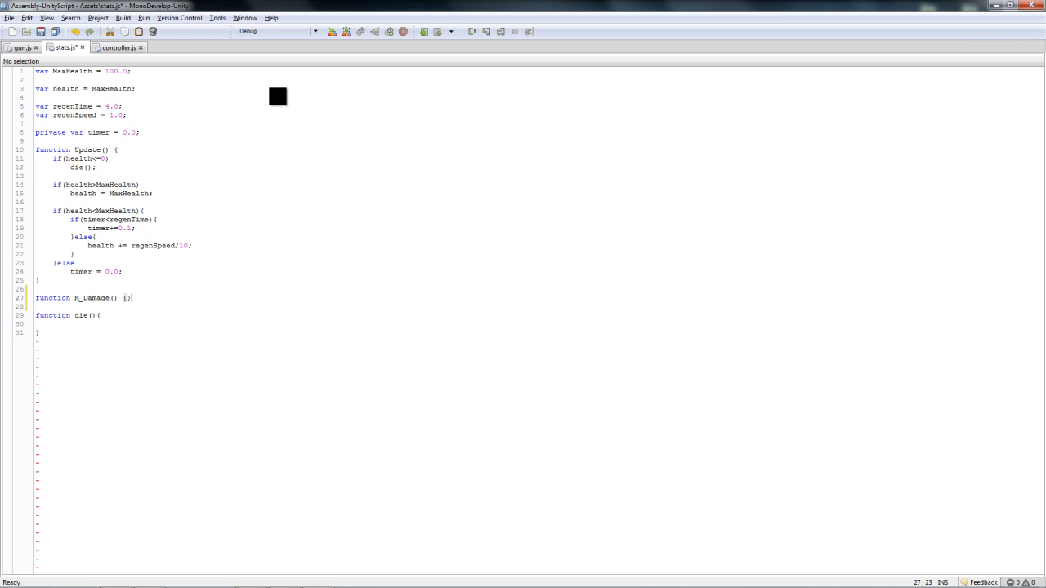
key(Return)
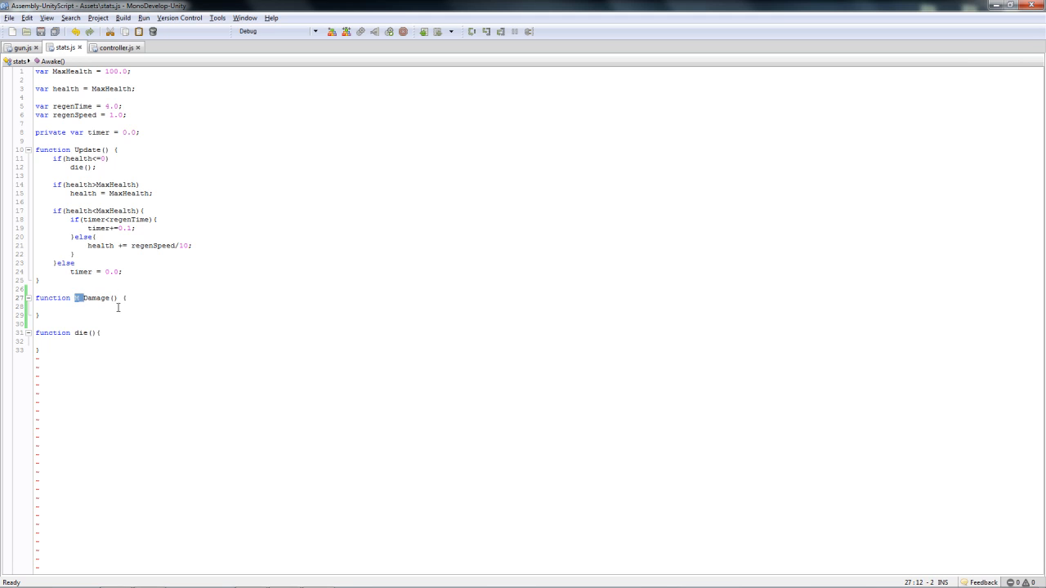
mouse_move(56, 278)
text(M)
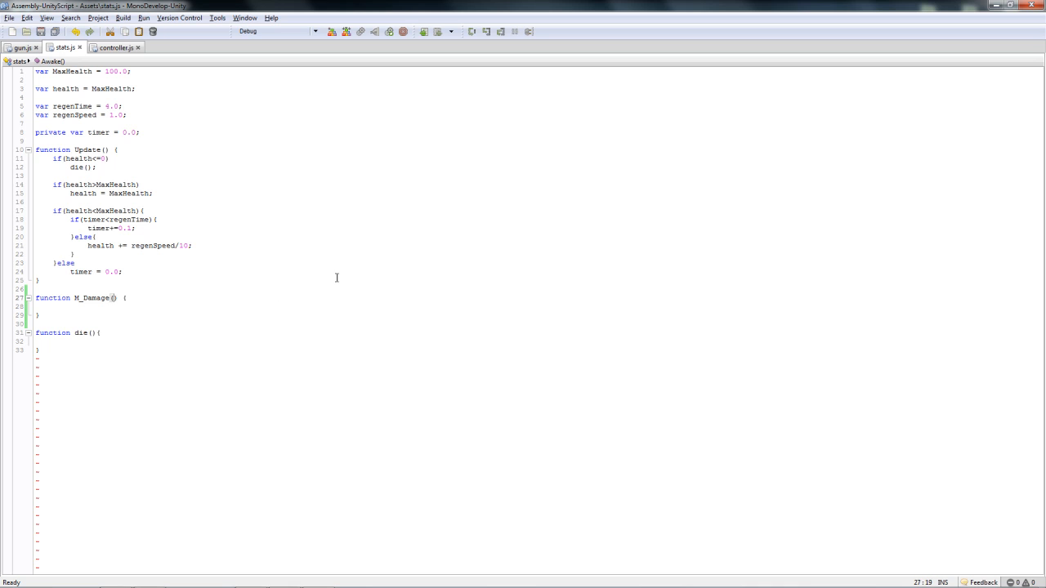
mouse_move(406, 249)
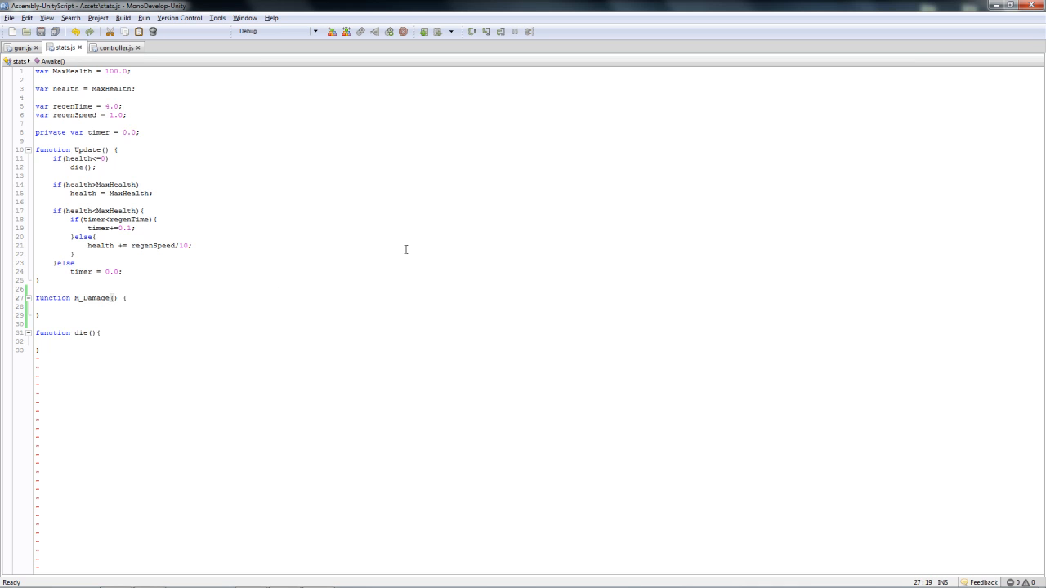
text(d : float)
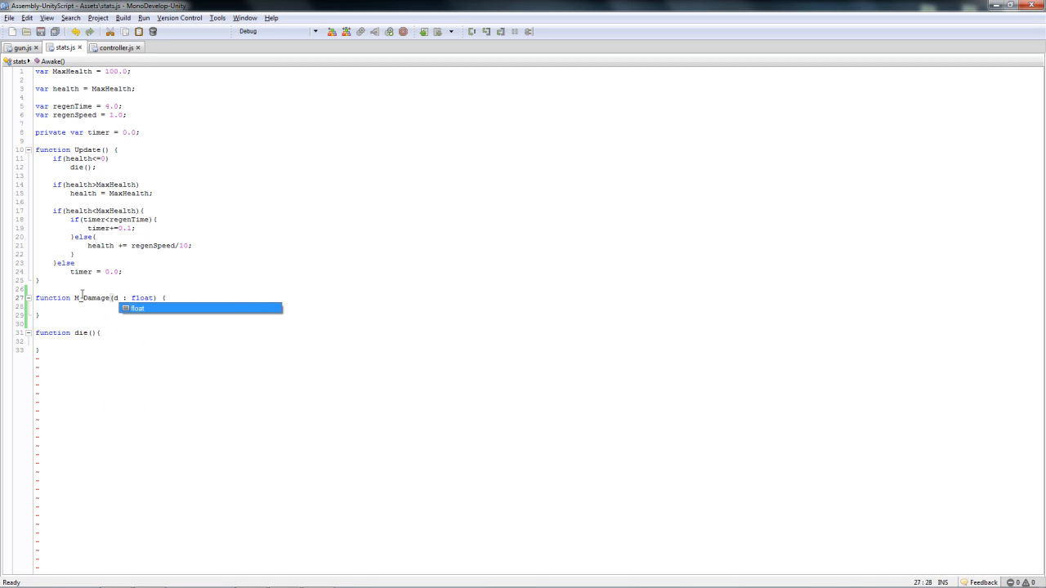
text(health -= d;)
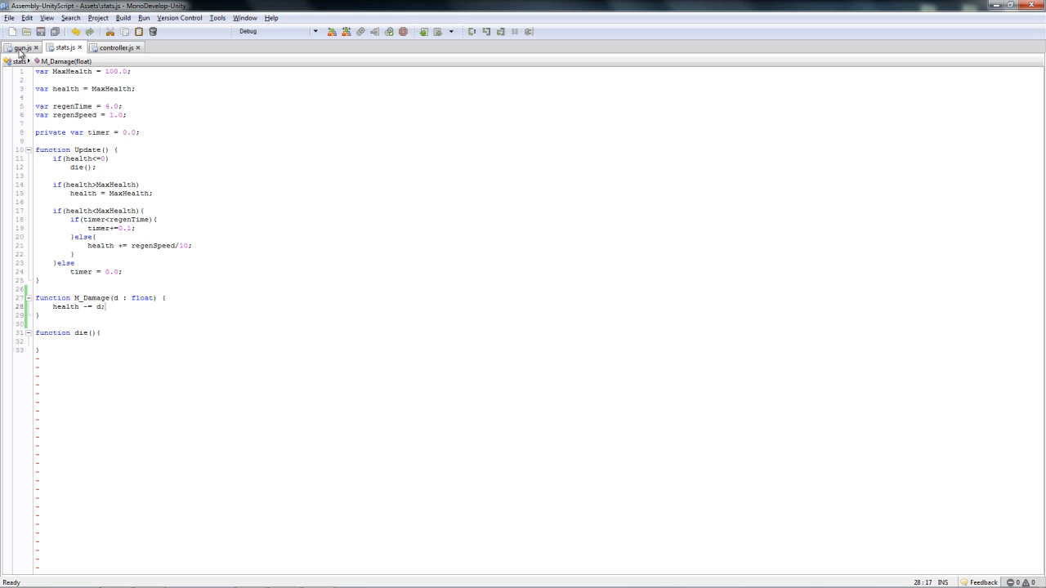
Step: Under gun.js's Player check, call hit.transform.SendMessage("M_Damage", damage)
click(22, 47)
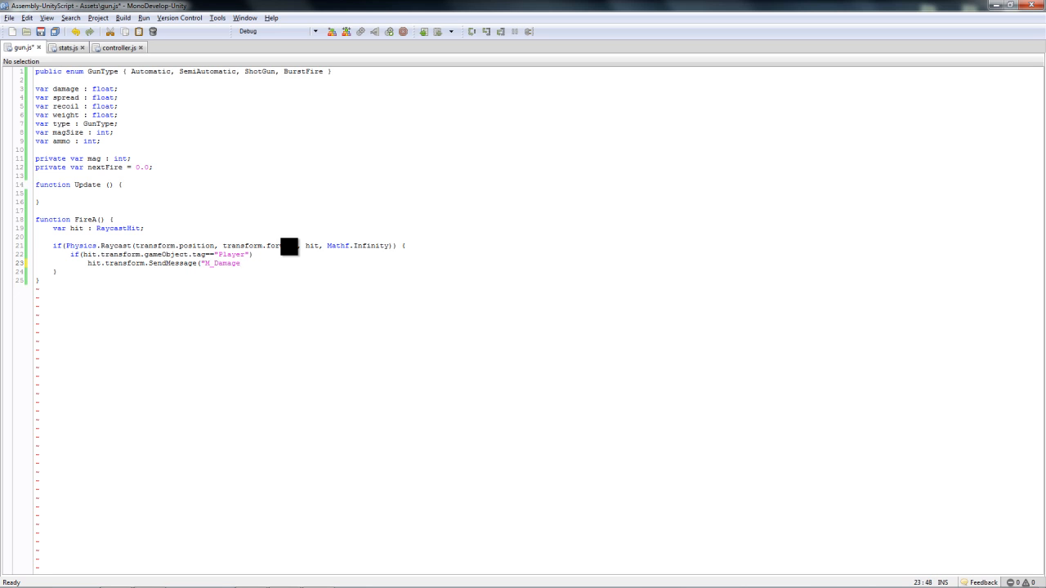
text(,)
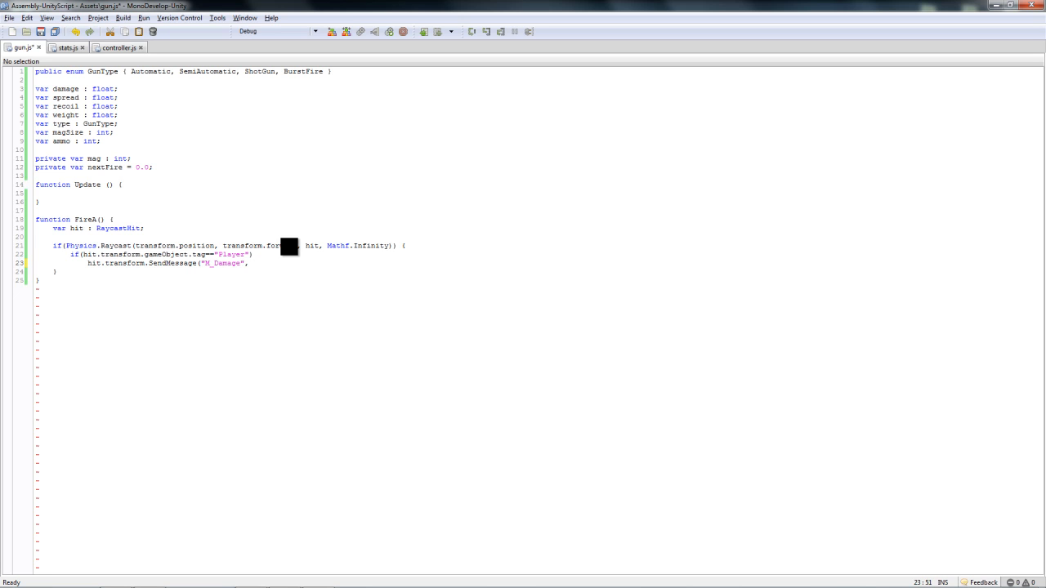
text(damage);)
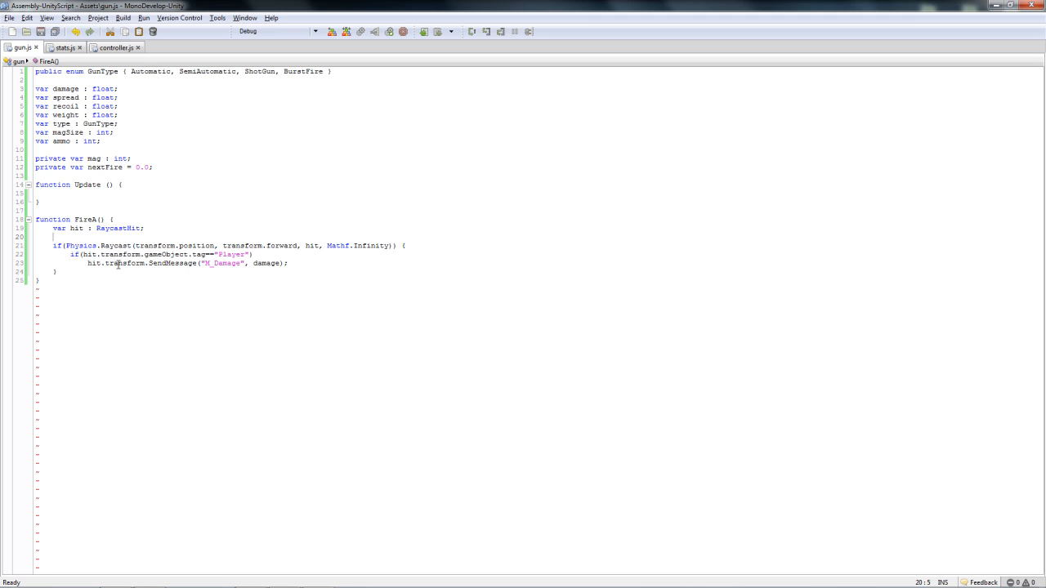
click(361, 255)
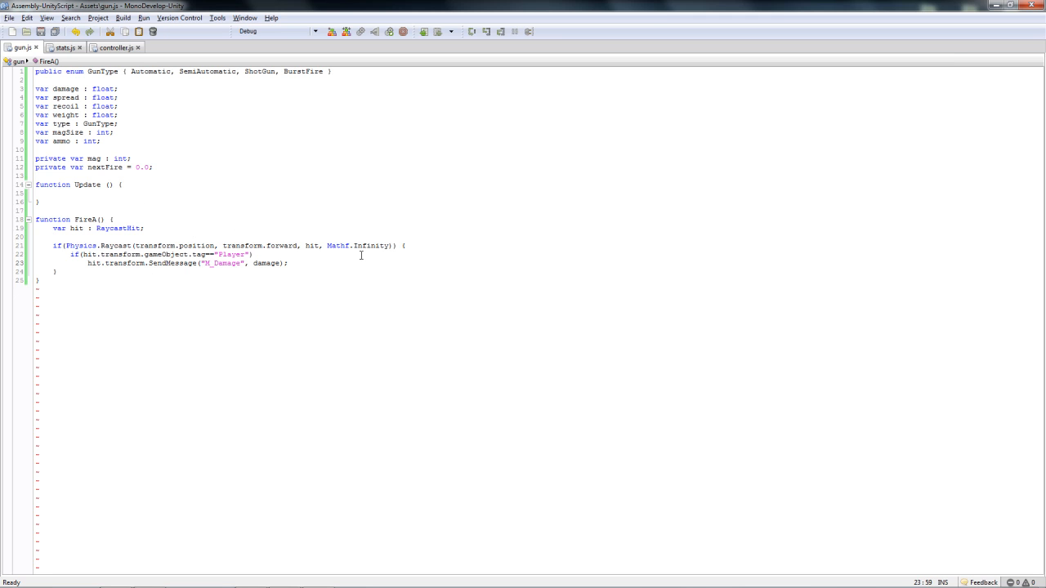
click(121, 80)
text(var)
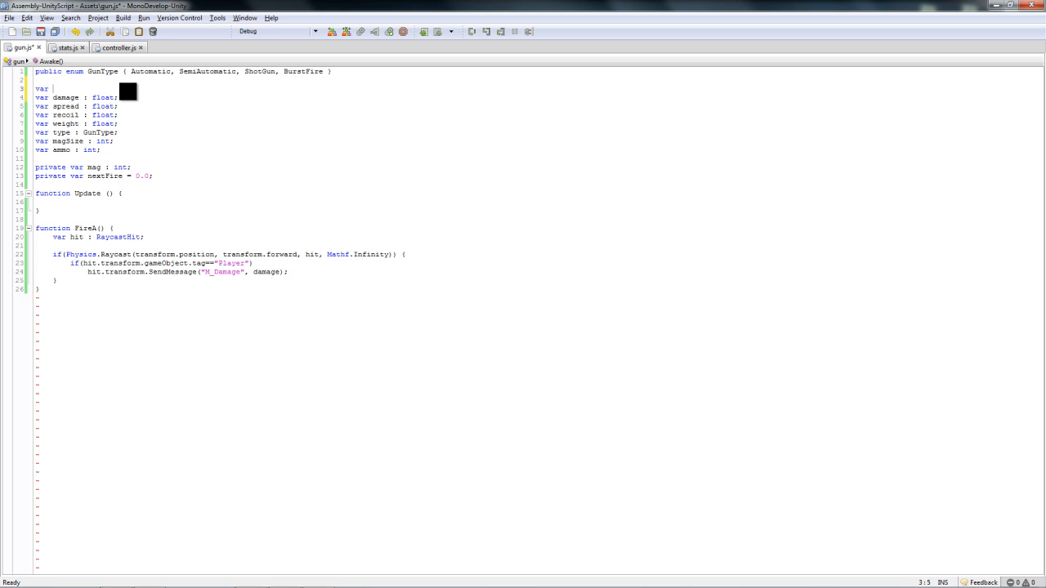
Step: In FireA, set Sparks.position = hit.point after the damage call
text(Spa)
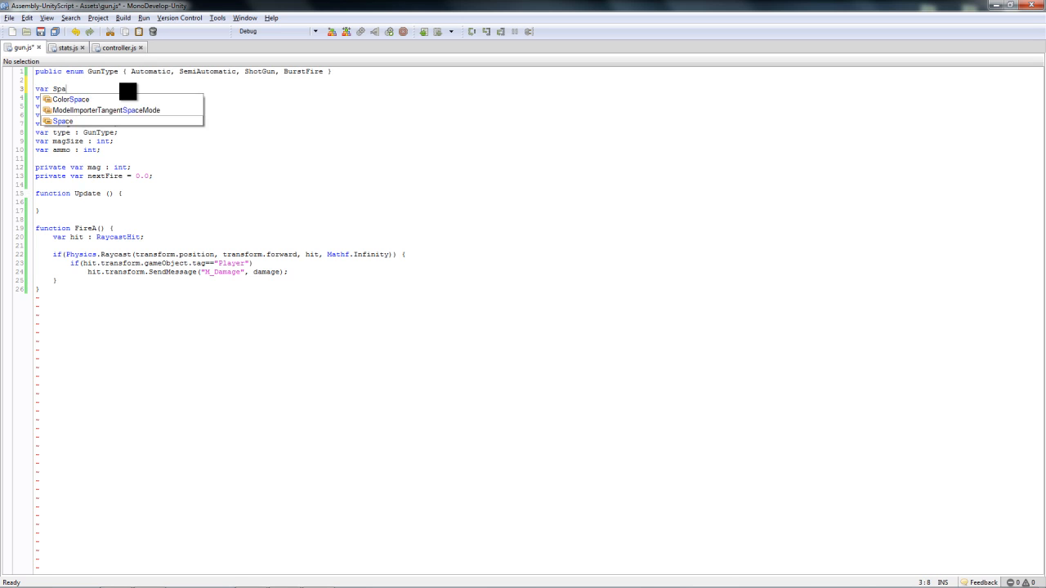
text(rks)
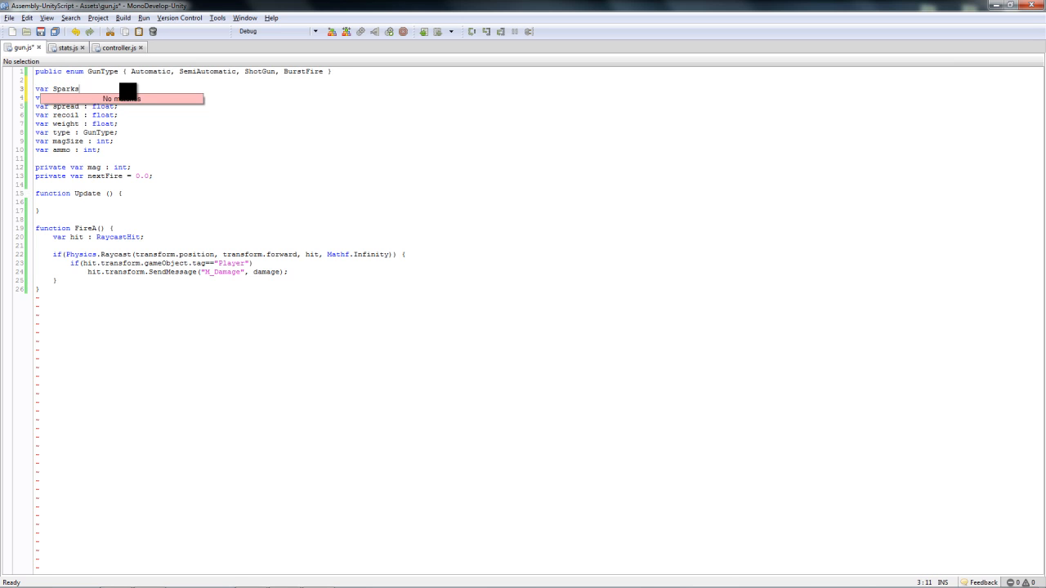
text(Ef)
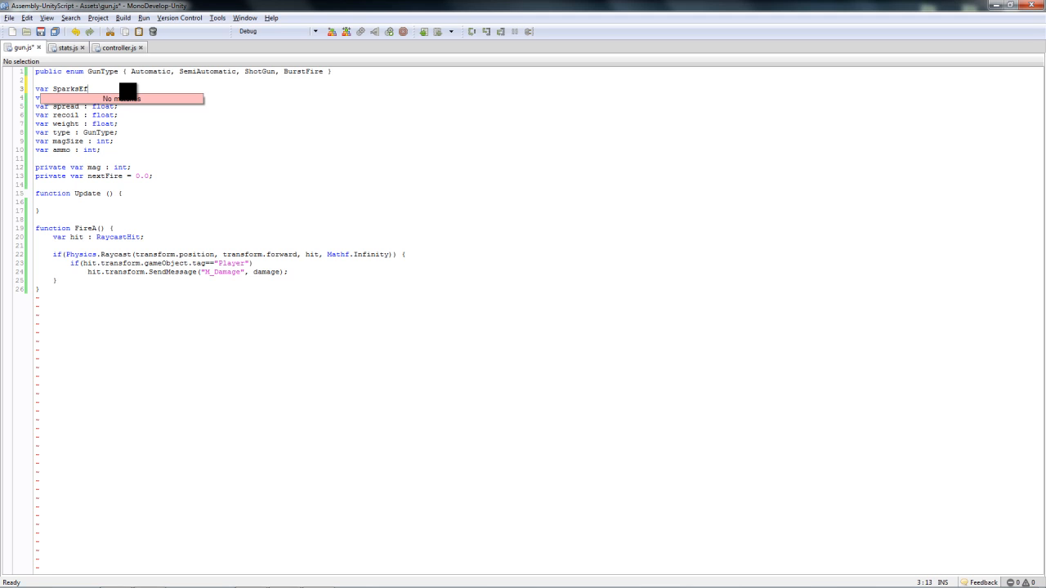
key(BackSpace)
text( : Transform;)
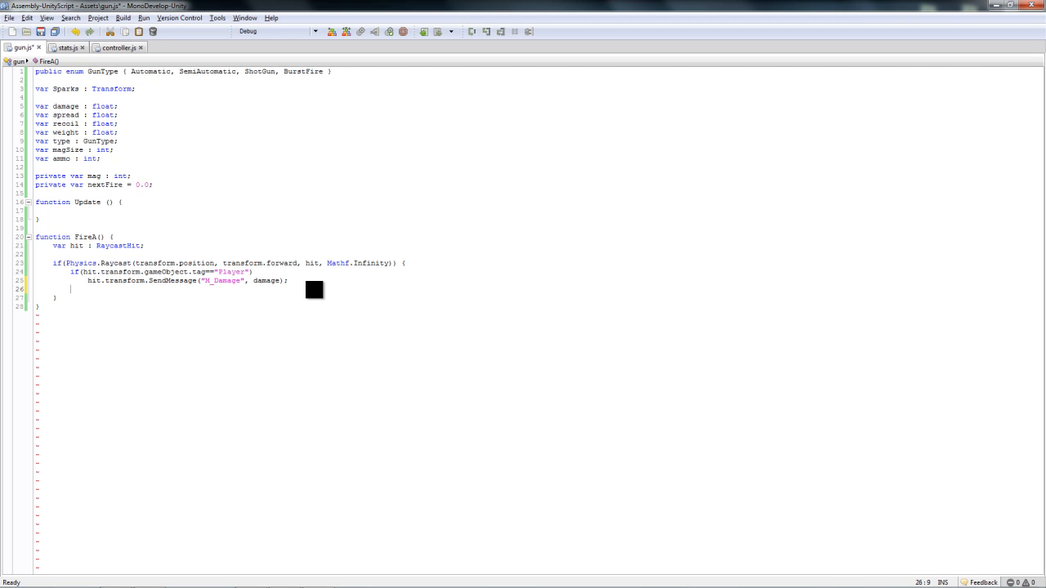
text(spa)
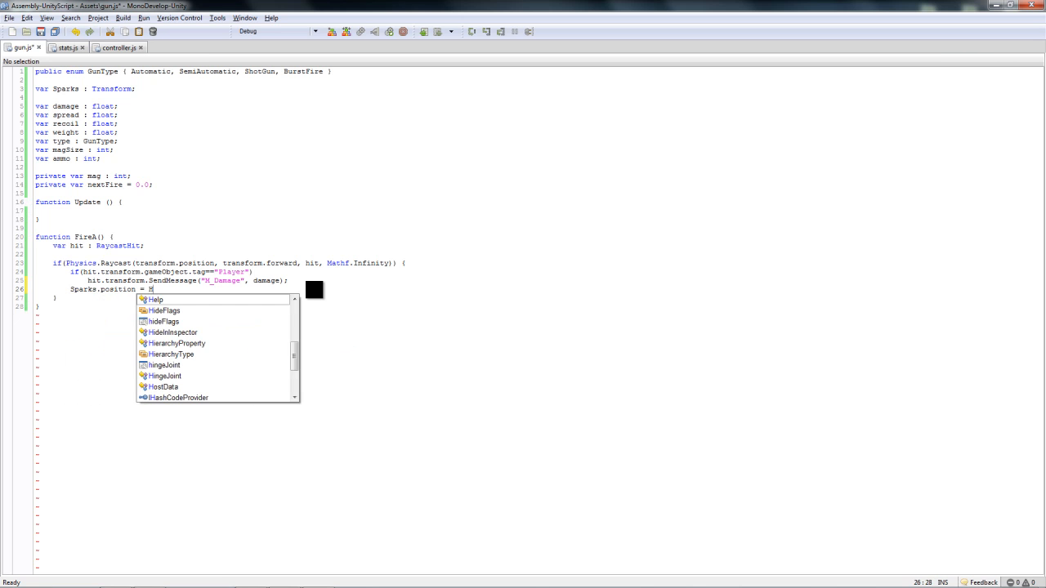
text(it.point;)
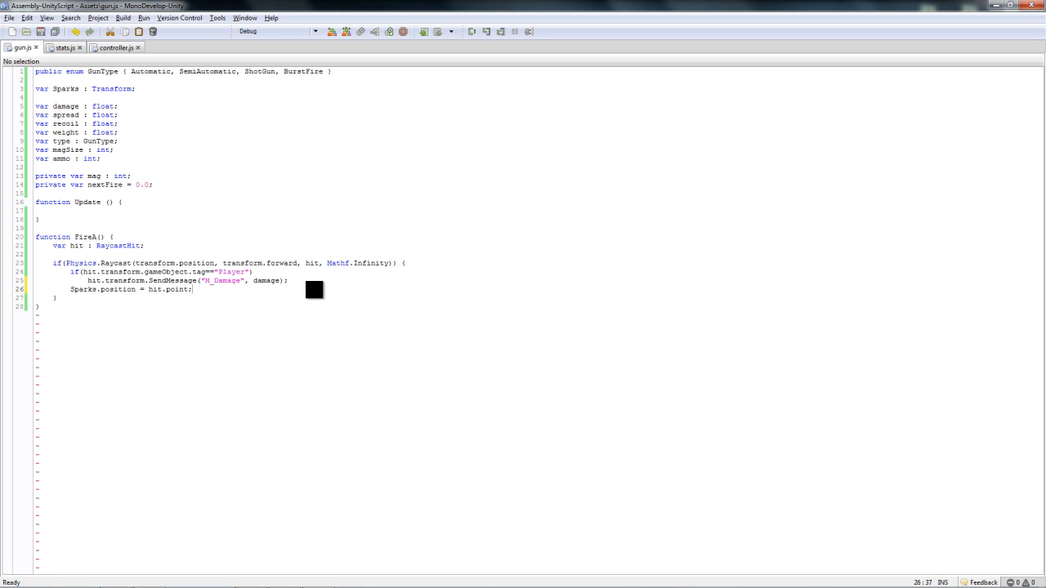
click(126, 237)
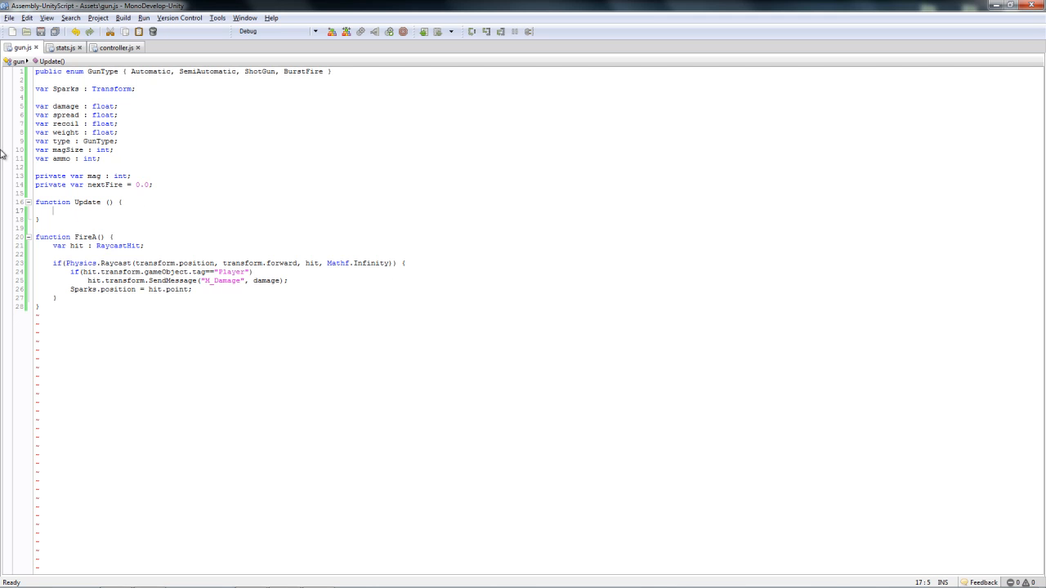
mouse_move(262, 144)
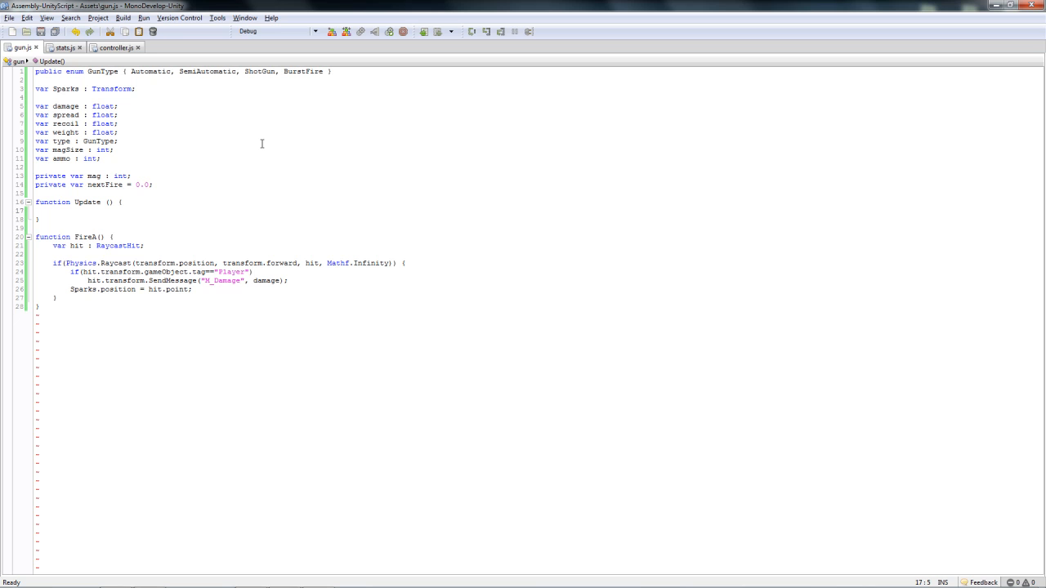
mouse_move(338, 196)
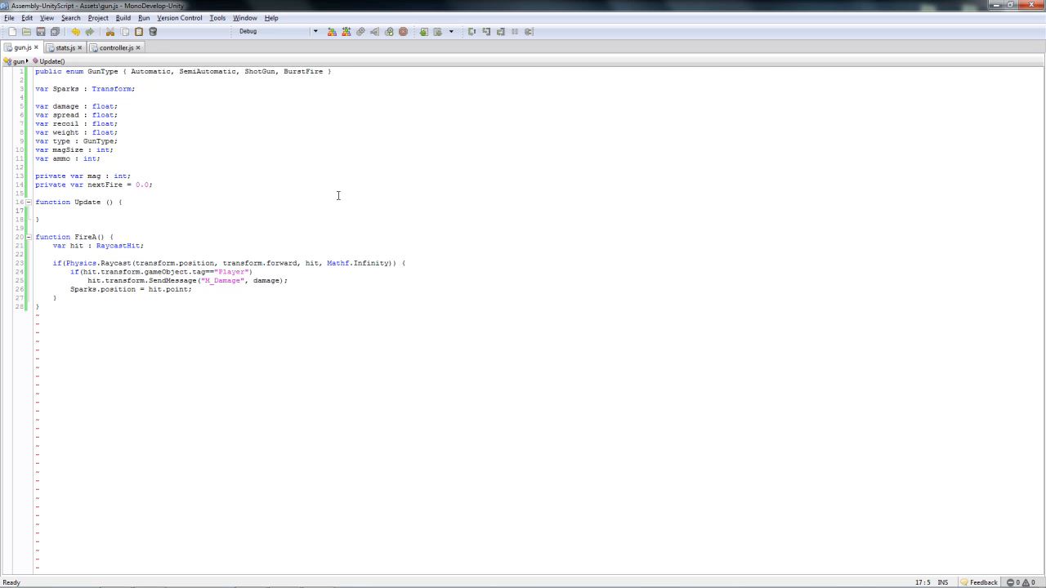
Step: Write switch(type) inside Update with a first case GunType.Automatic
text(switch()
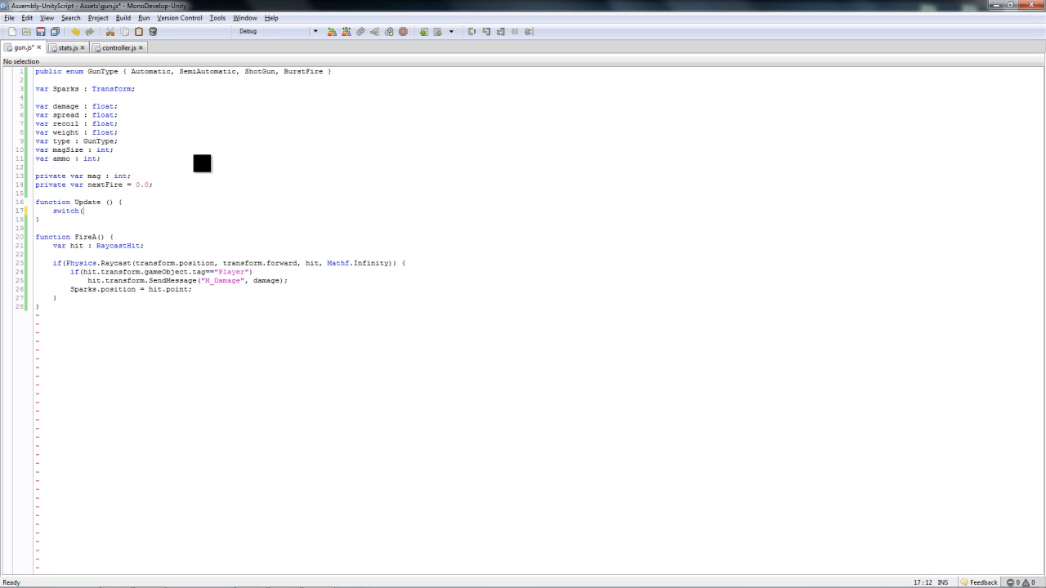
text(type) {})
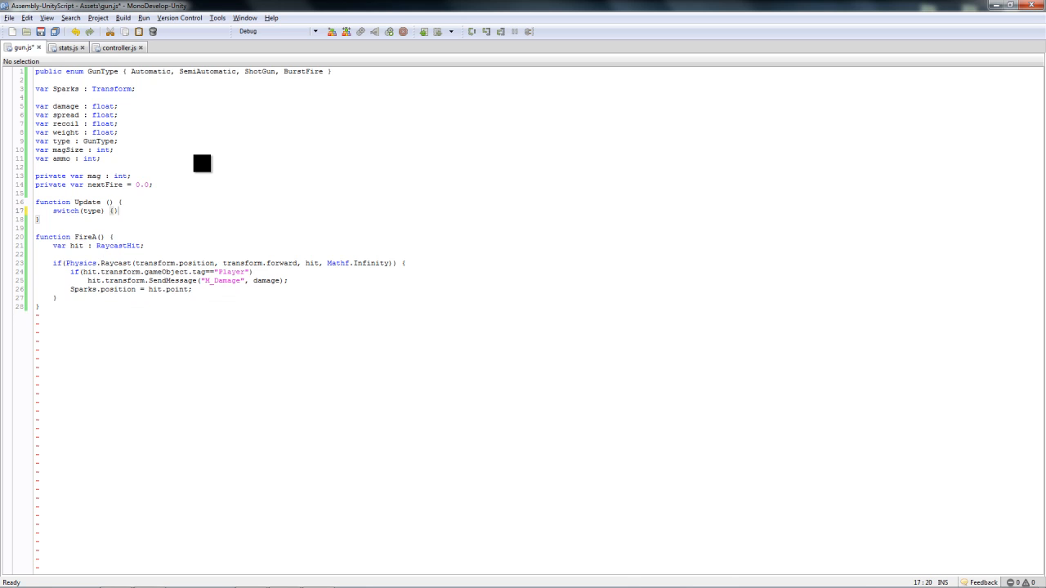
key(Return)
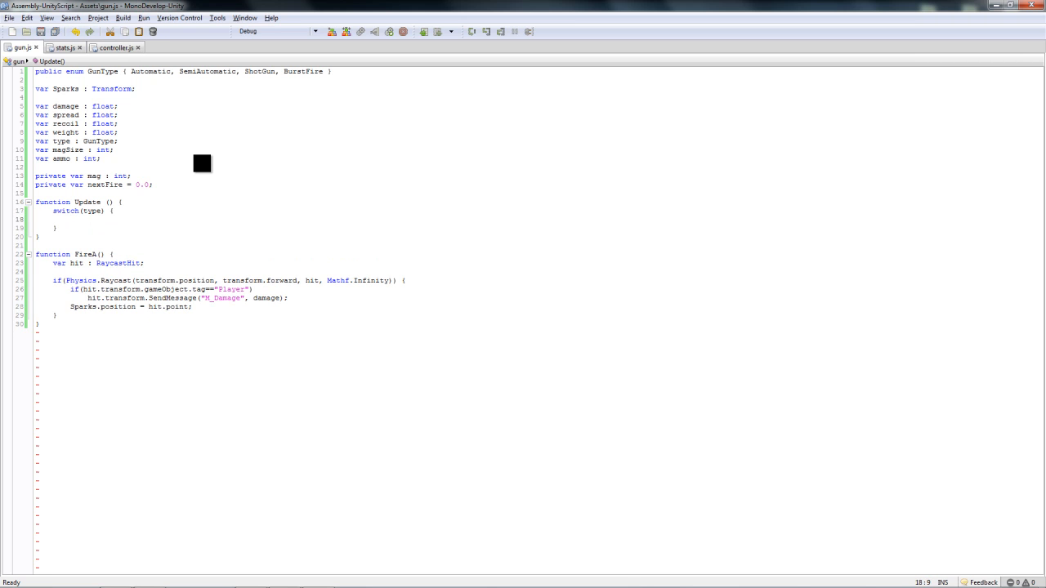
text(case)
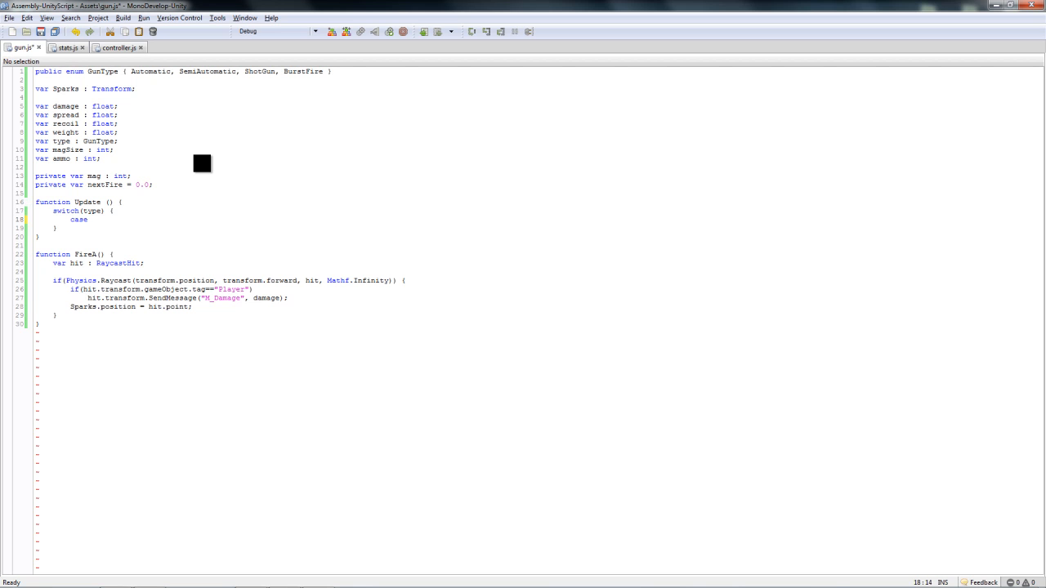
text(GunType)
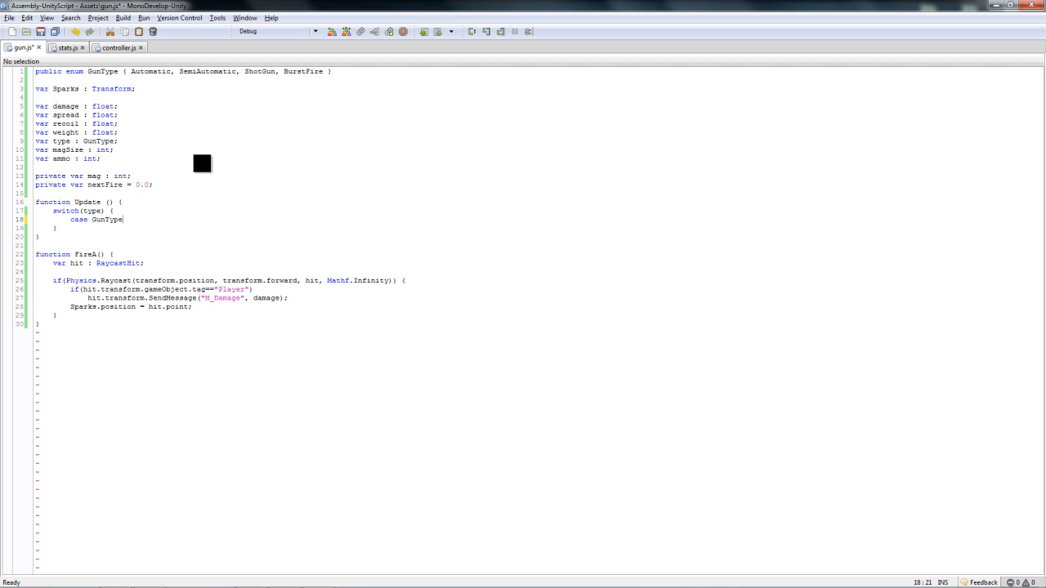
text(.A)
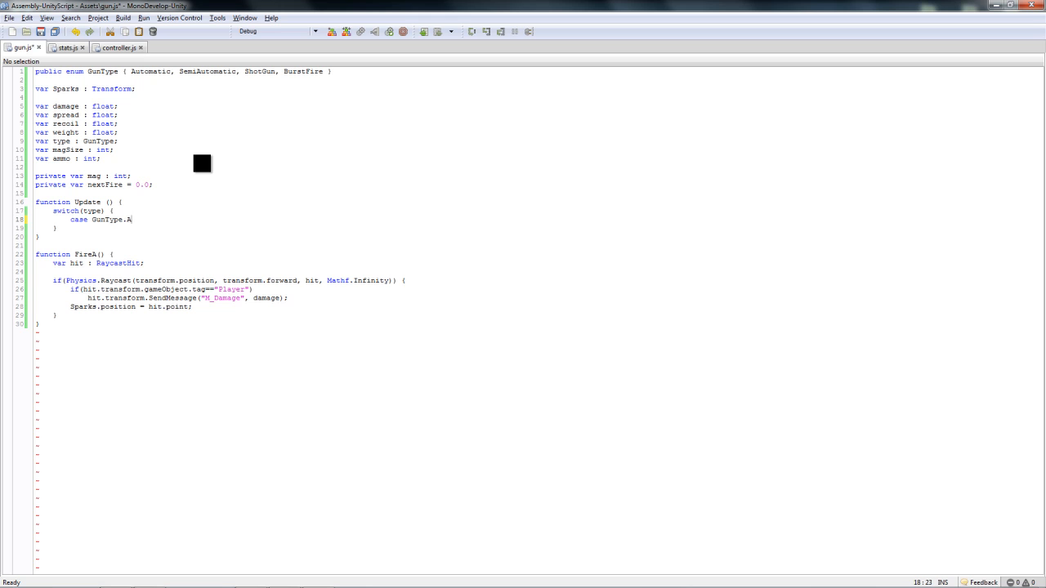
text(u)
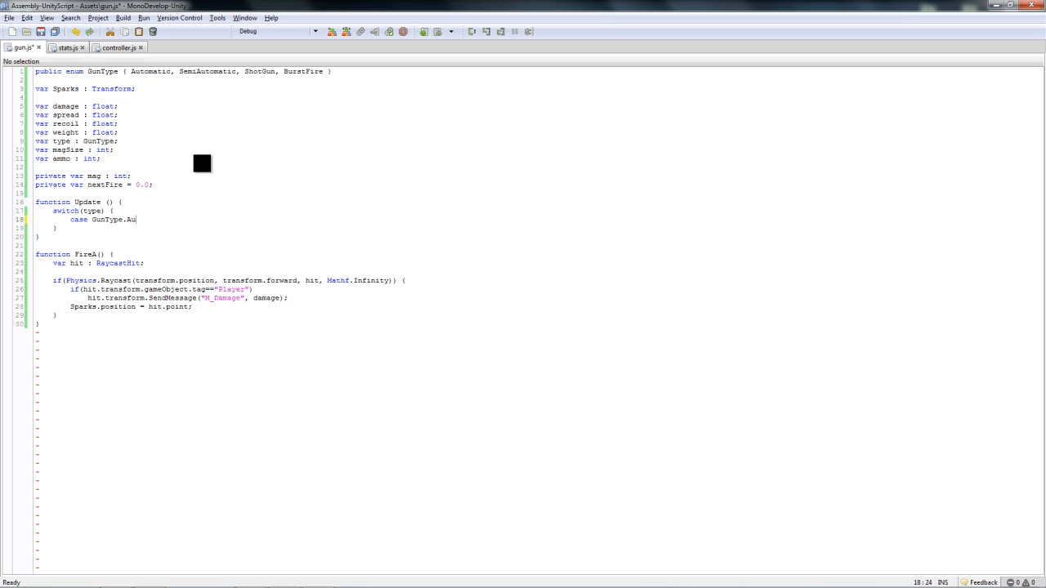
text(t)
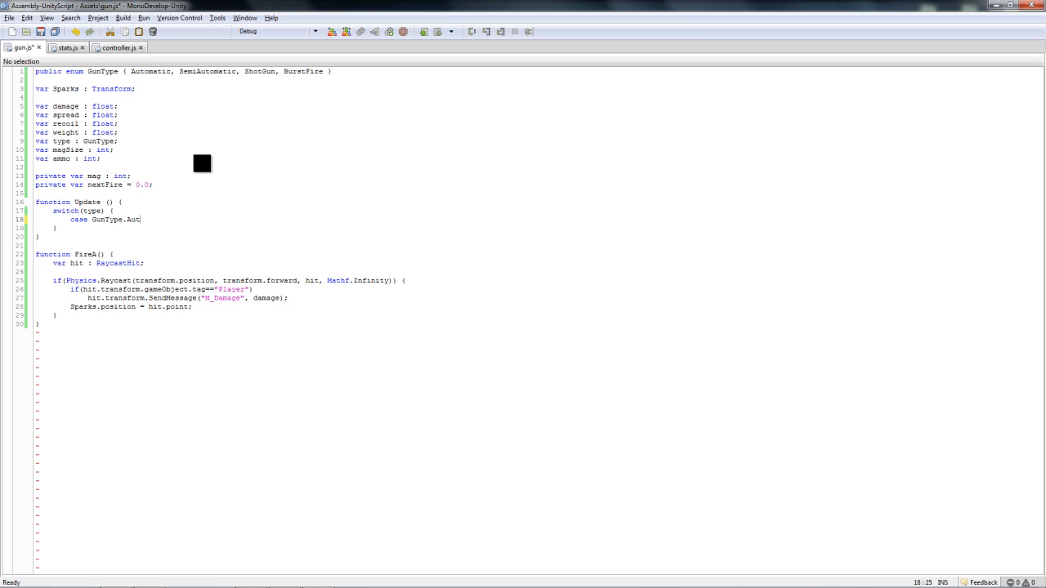
text(omatic :)
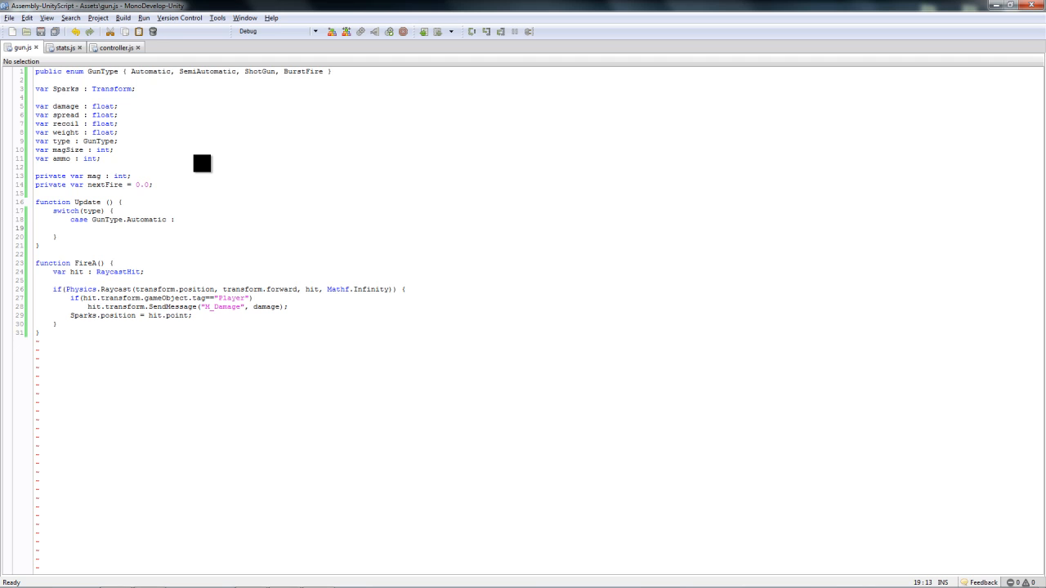
Step: Under the Automatic case, add if(Input.GetButton("Fire1") && Time.time > nextFire) setting nextFire = Time.time
text(if()
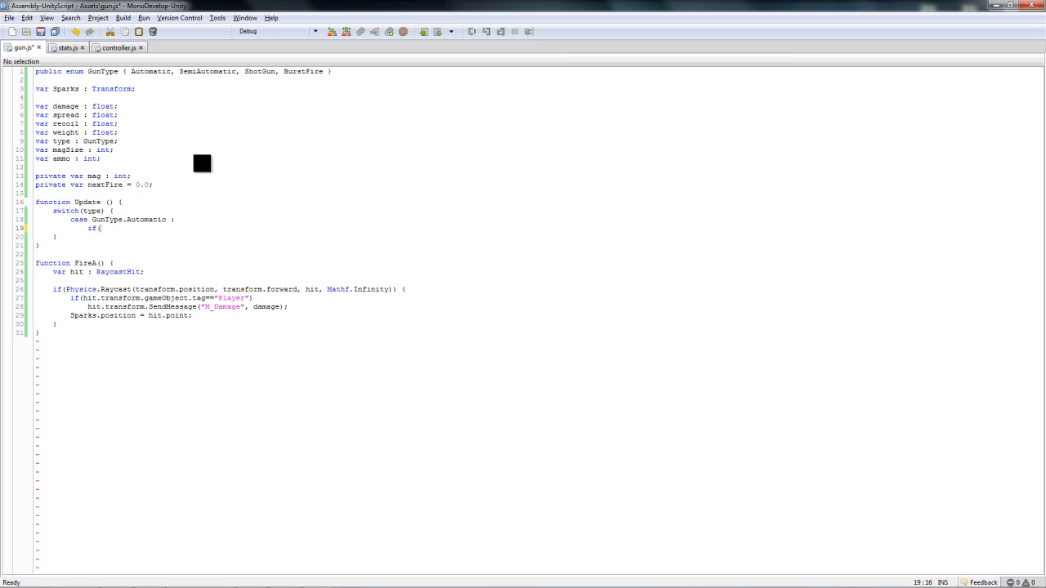
text(Input)
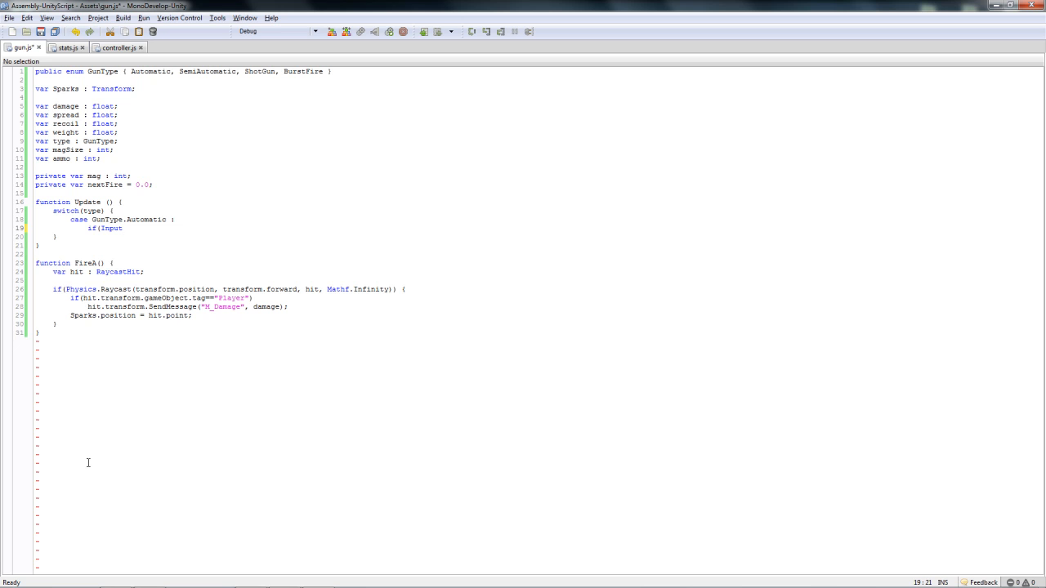
text(GetButton()
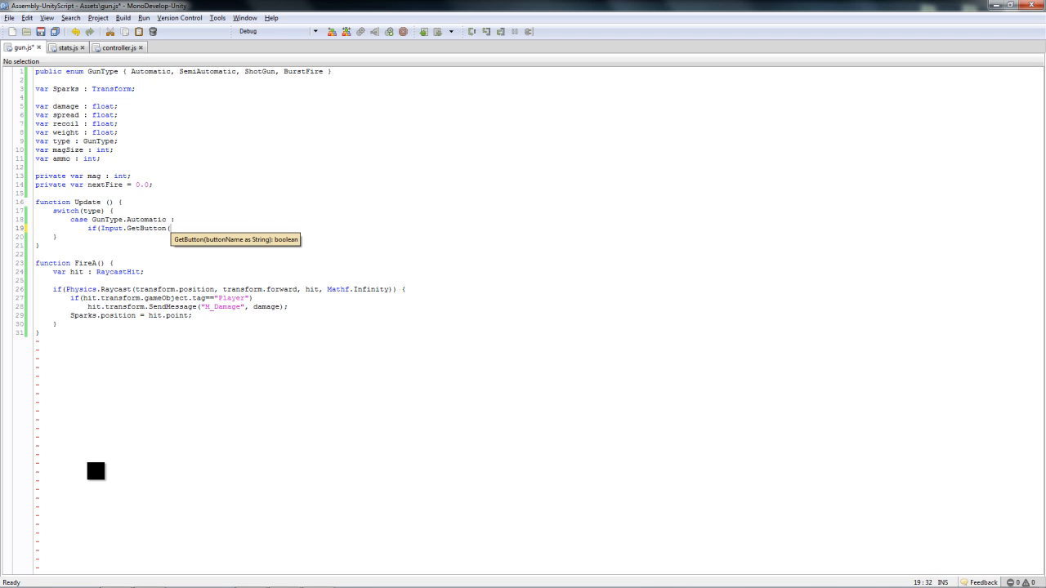
text("Fire1)
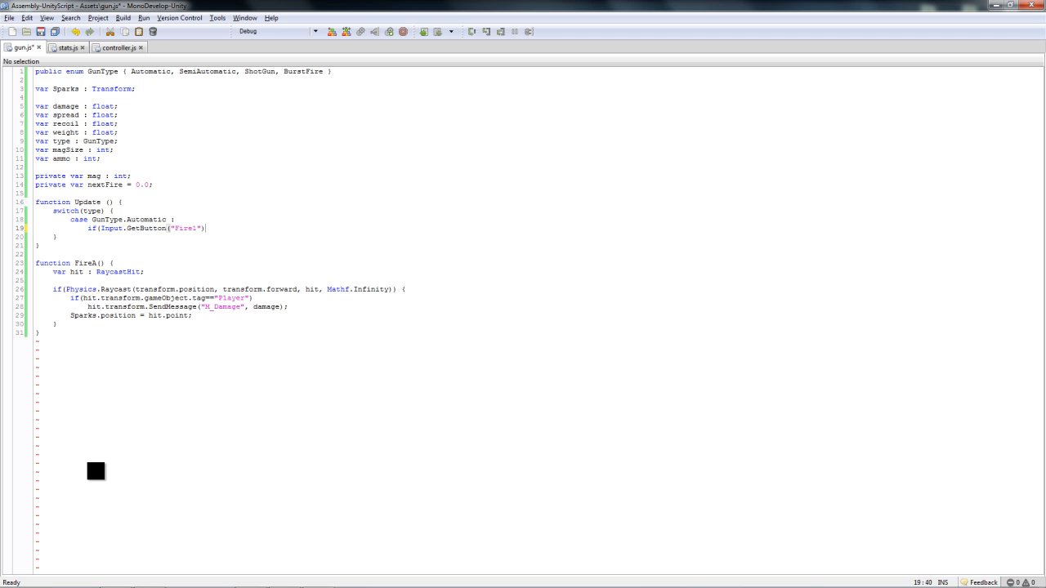
text(&&)
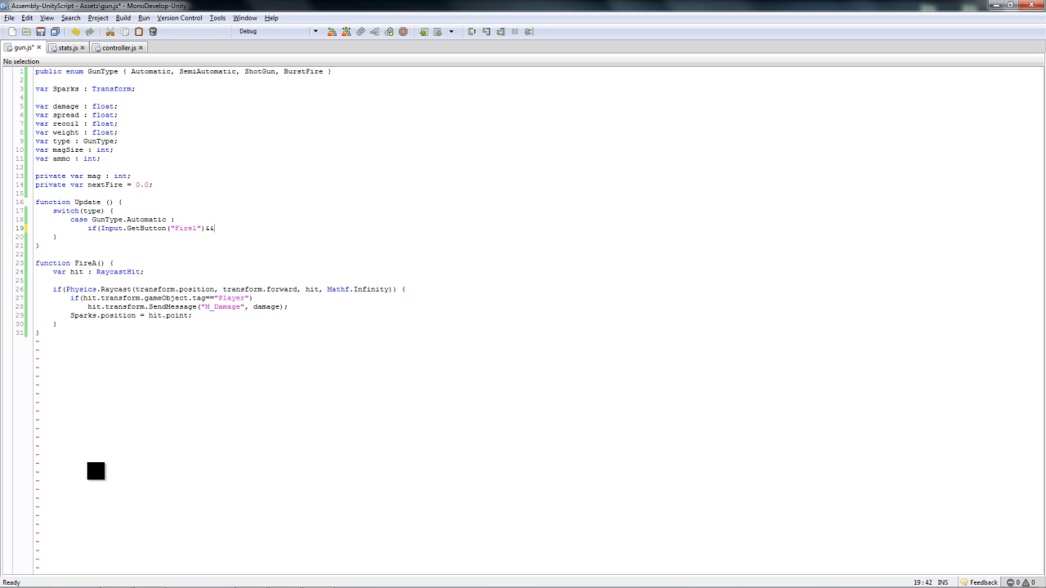
text(Time.time > nextFire) {)
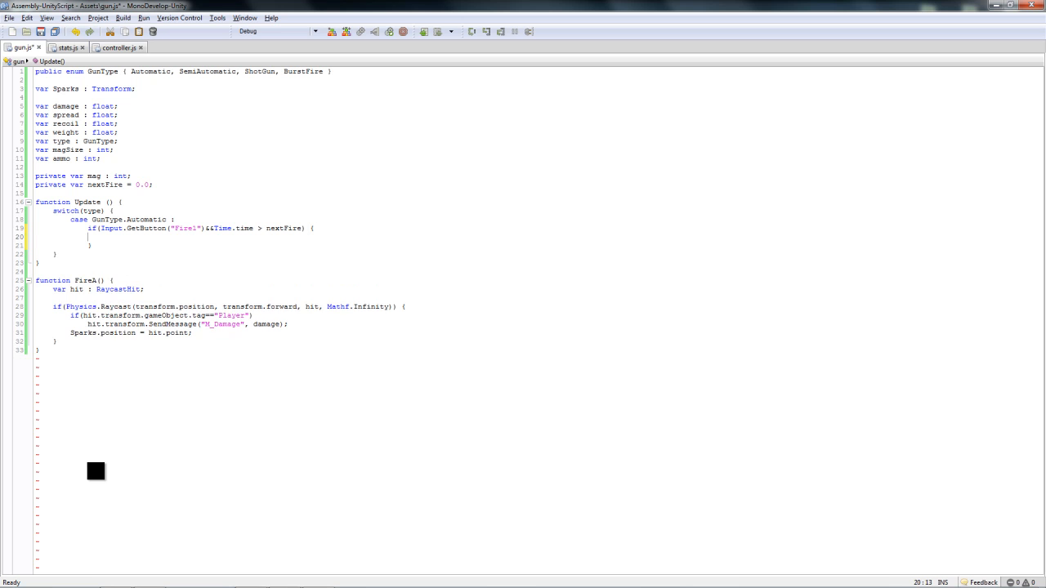
text(nextFire =)
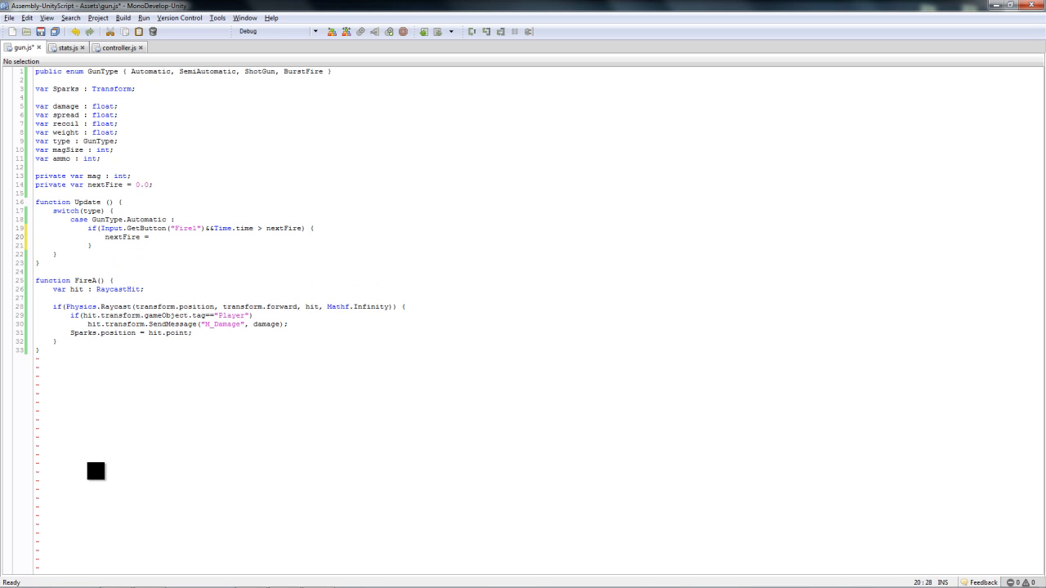
text(Time.time)
text(var rate :)
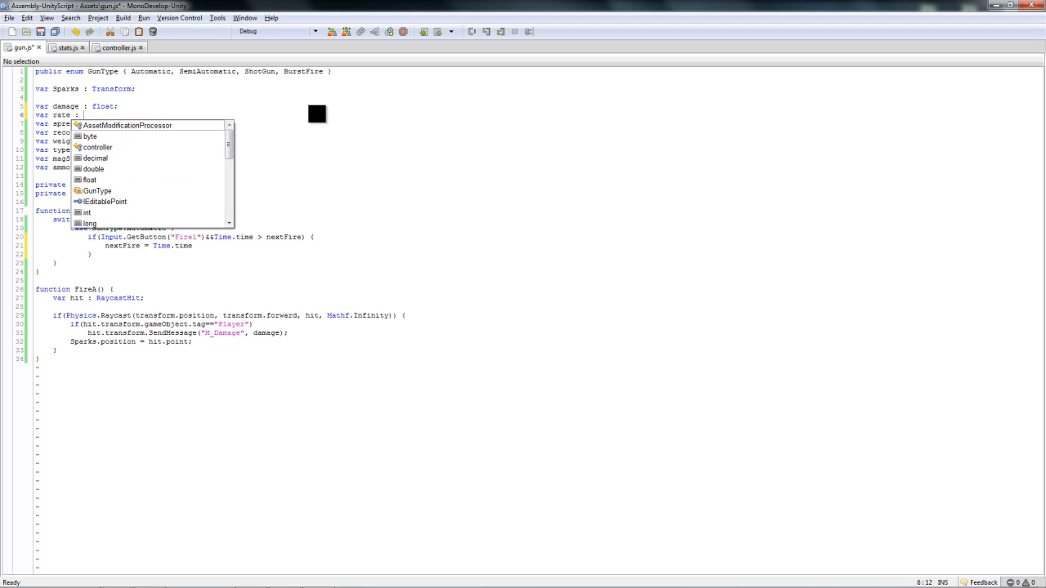
Step: Declare a fireRate float and set nextFire to Time.time + fireRate
text(fr)
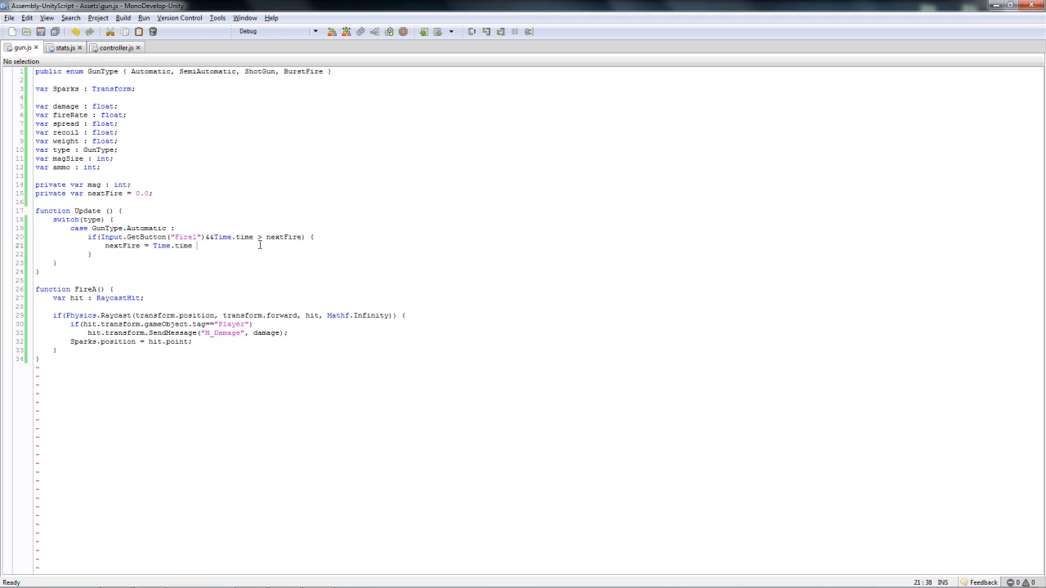
text(+ fireRate;)
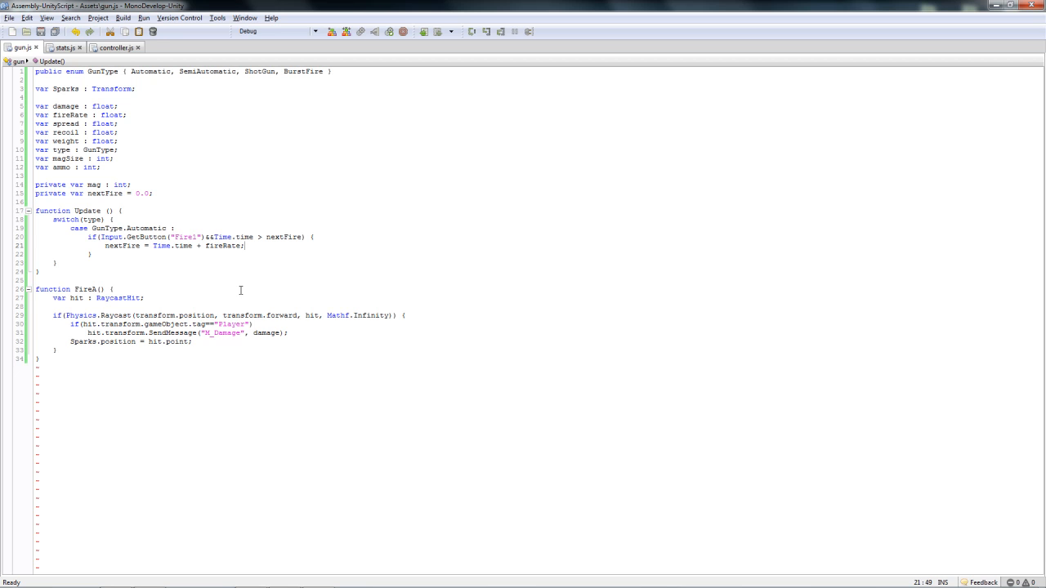
key(Return)
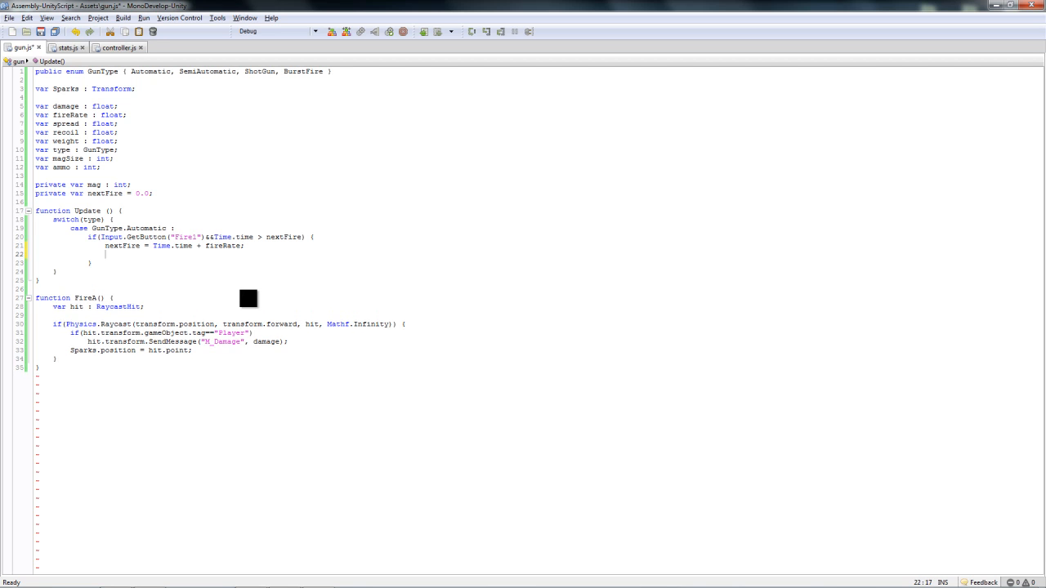
Step: Call FireA() on each shot, add mag-- in FireA, and end the case with break
text(FireA();)
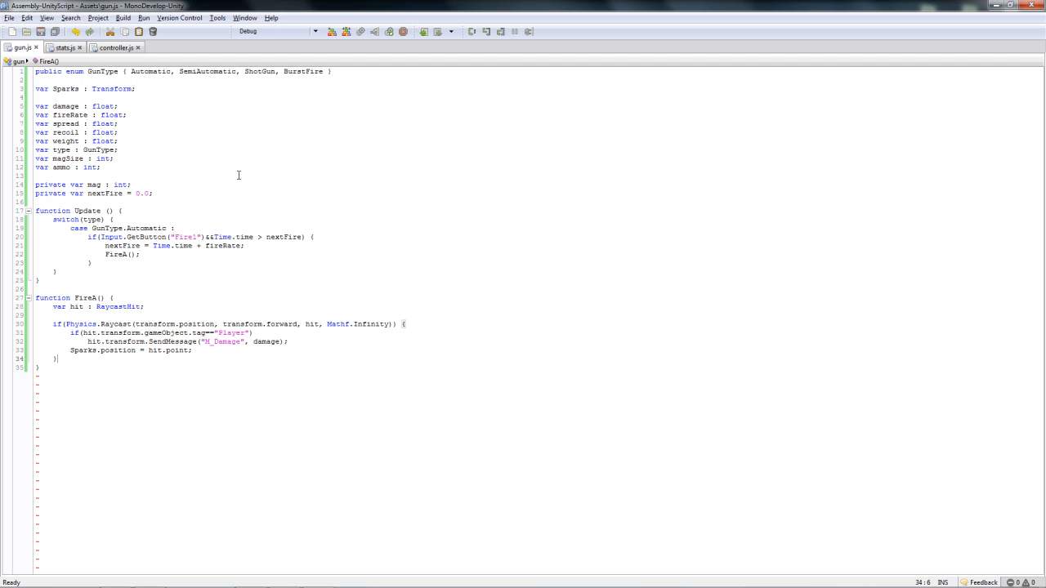
text(mag--;)
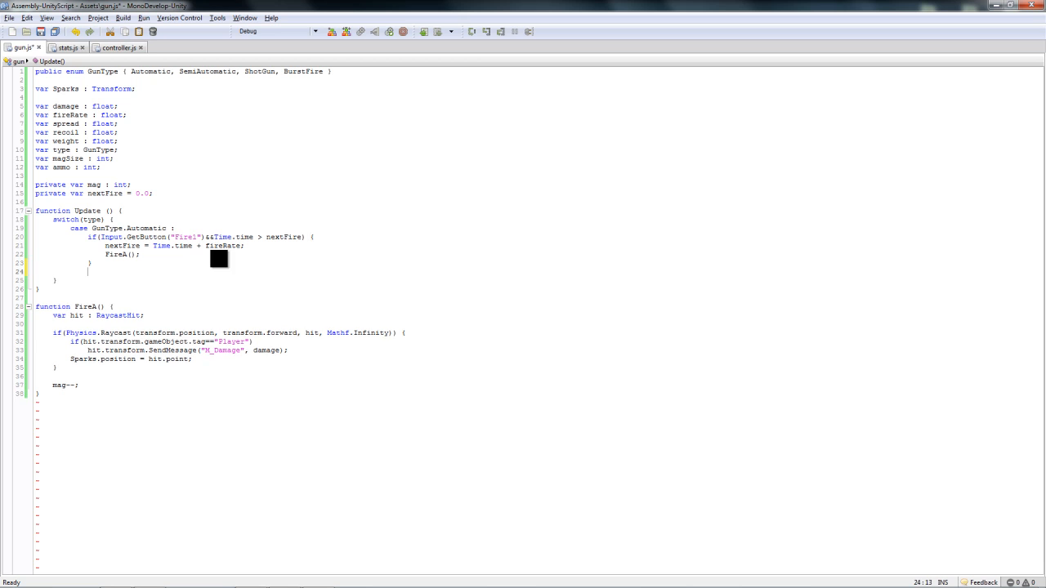
text(break;)
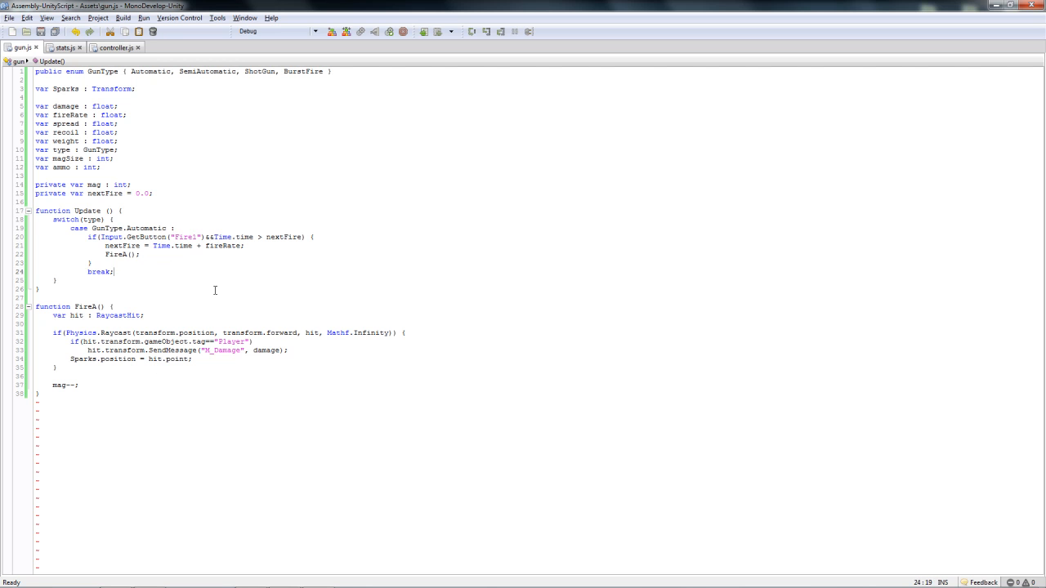
mouse_move(150, 333)
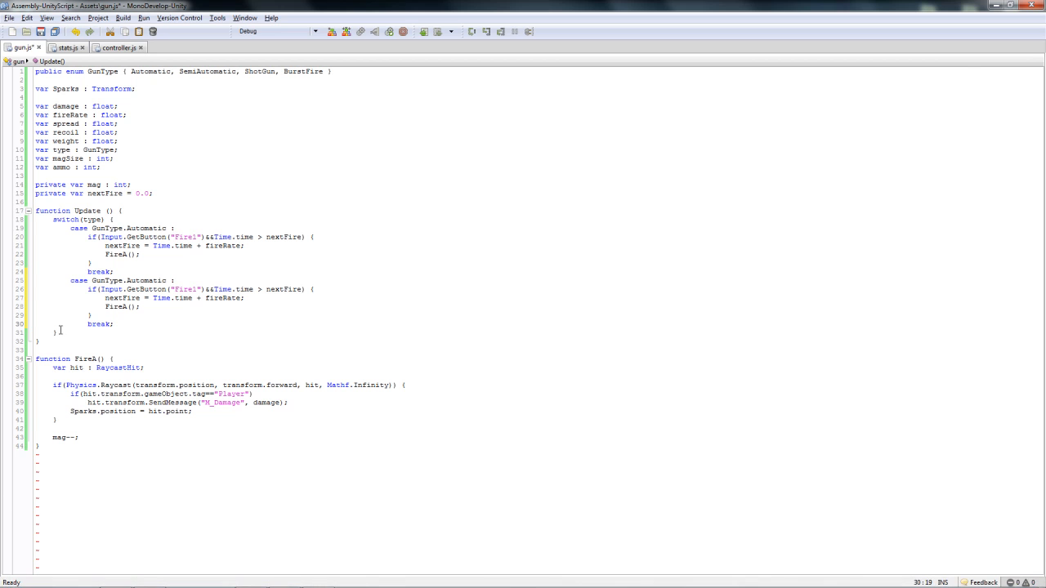
Step: Rename the copied case to GunType.SemiAutomatic, firing on GetButtonUp("Fire1") past nextFire
double_click(146, 281)
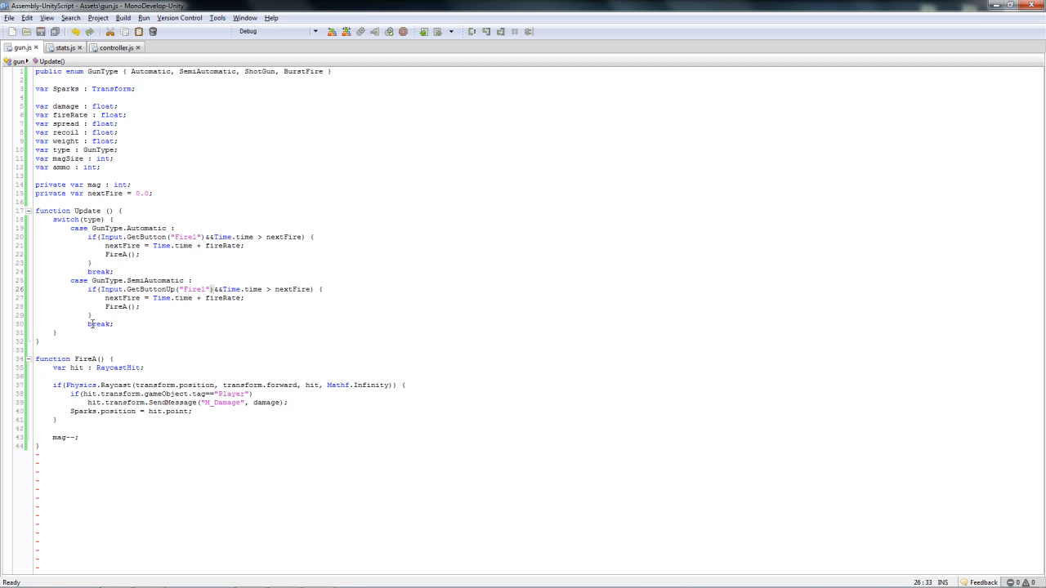
mouse_move(226, 347)
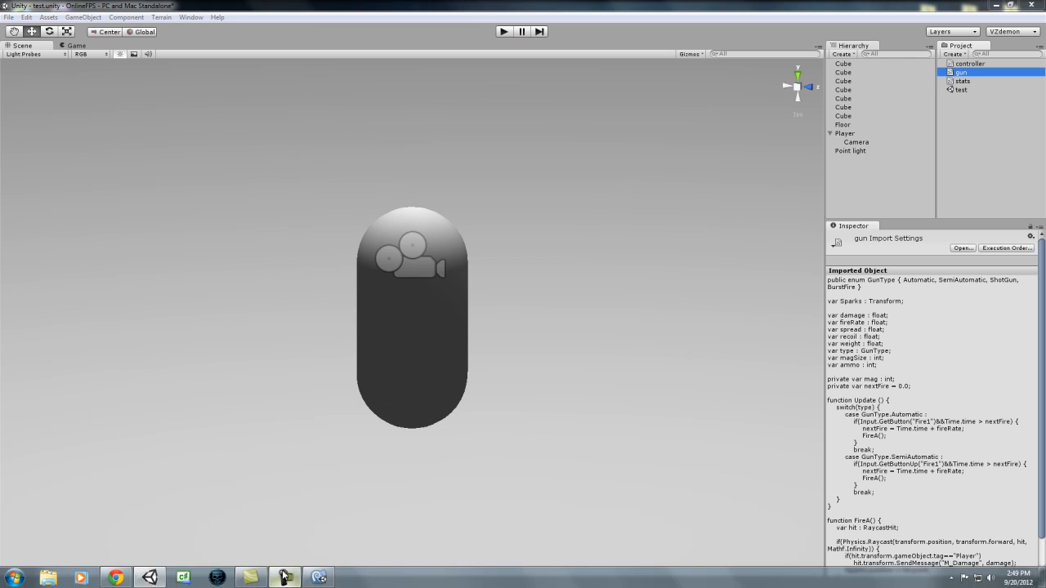
Step: Create a cube named sparks, scaled 0.1 on all axes, beside the Player capsule
click(504, 31)
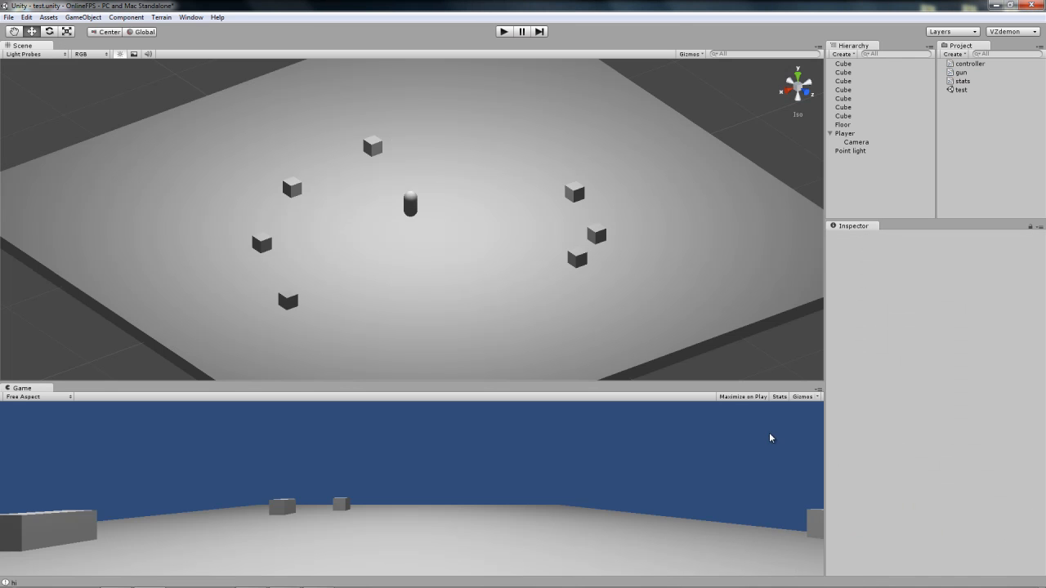
mouse_move(526, 200)
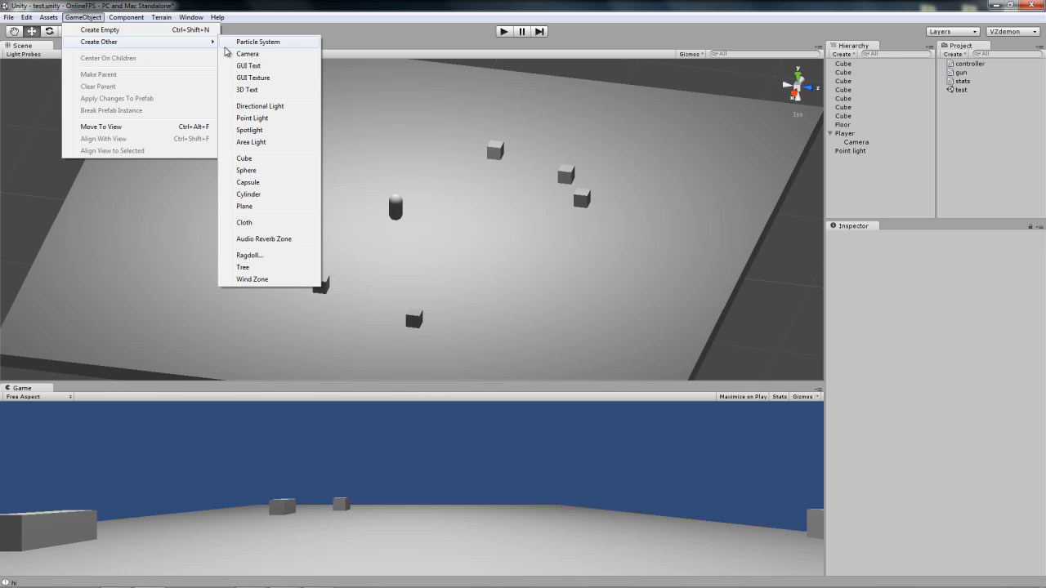
click(244, 158)
text(sparks)
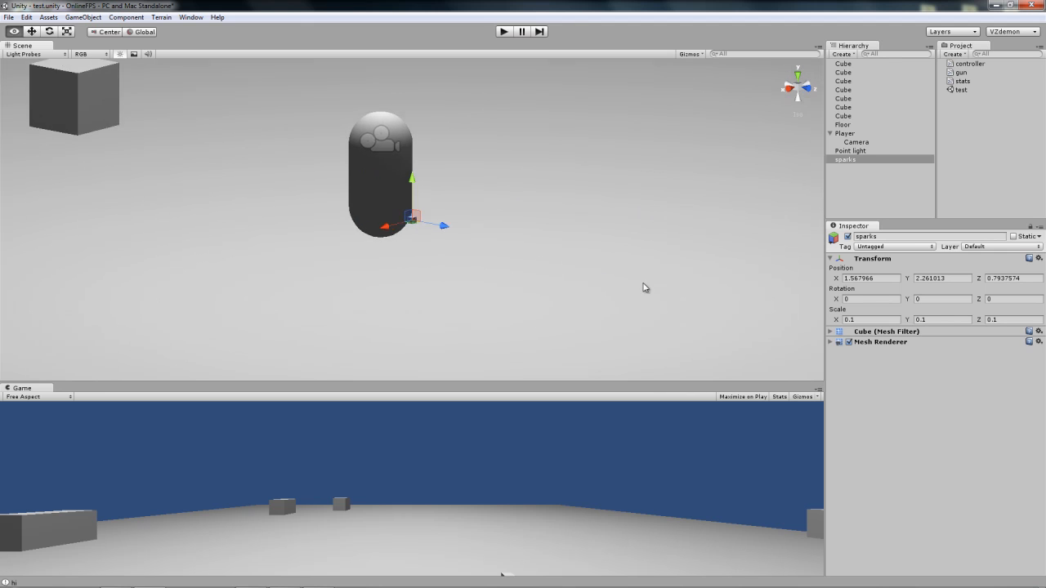
Step: Create a red material named sparks and apply it to the sparks cube
click(954, 54)
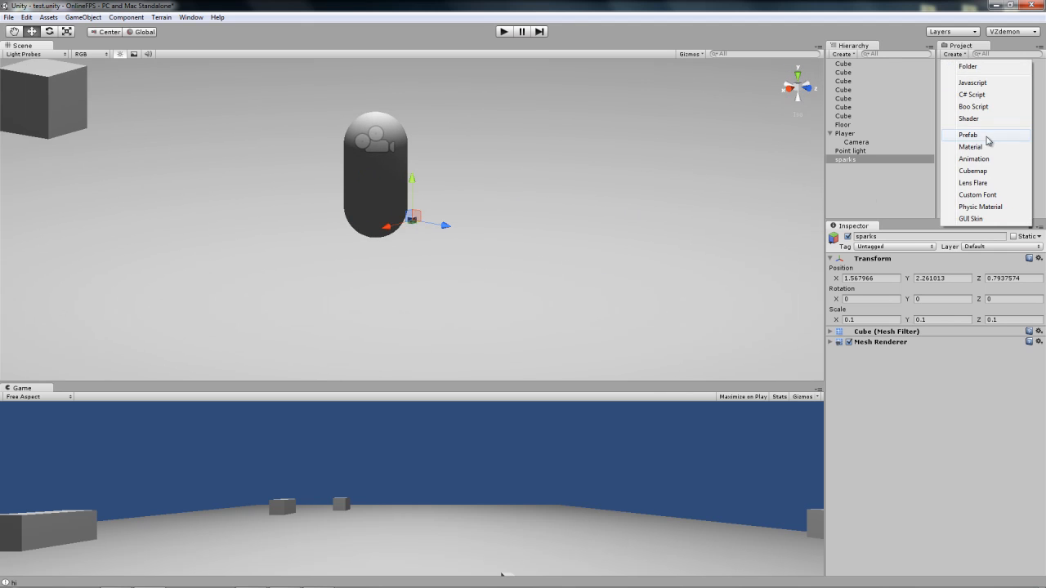
click(971, 146)
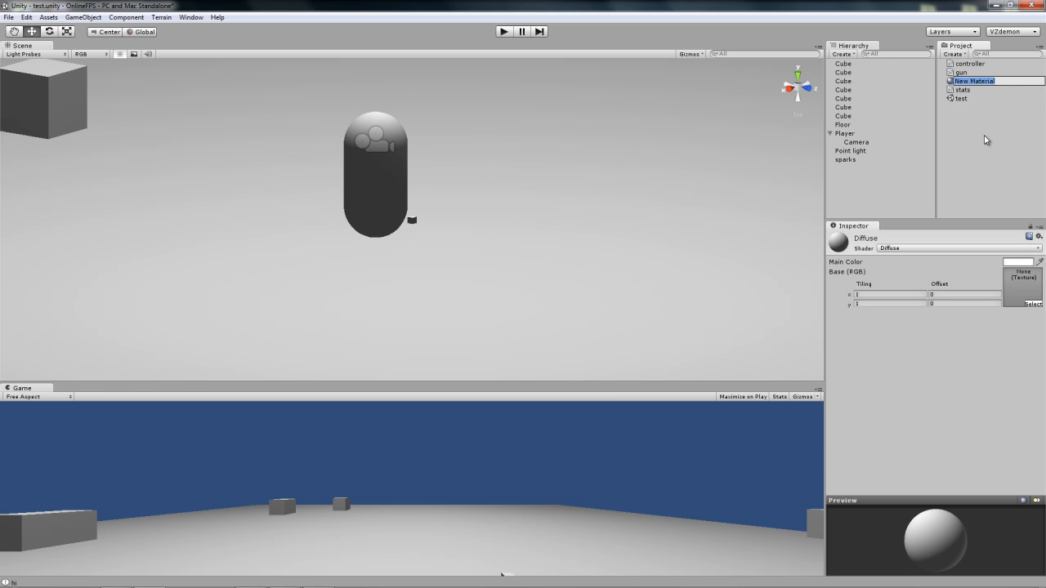
text(sparks)
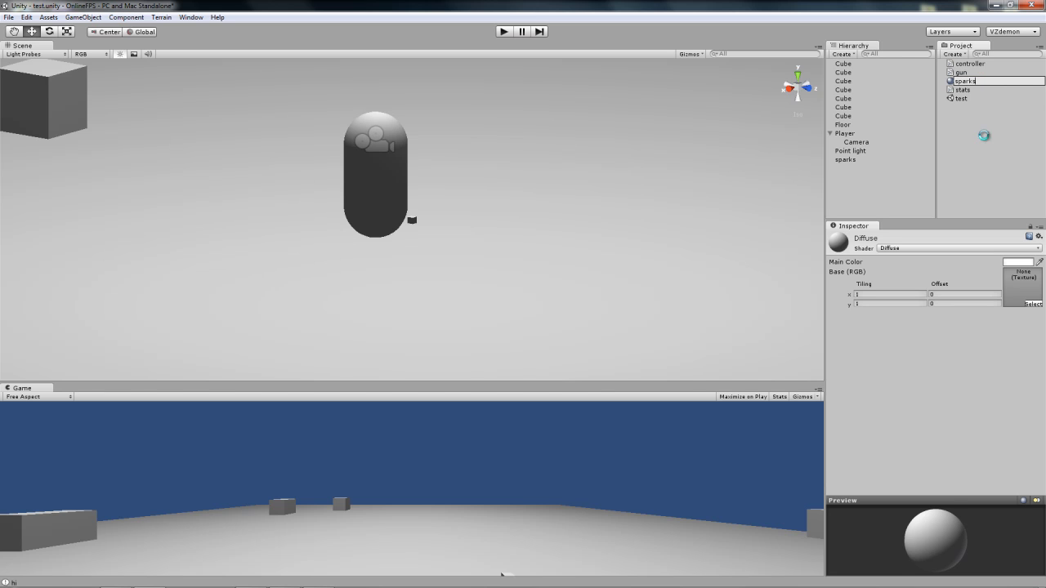
click(1019, 262)
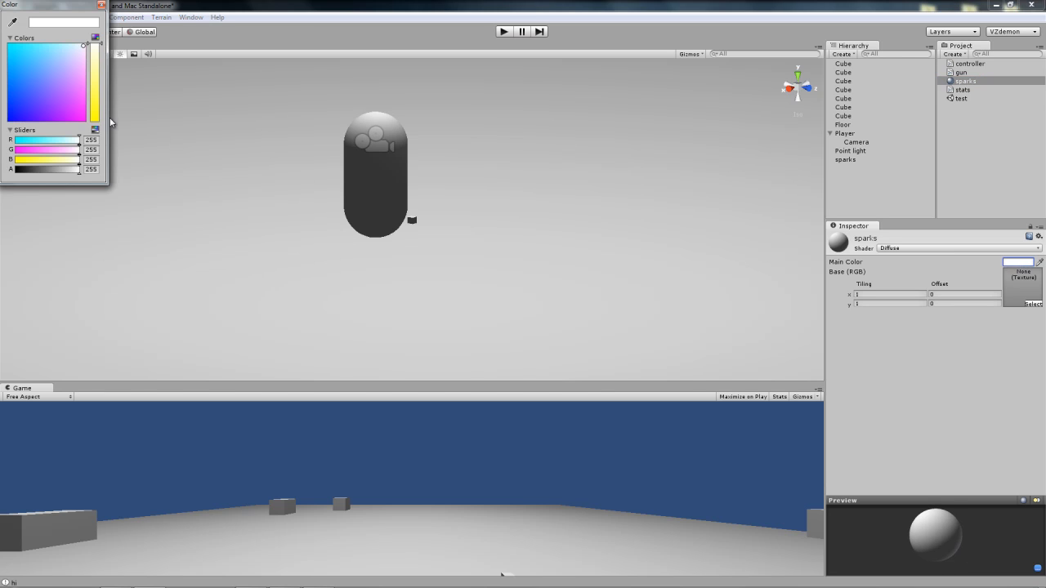
click(82, 34)
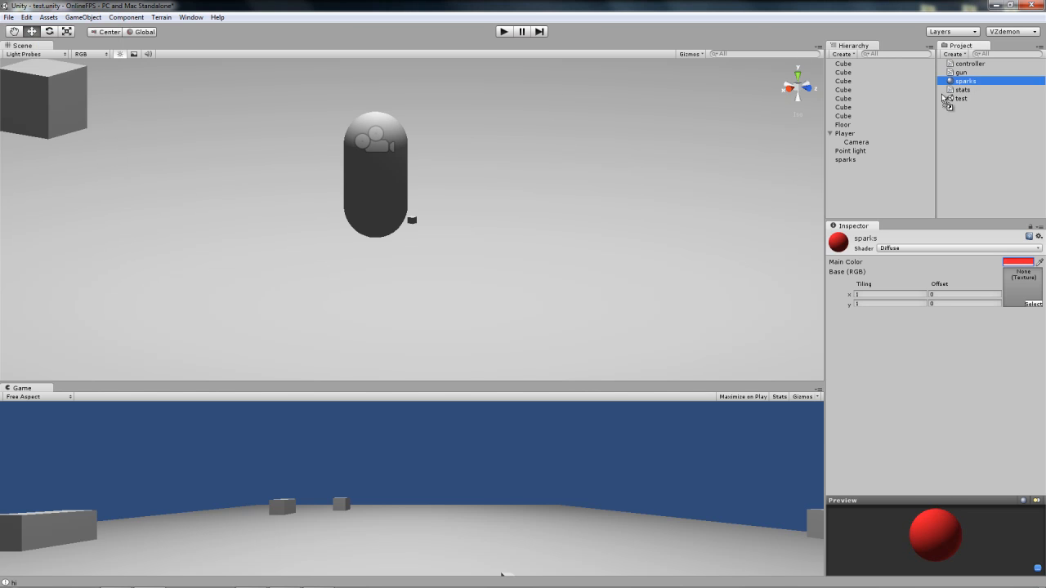
click(845, 159)
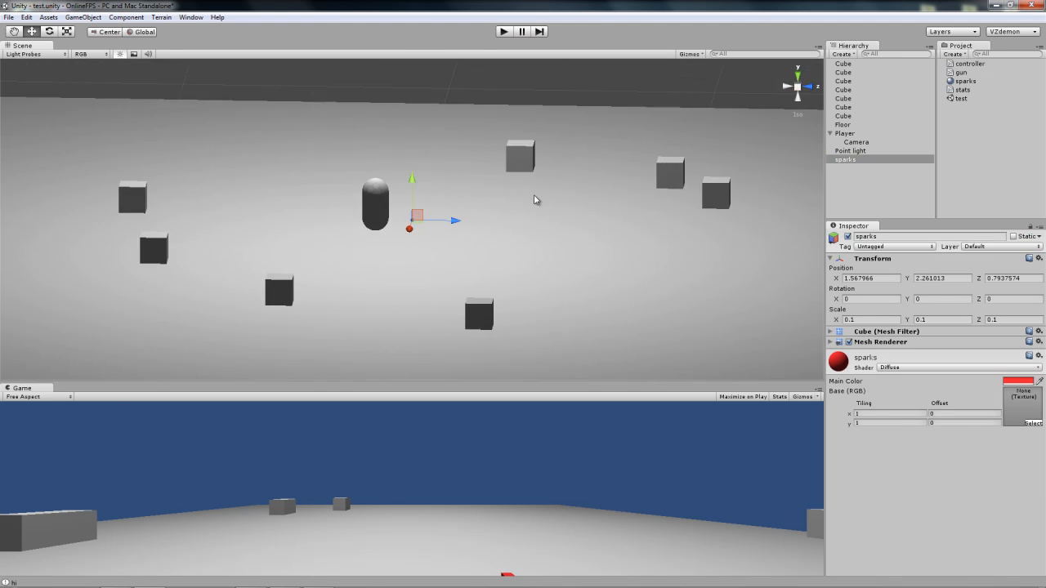
Step: Create a cube named Gun, scaled 0.1 × 0.2 × 0.8, parented under Player
click(82, 17)
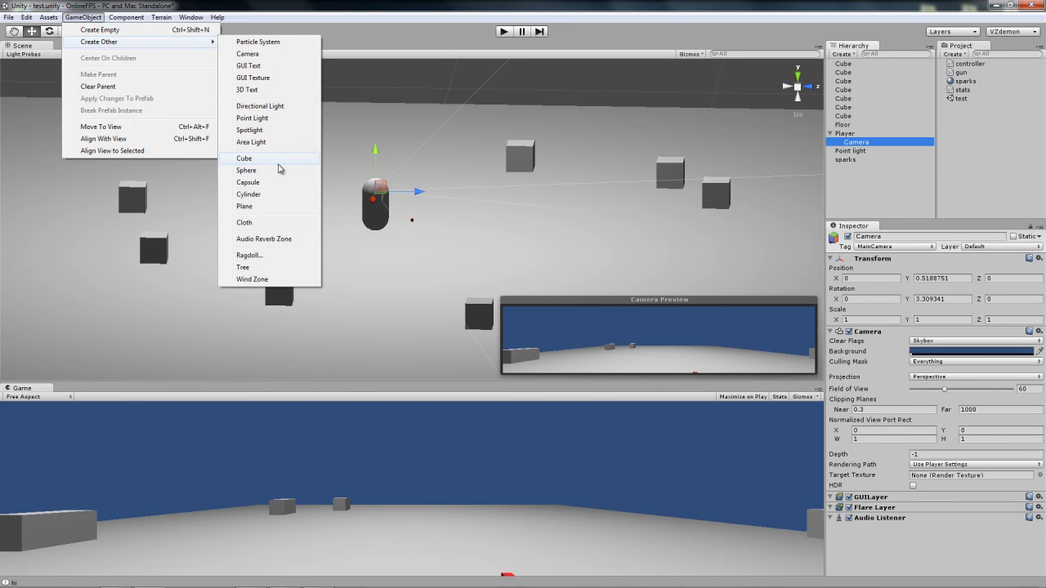
click(245, 157)
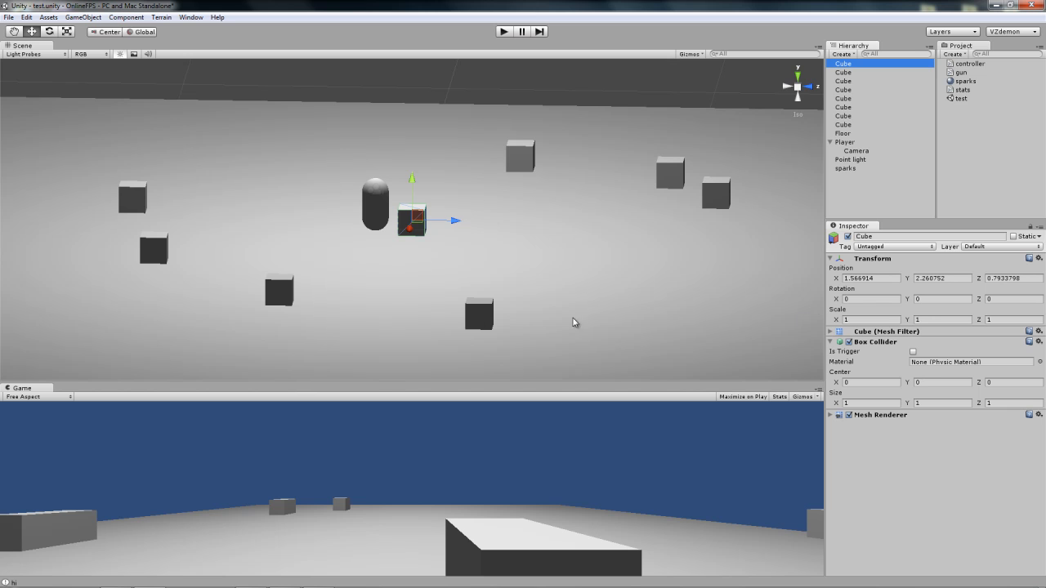
mouse_move(799, 304)
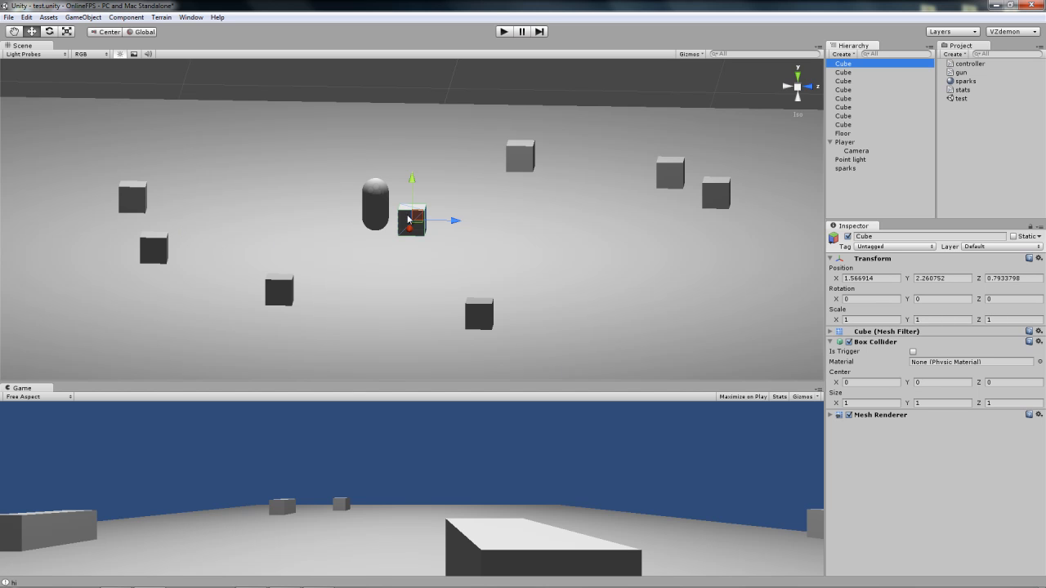
mouse_move(446, 223)
text(0.1)
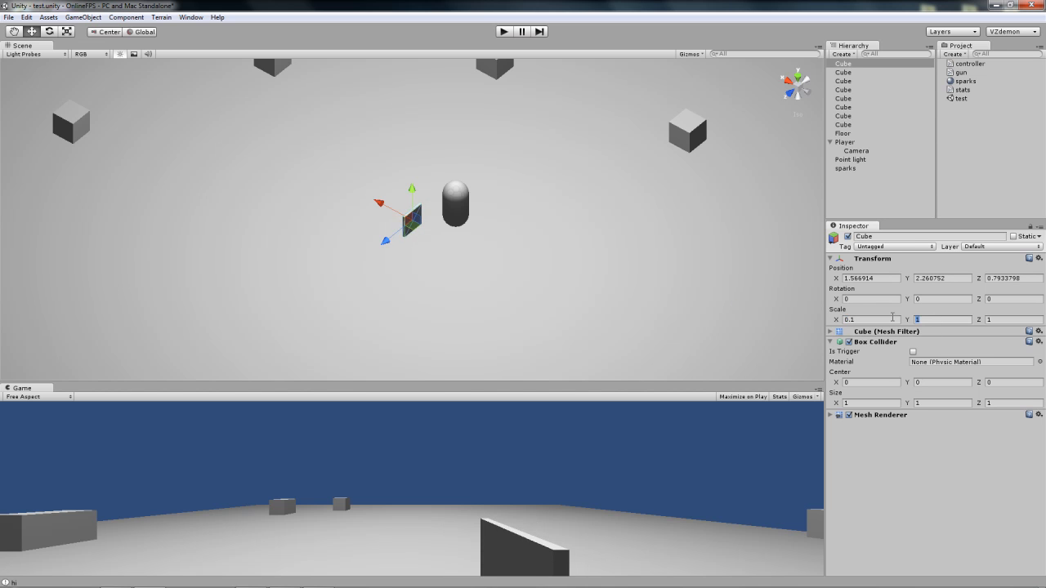
text(0.2)
click(1014, 320)
text(0.8)
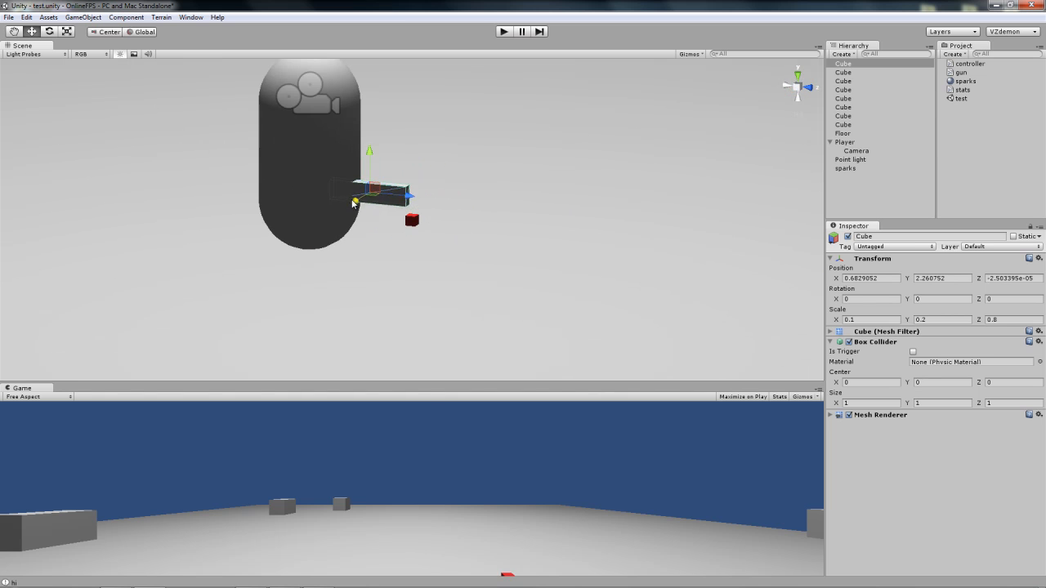
click(855, 151)
text(Gun)
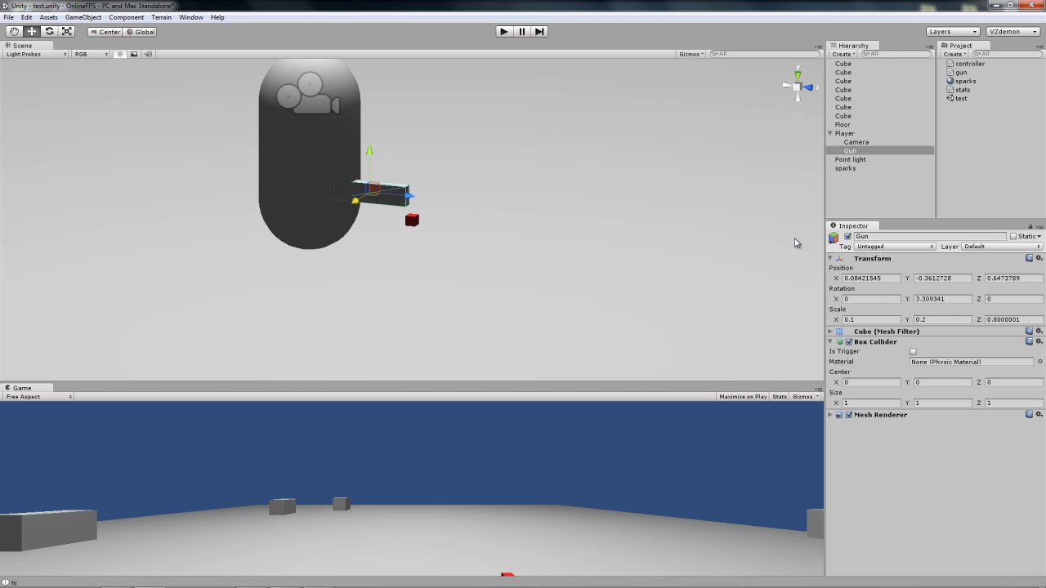
mouse_move(971, 284)
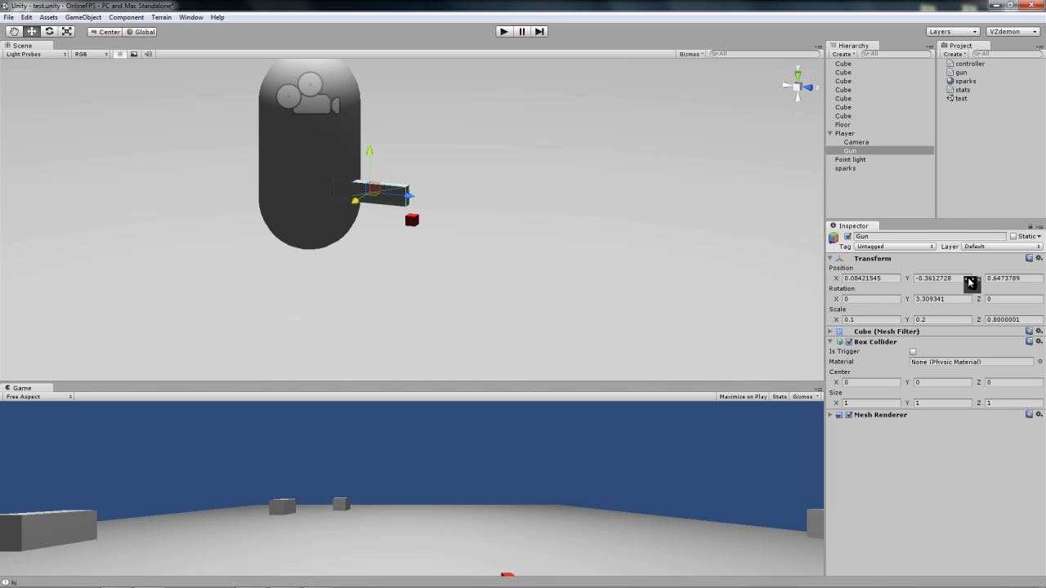
Step: Reset the Gun's position and rotation to zero
click(1040, 259)
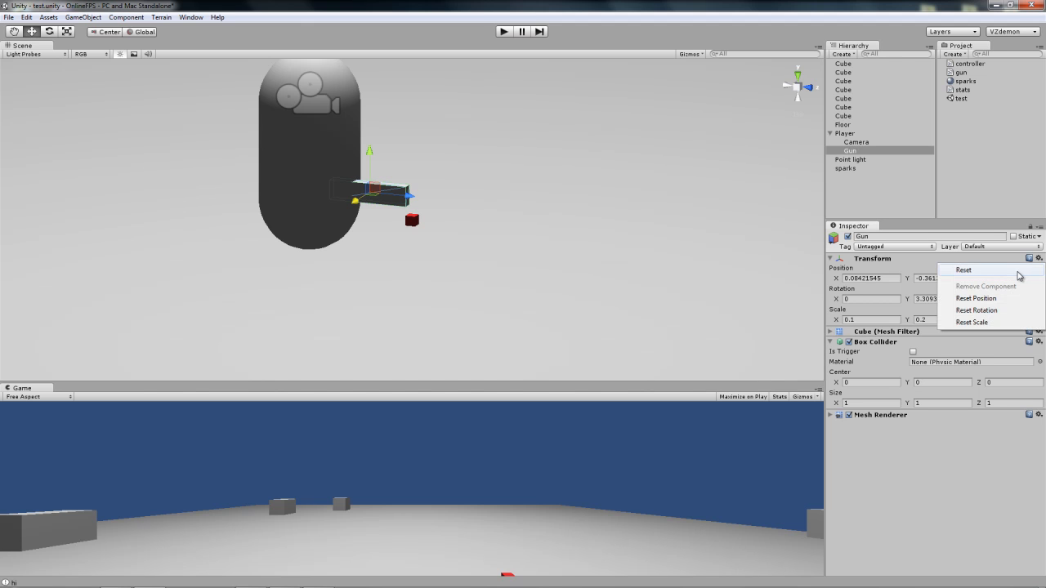
click(975, 298)
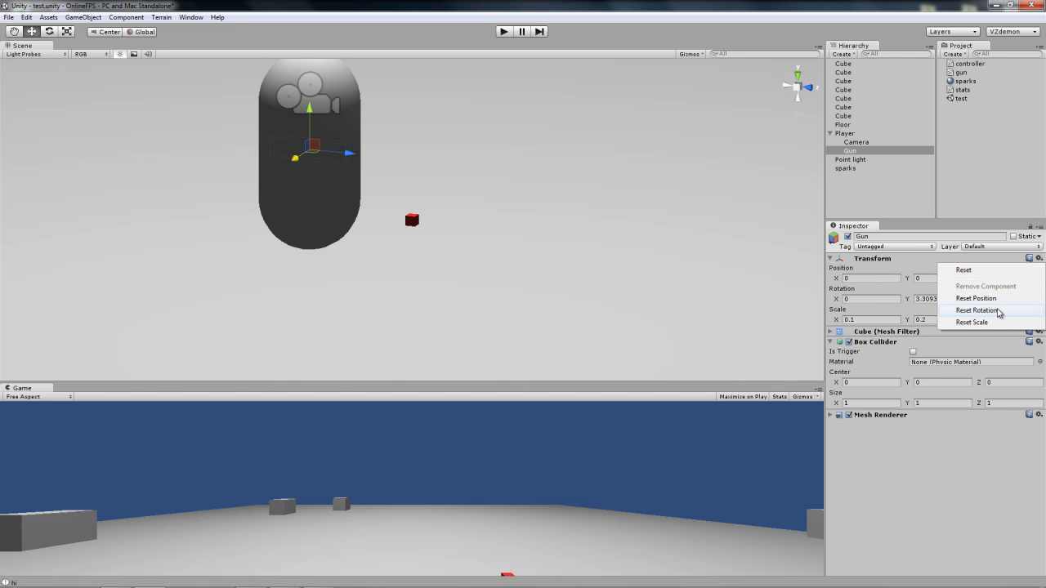
click(977, 310)
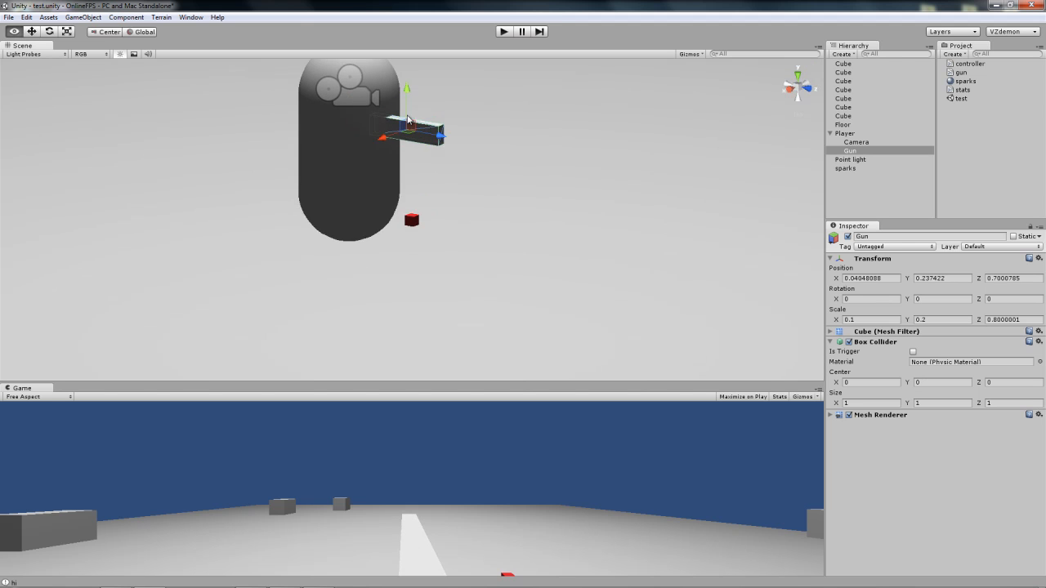
Step: Nudge the Gun to about 0.02, 0.17, 0.70, checking placement from the player's view
click(857, 141)
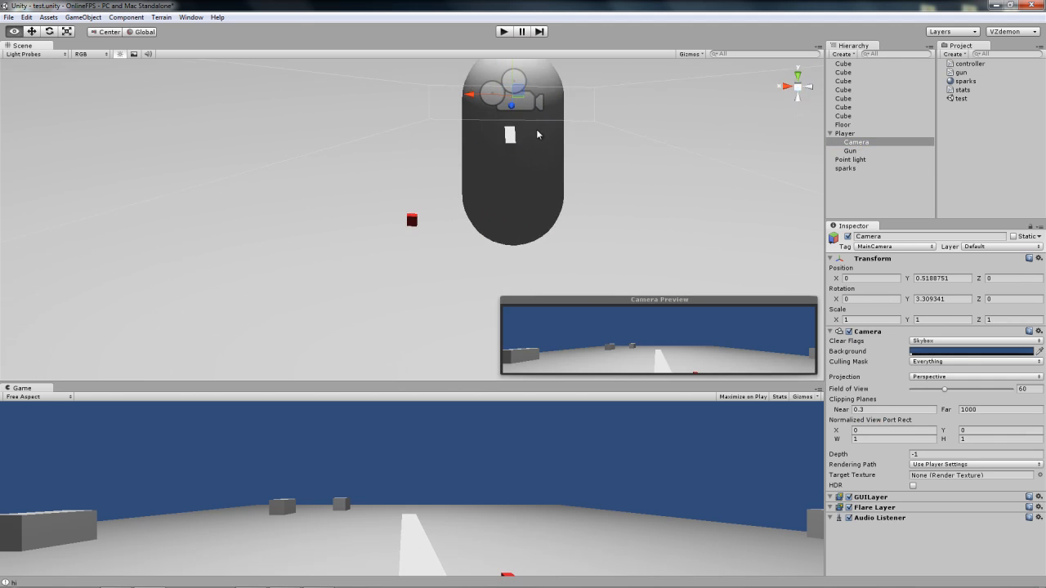
click(850, 150)
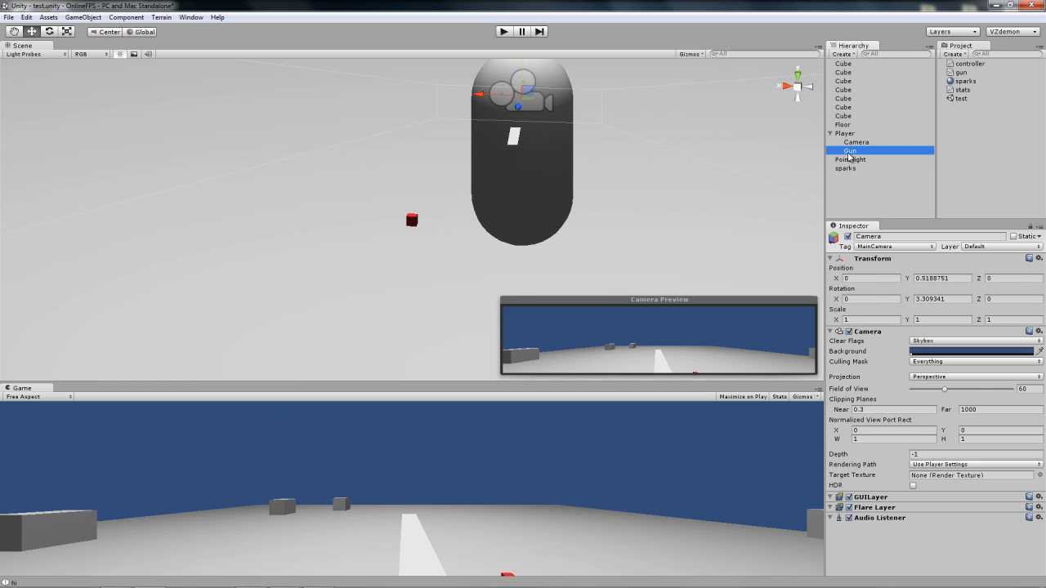
click(851, 151)
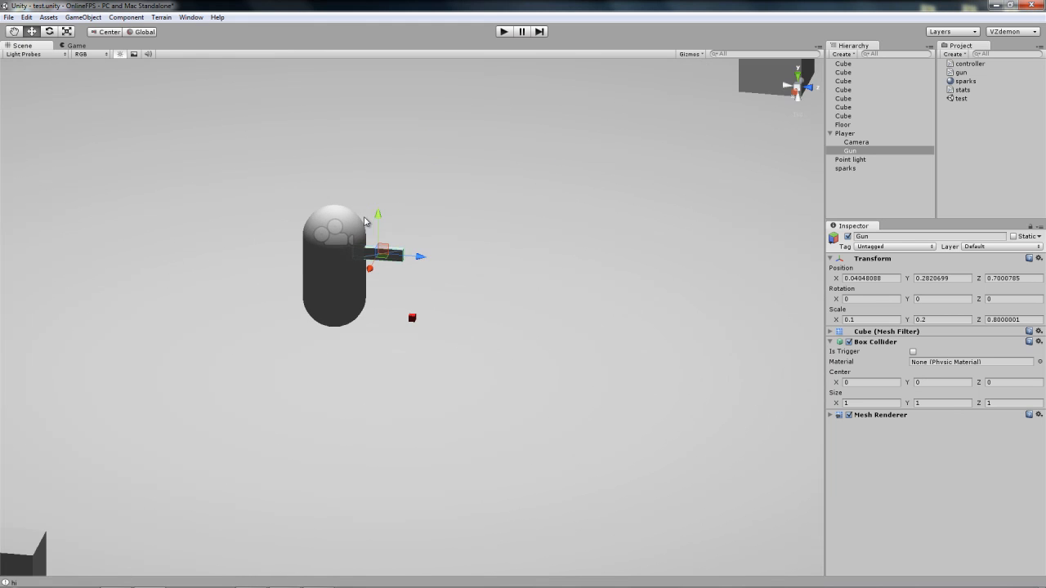
click(75, 45)
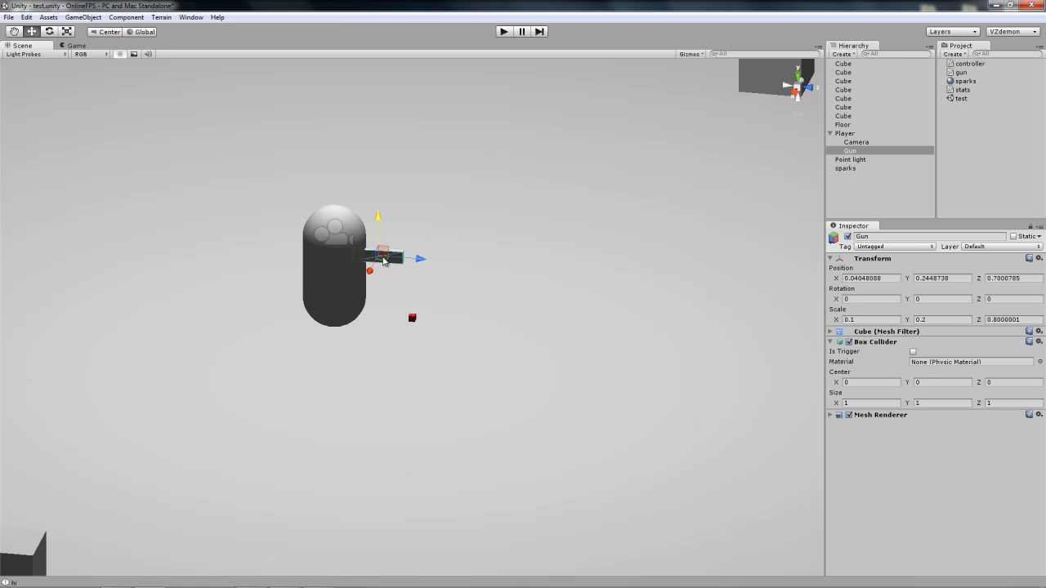
click(76, 45)
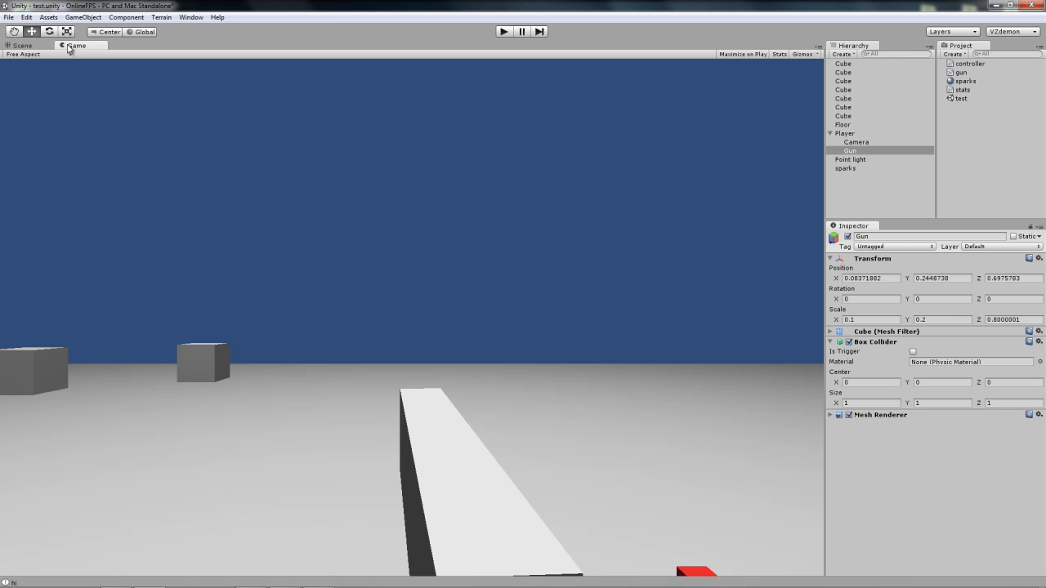
click(23, 44)
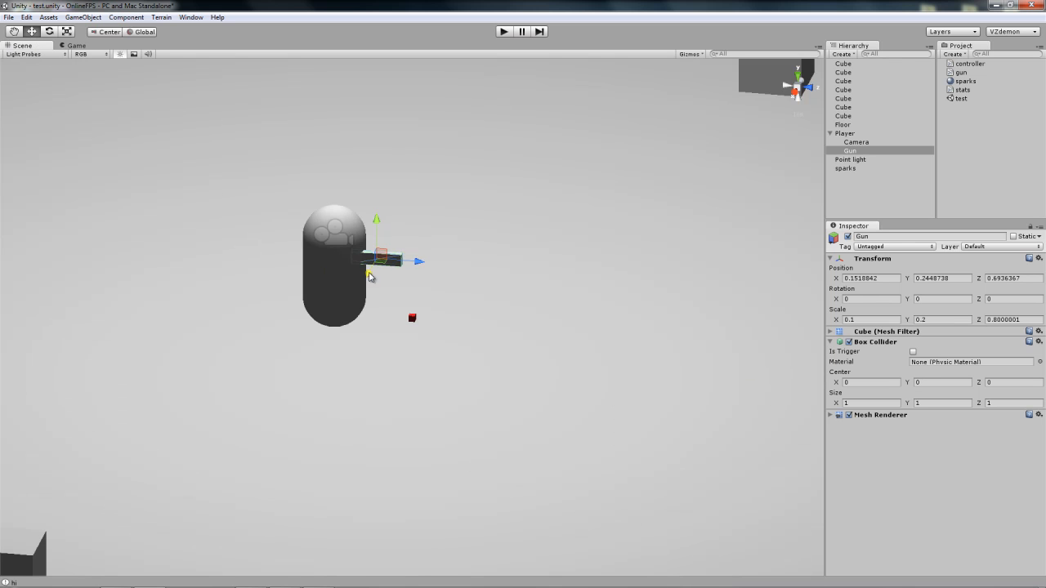
click(75, 45)
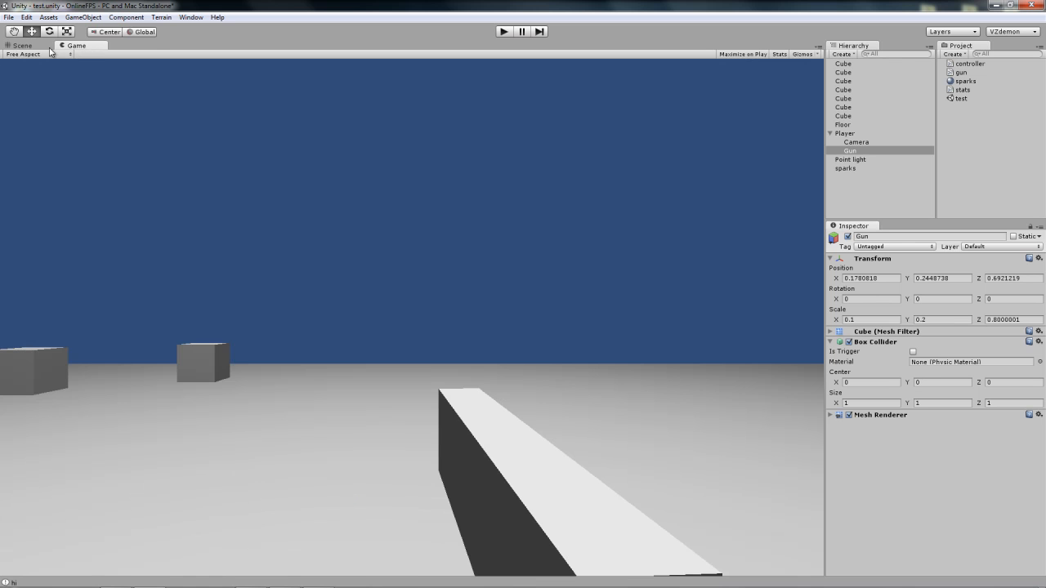
click(22, 45)
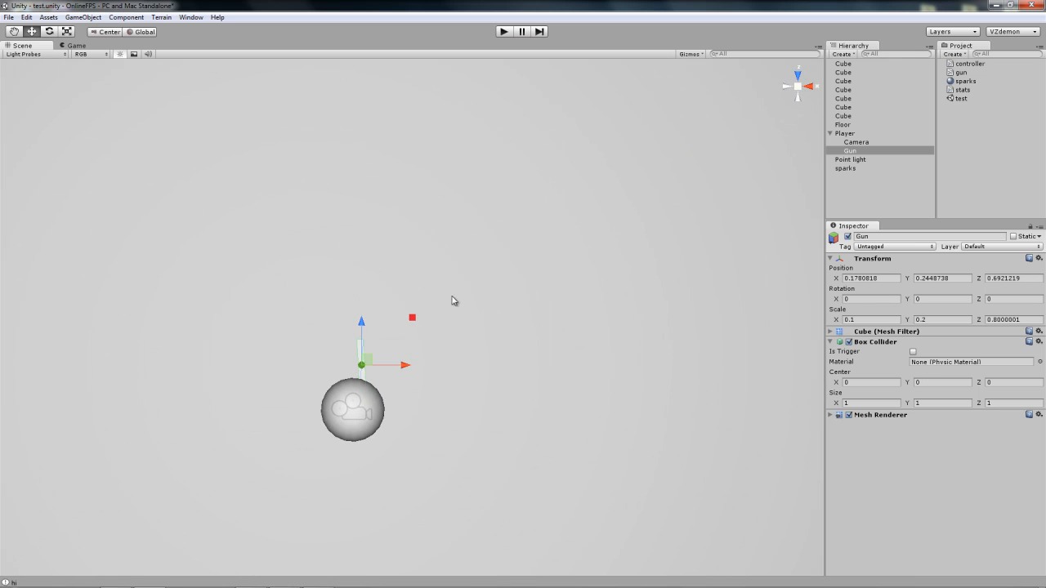
drag(401, 366, 364, 366)
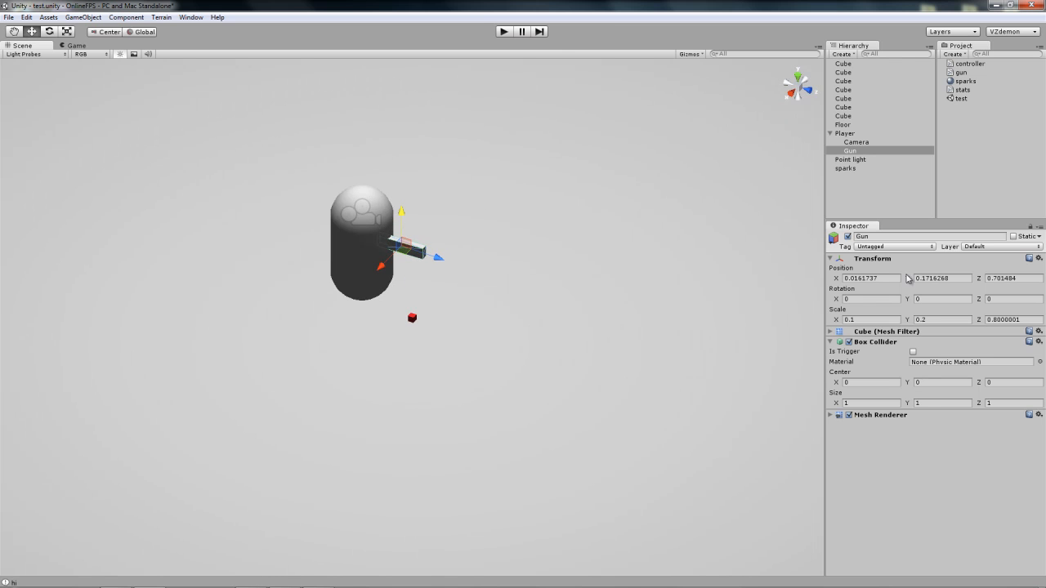
Step: Remove the Gun's Box Collider, attach the gun script with sparks, fire rate 0.1, Automatic, and test-play
click(1040, 342)
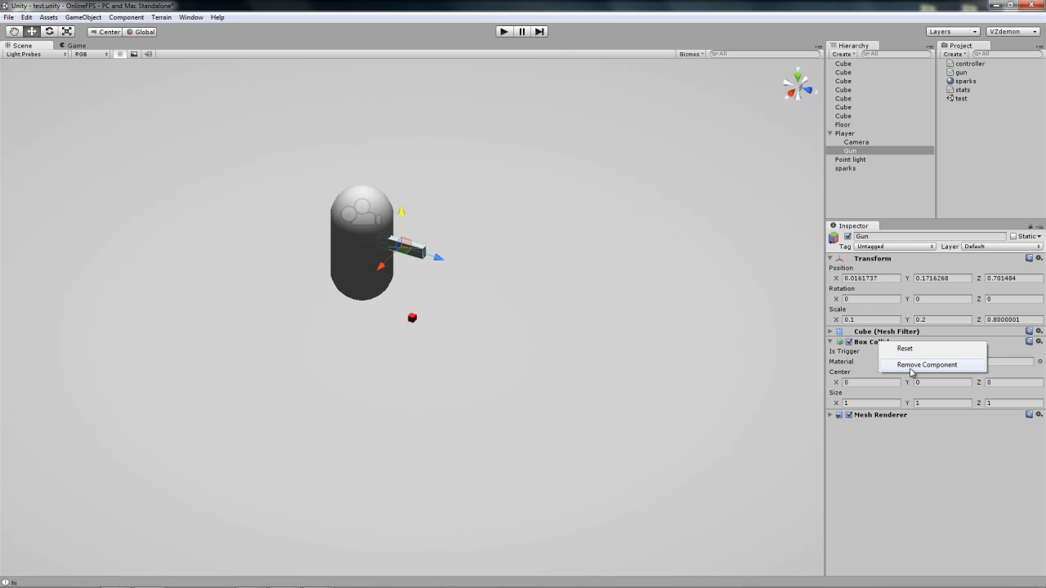
click(927, 365)
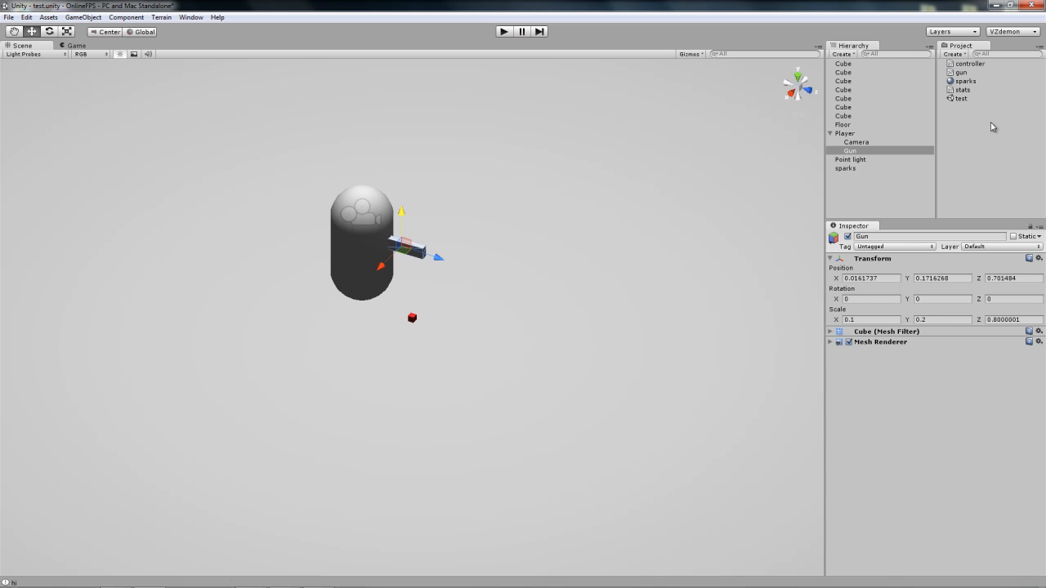
mouse_move(973, 69)
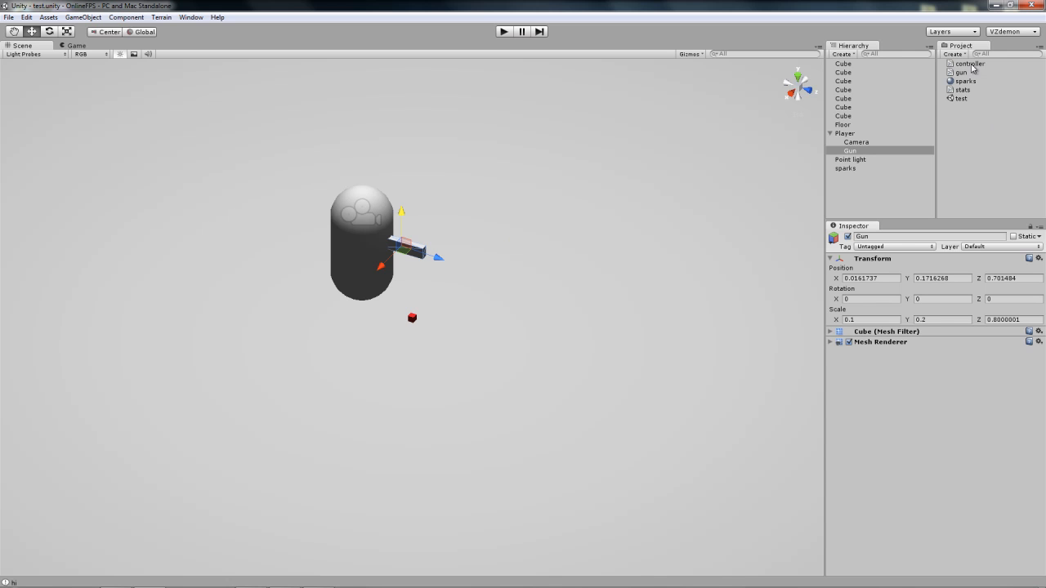
click(844, 133)
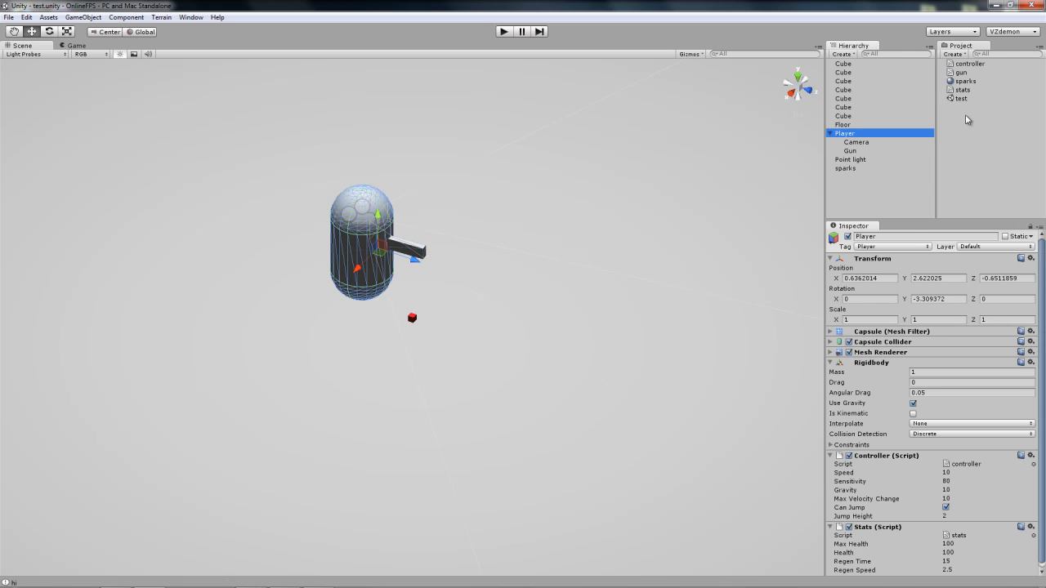
click(850, 151)
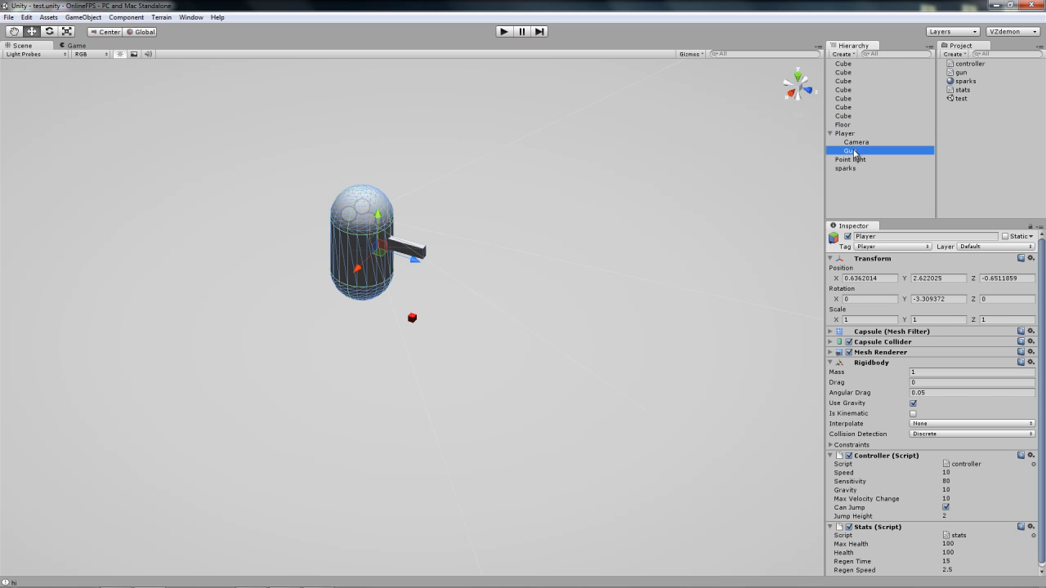
click(852, 150)
text(0.1)
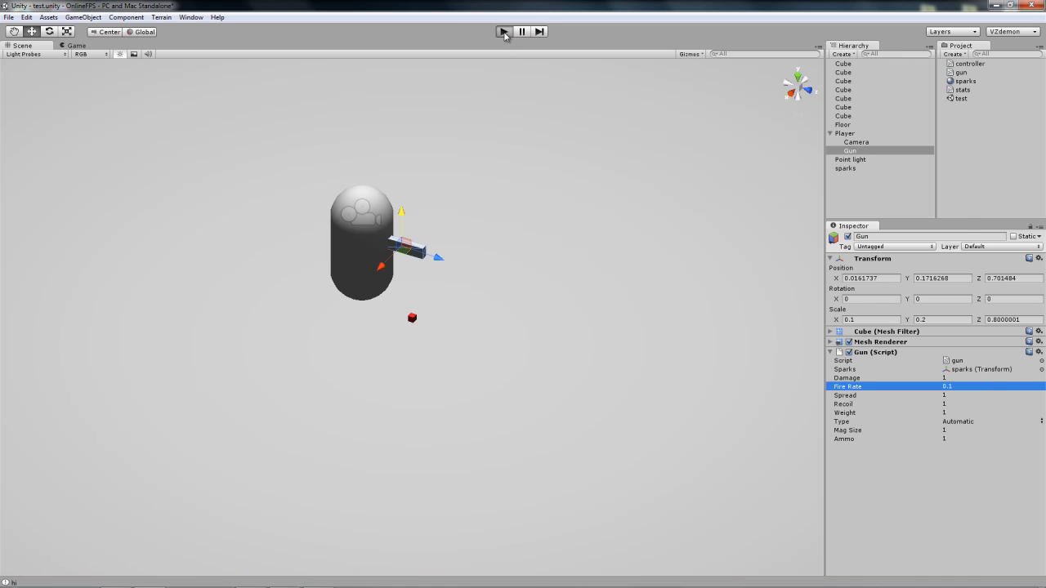
click(504, 31)
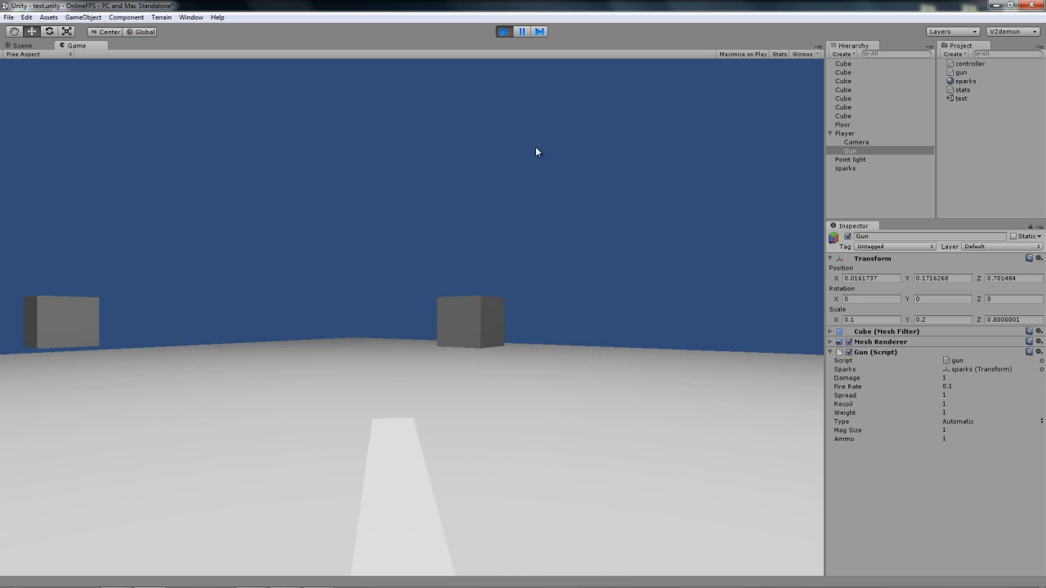
click(22, 45)
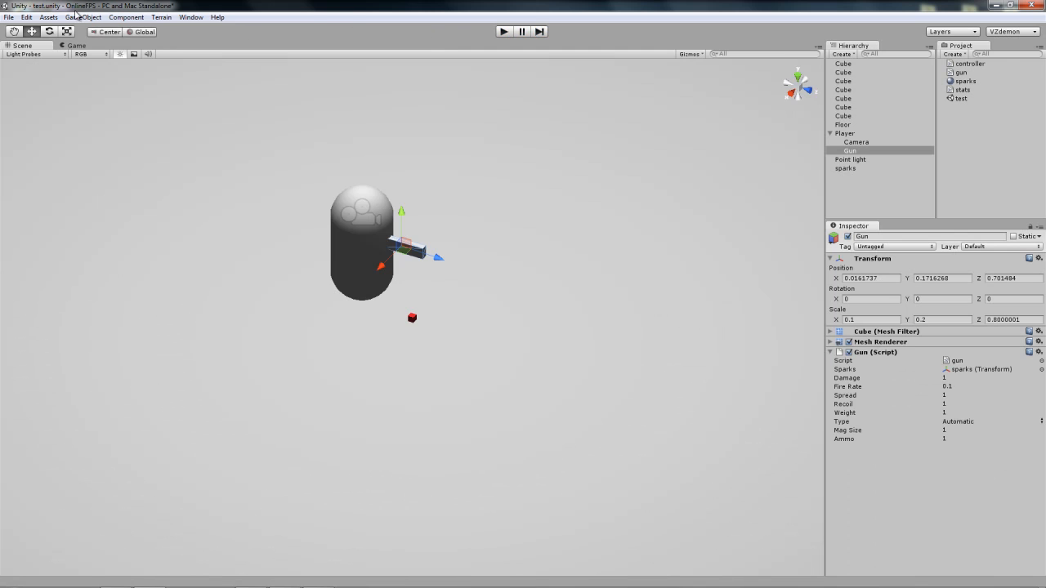
Step: Create a new cube and stretch it into a long, tall wall behind Player
click(82, 17)
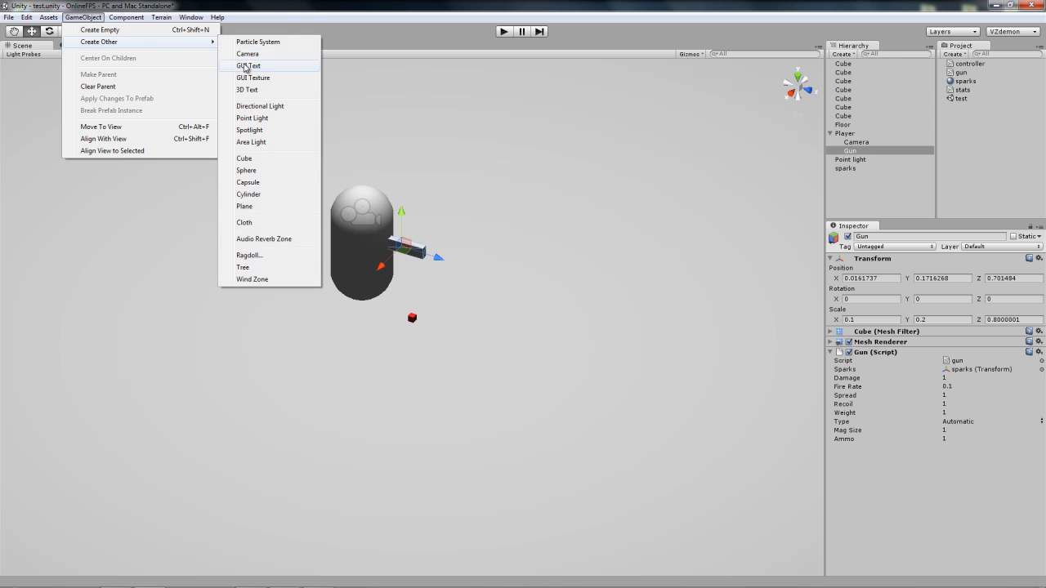
click(243, 157)
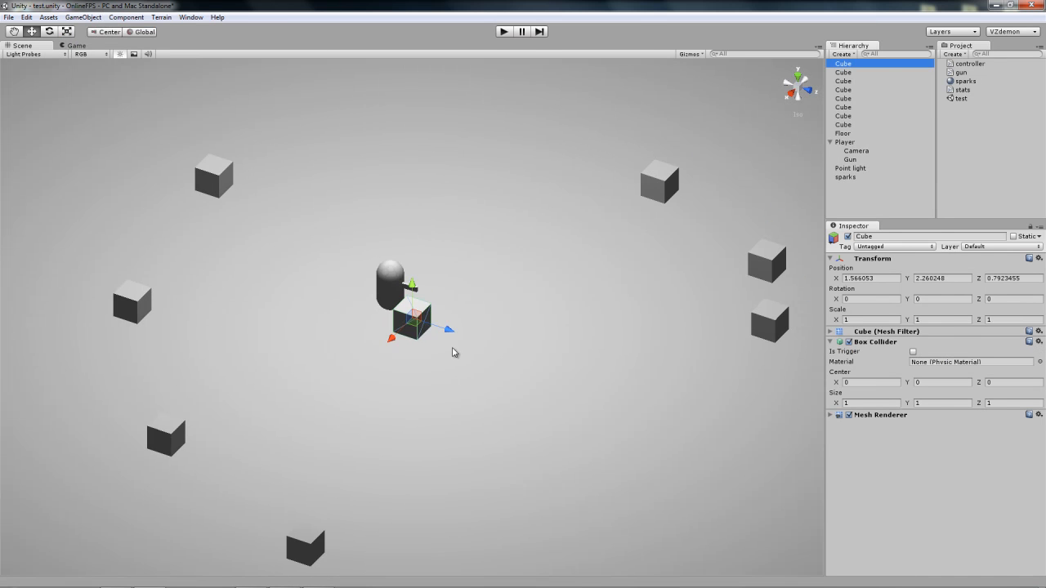
drag(409, 319, 682, 360)
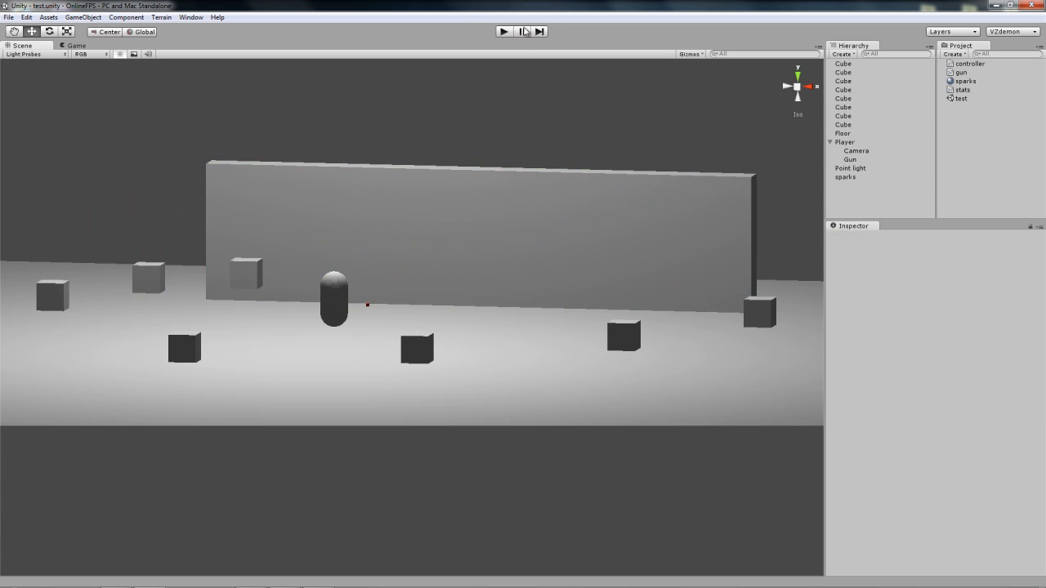
Step: Play-test shooting the wall with the Gun at fire rate 0.2, SemiAutomatic
click(504, 31)
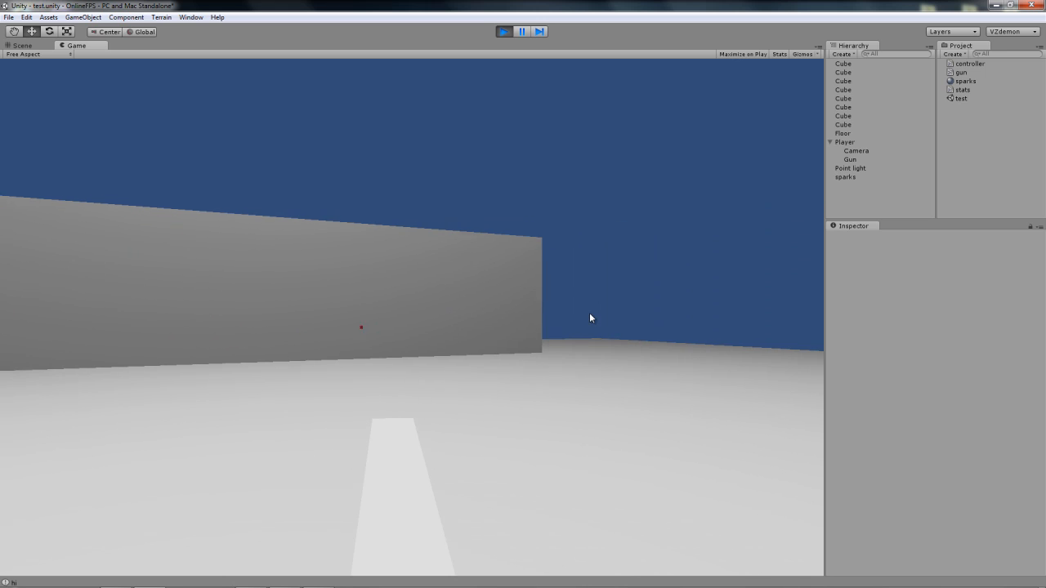
click(845, 142)
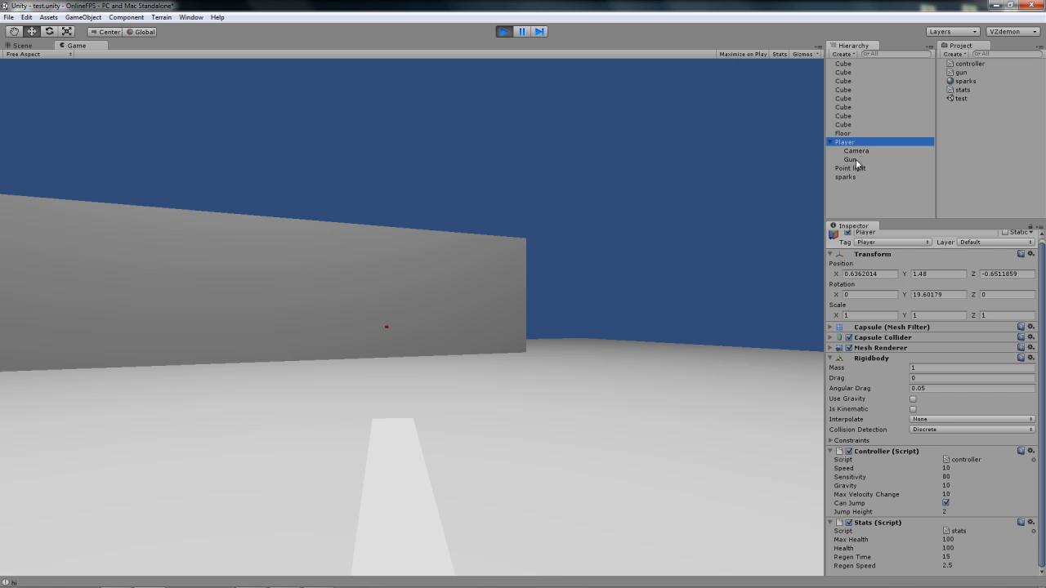
click(853, 159)
text(0.2)
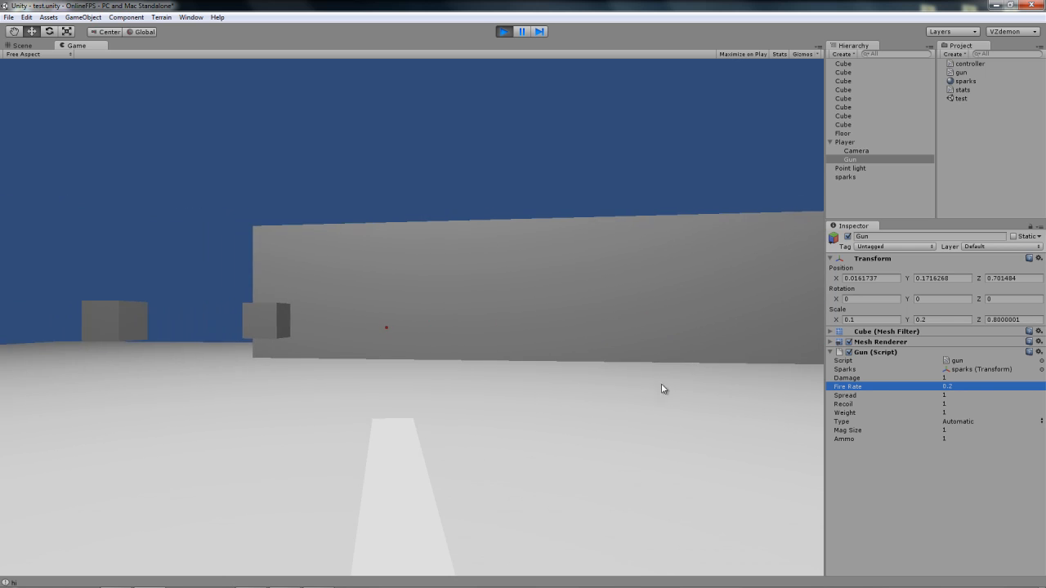
click(981, 422)
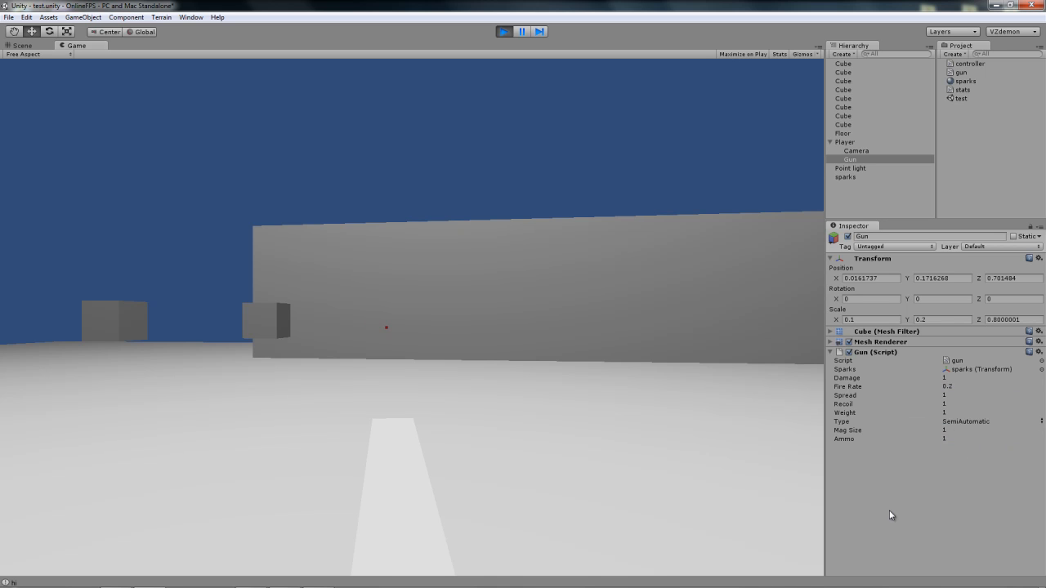
mouse_move(601, 387)
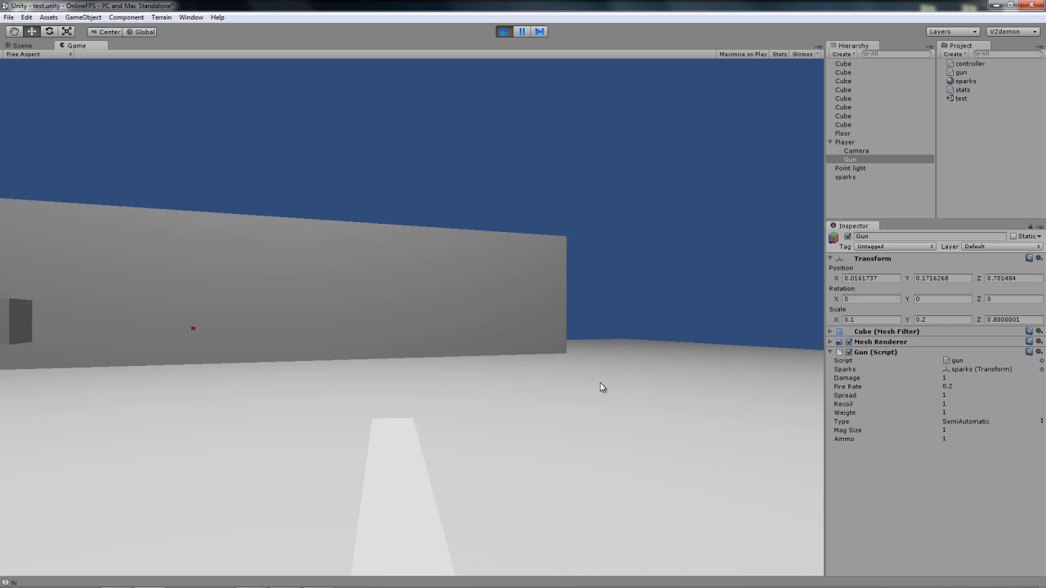
click(503, 31)
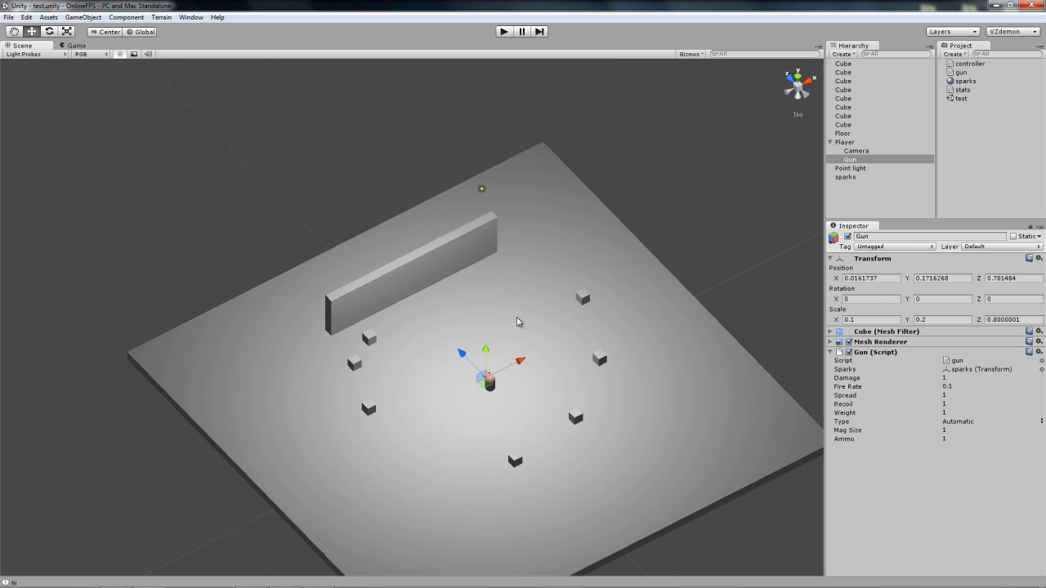
Step: Orbit the Scene view to inspect the arena, wall and scattered cubes from several angles
drag(517, 321, 573, 233)
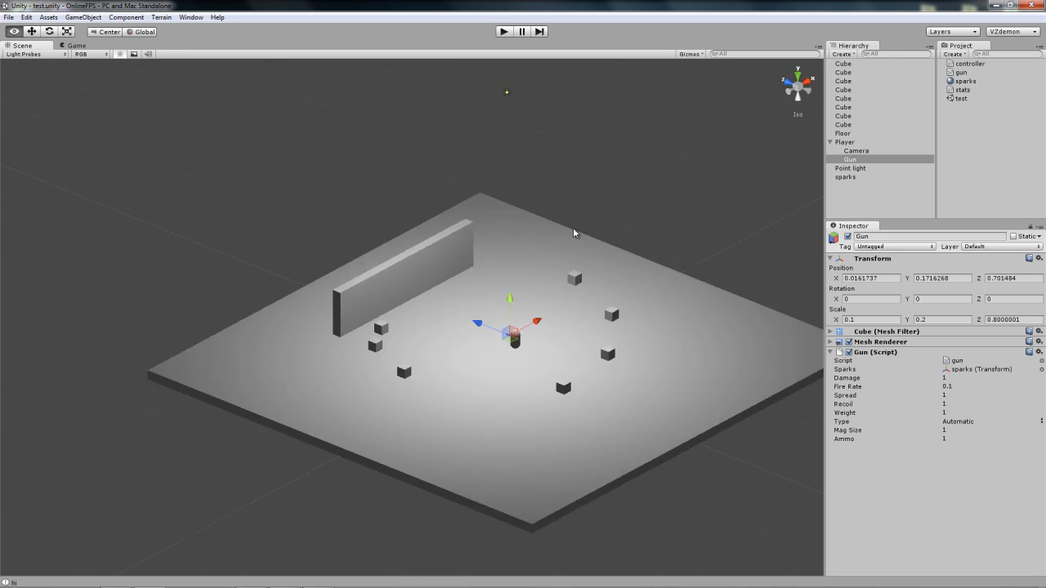
drag(572, 233, 380, 233)
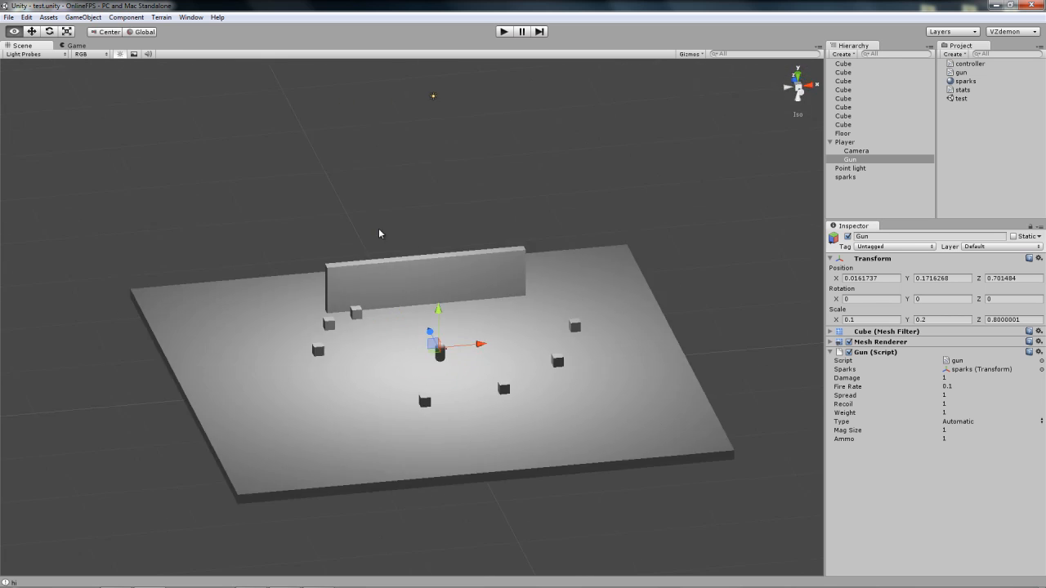
drag(379, 234, 165, 211)
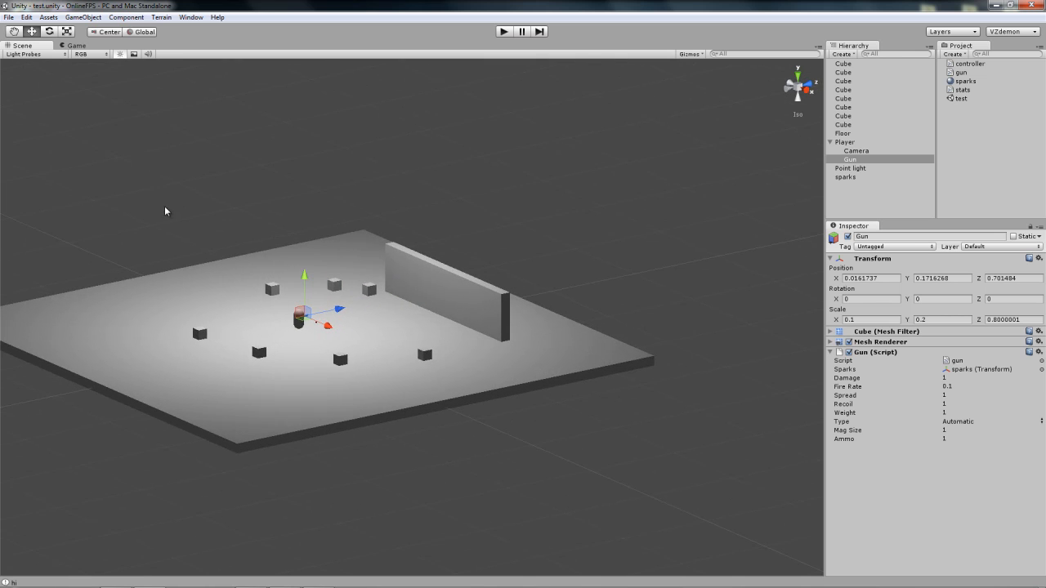
drag(166, 211, 662, 238)
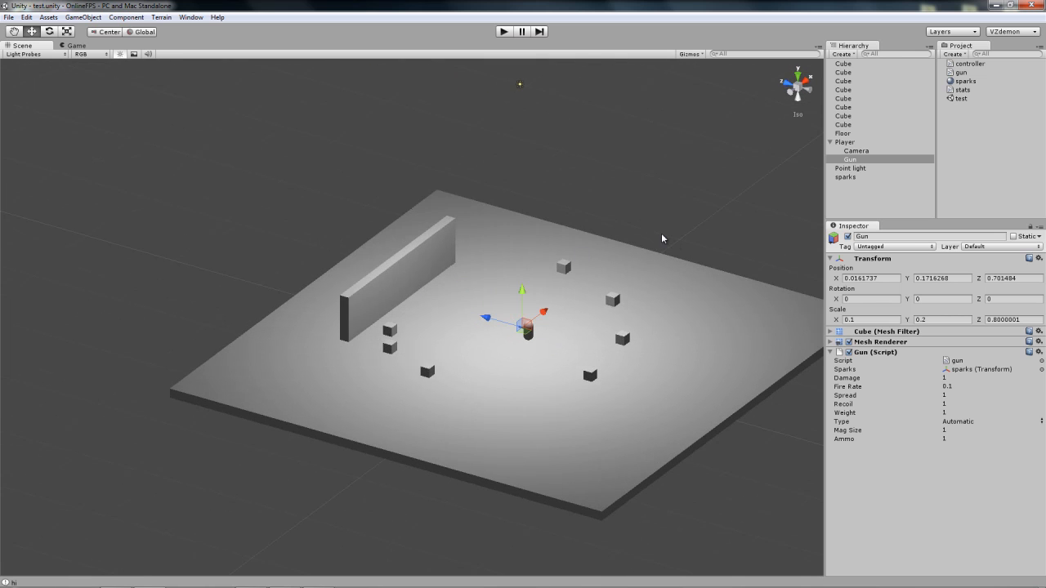
mouse_move(653, 233)
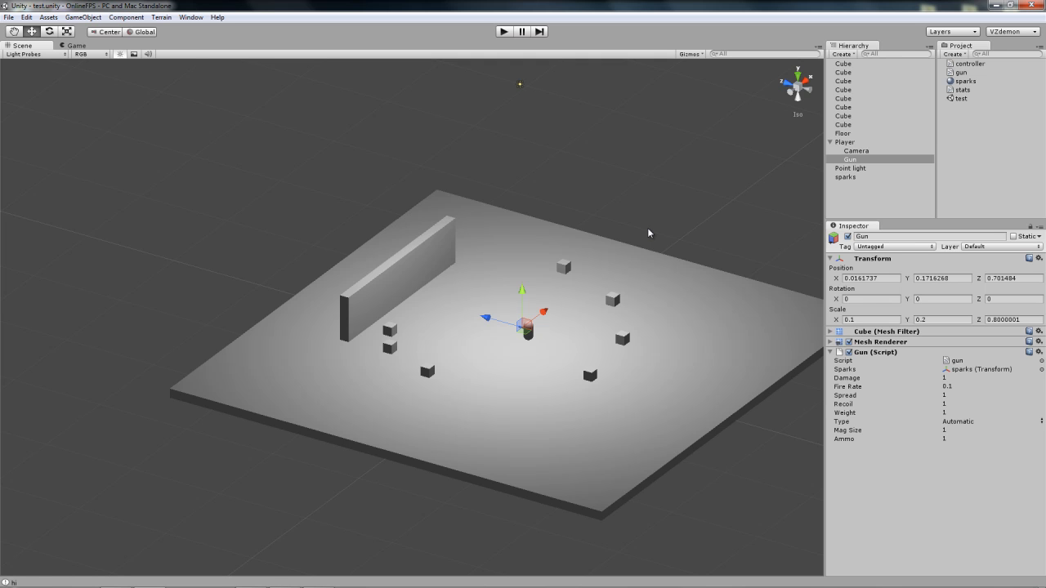
mouse_move(420, 250)
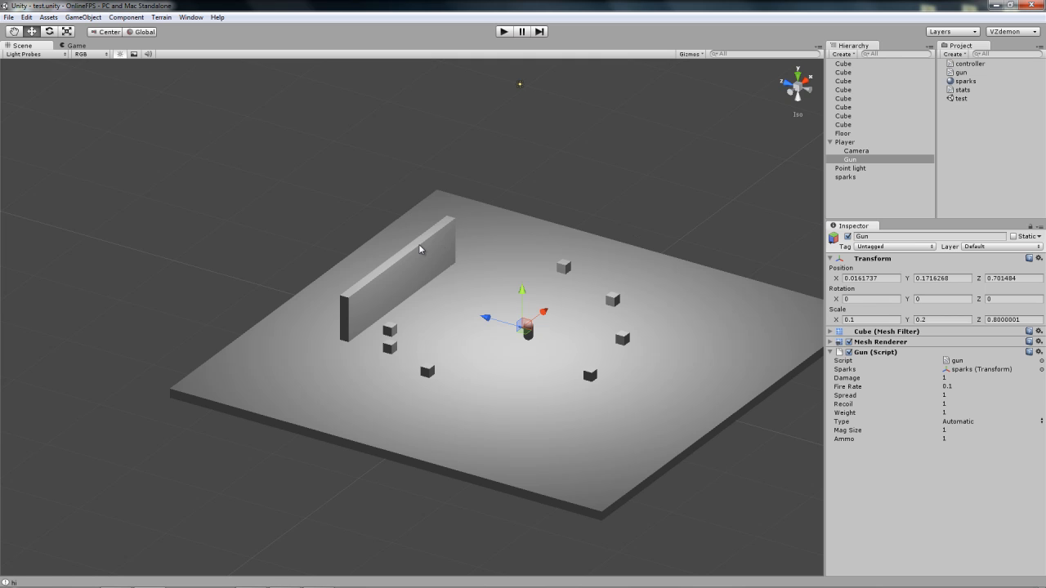